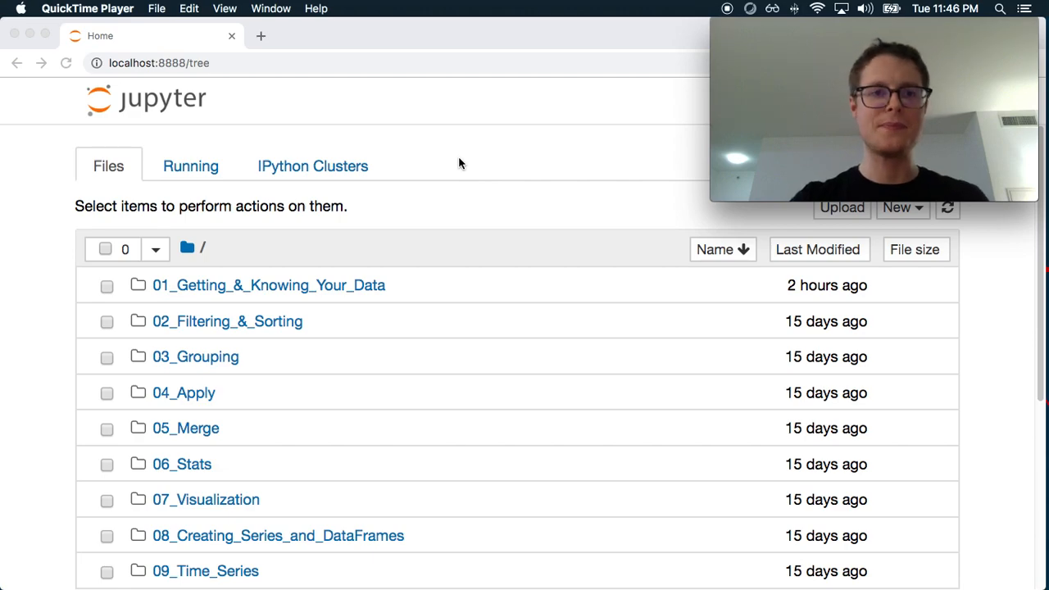
Navigate into 02_Filtering_&_Sorting and then the Euro12 folder in the file tree.
click(226, 320)
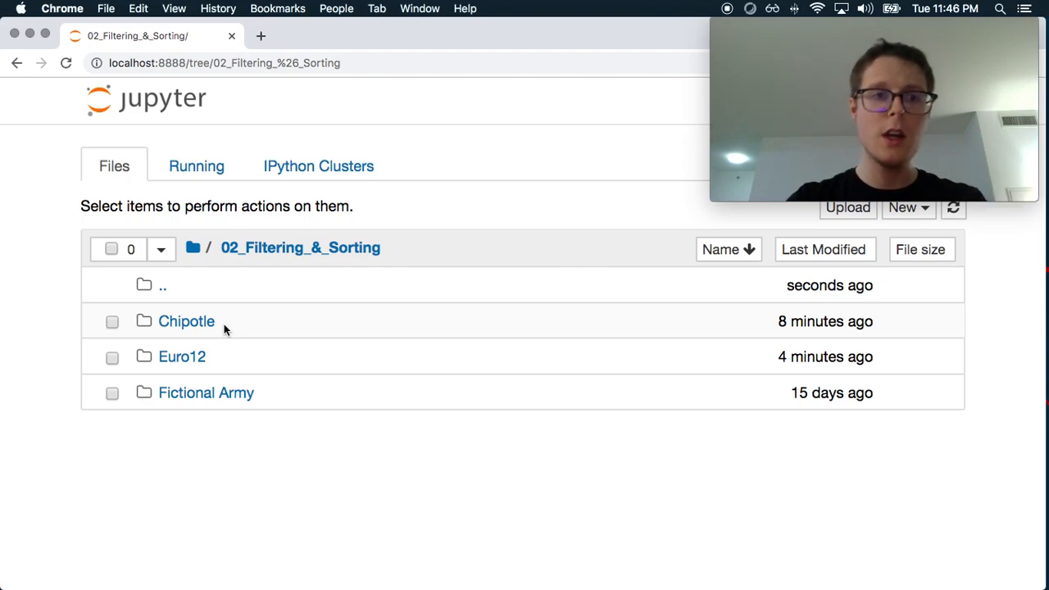
mouse_move(182, 357)
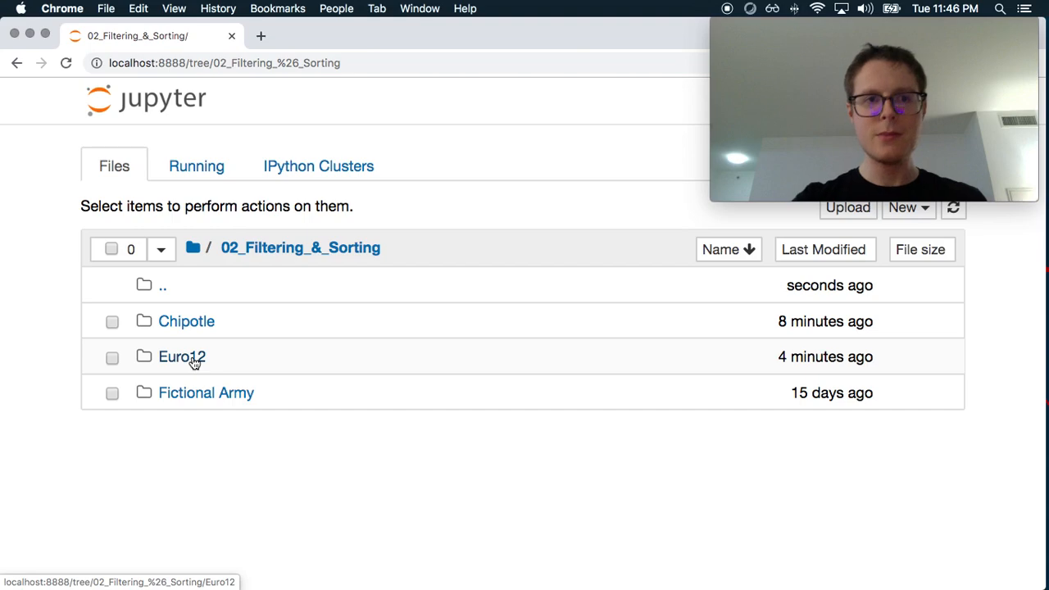
click(180, 358)
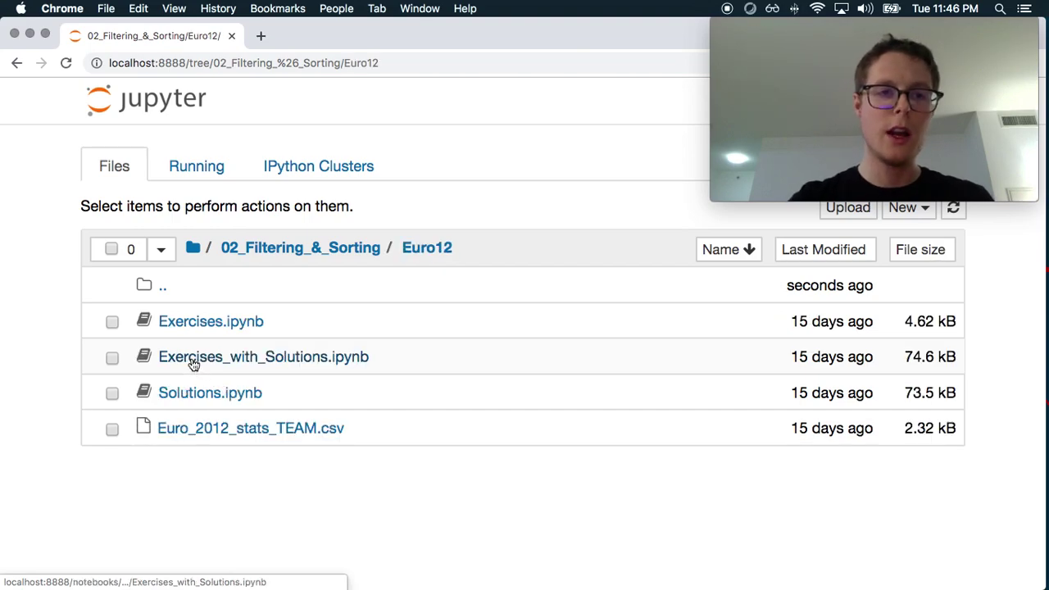
mouse_move(331, 377)
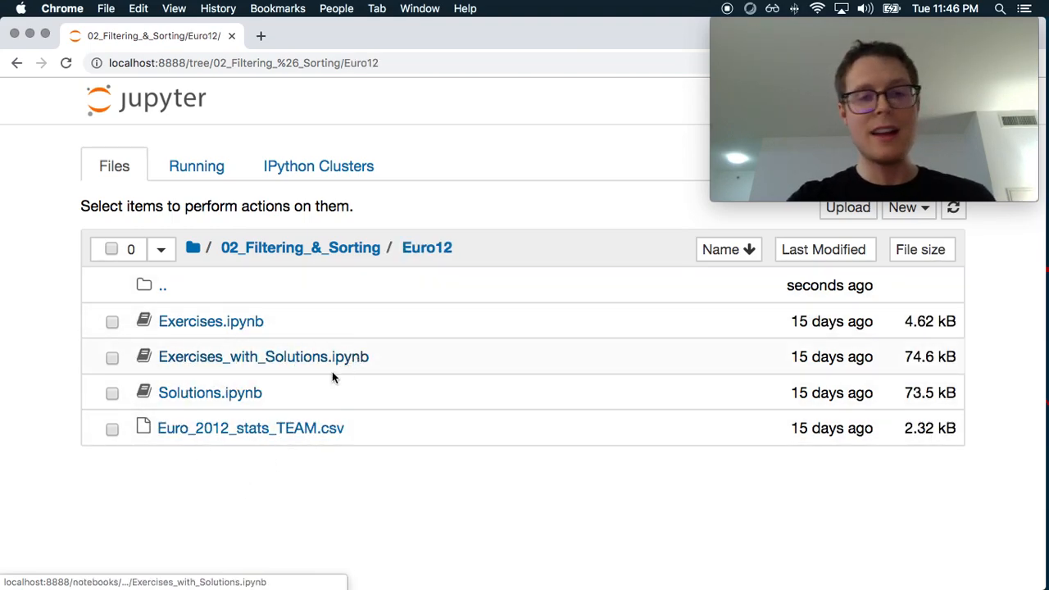
mouse_move(326, 441)
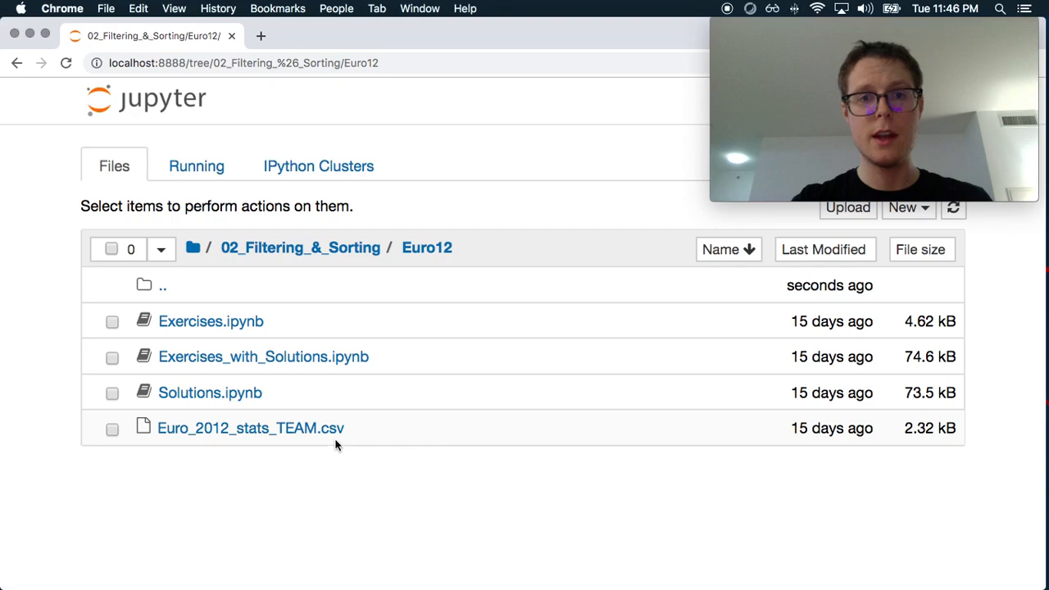
mouse_move(205, 433)
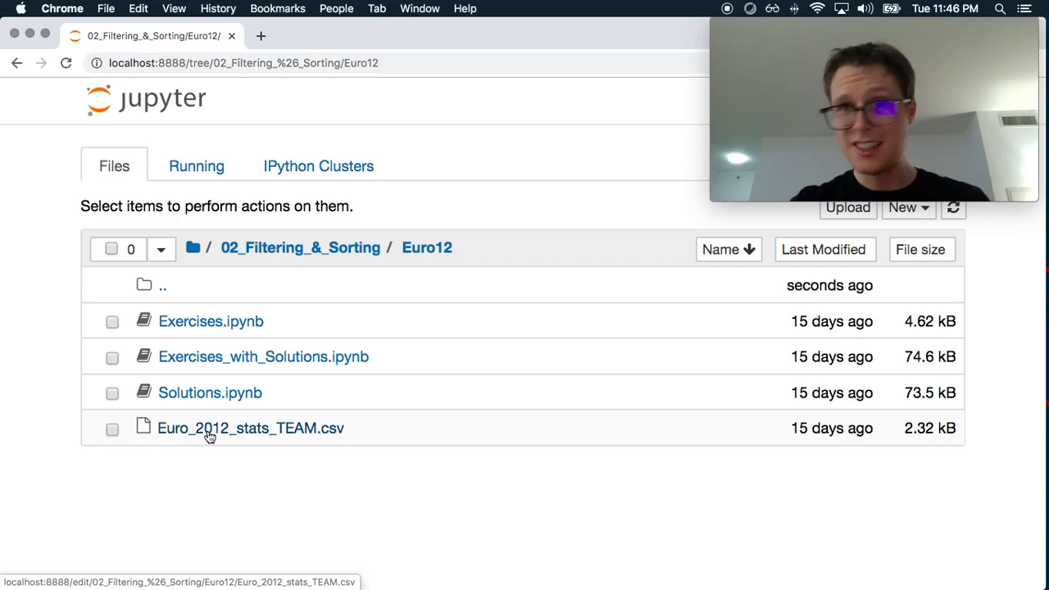
mouse_move(368, 456)
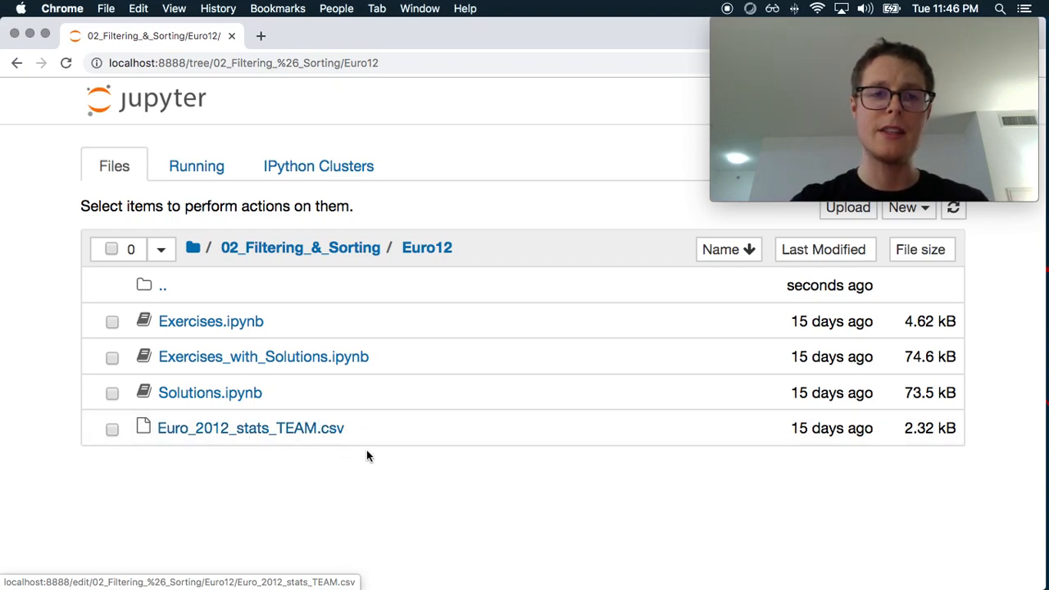
mouse_move(289, 403)
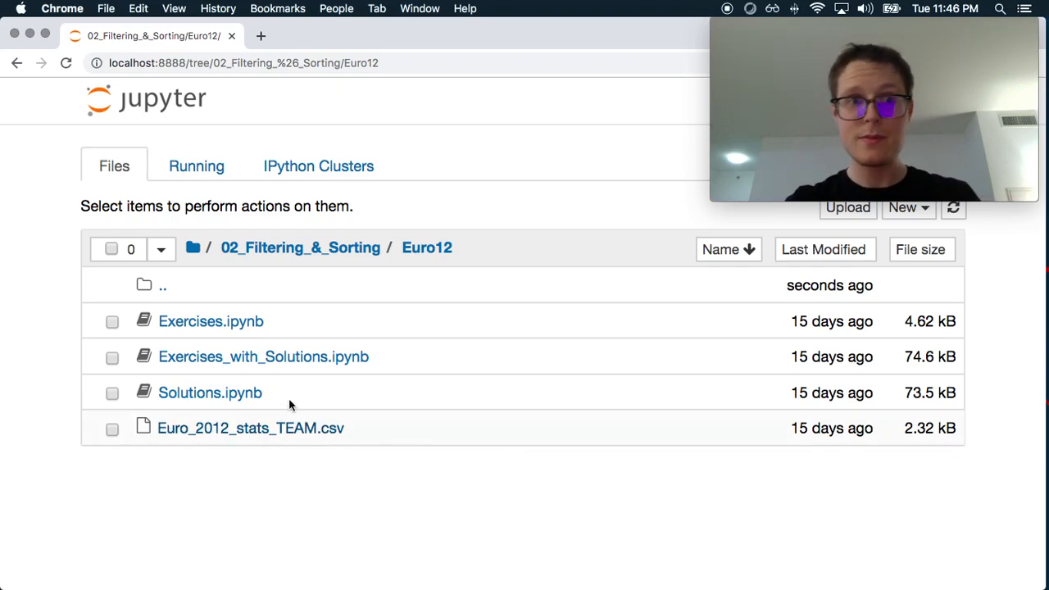
Open Exercises.ipynb and run the Step 1 cell importing pandas as pd.
click(210, 319)
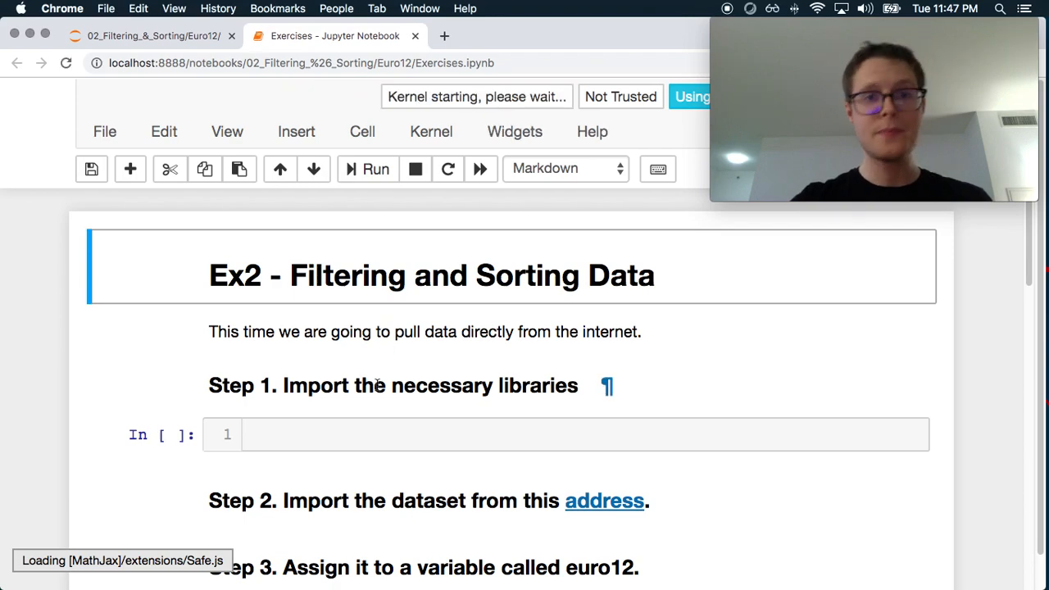
text(impor)
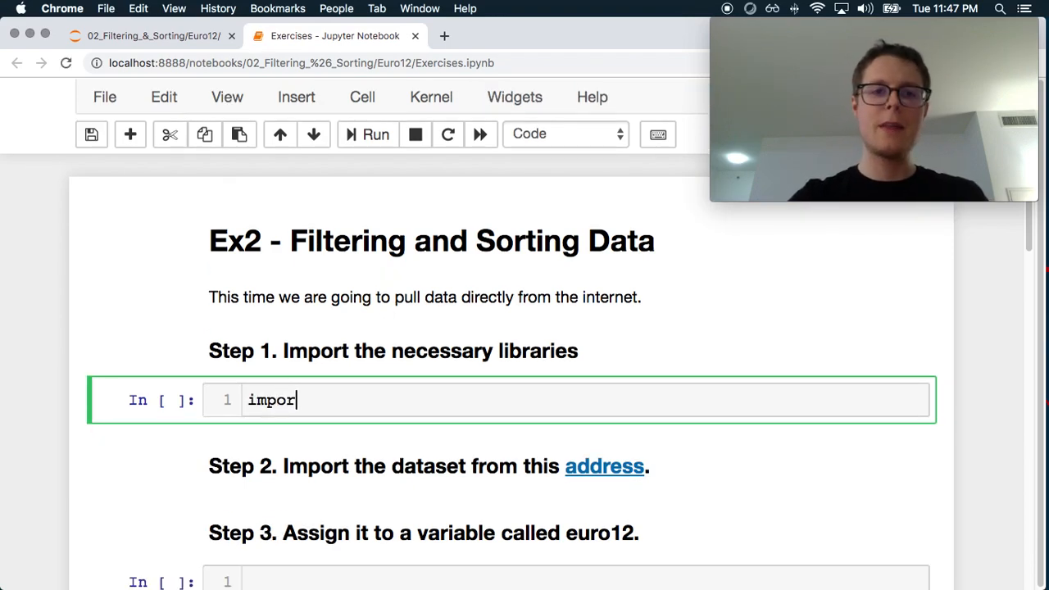
text(t pandas as pd)
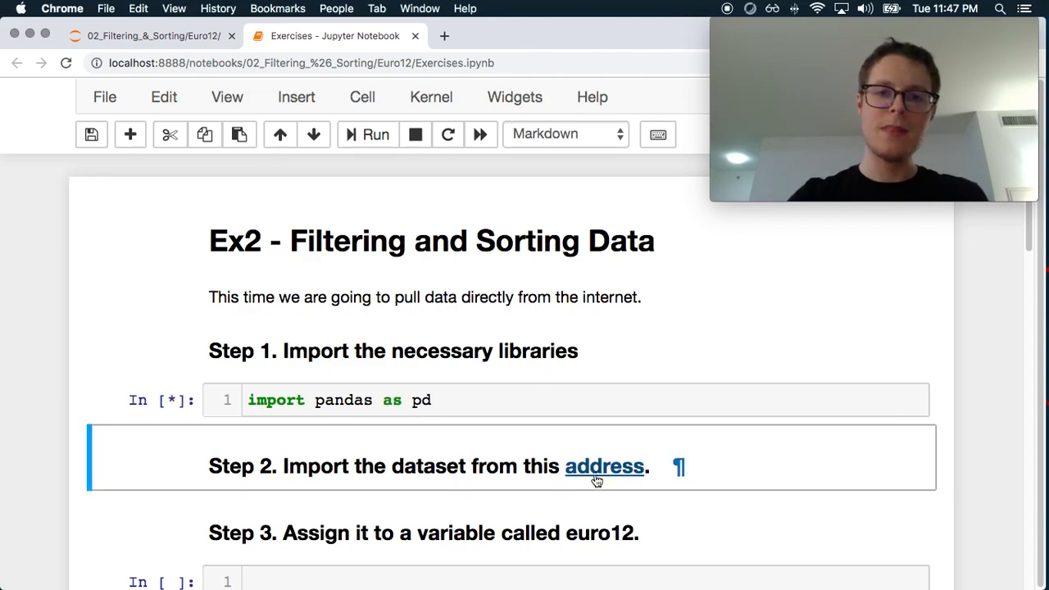
click(368, 135)
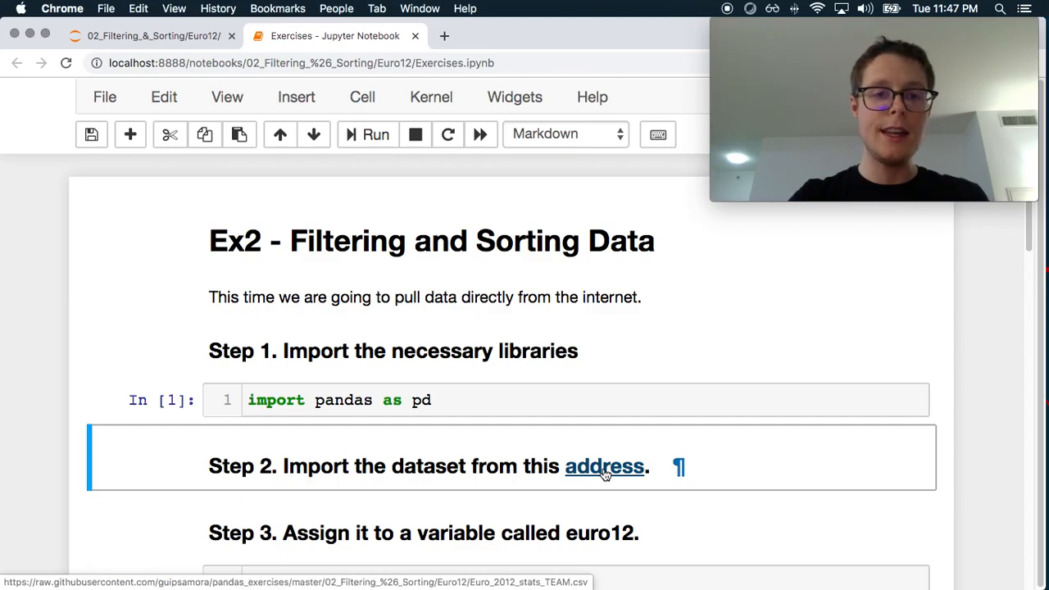
View the raw Euro 2012 team stats CSV in a new tab, then return to the notebook.
click(604, 466)
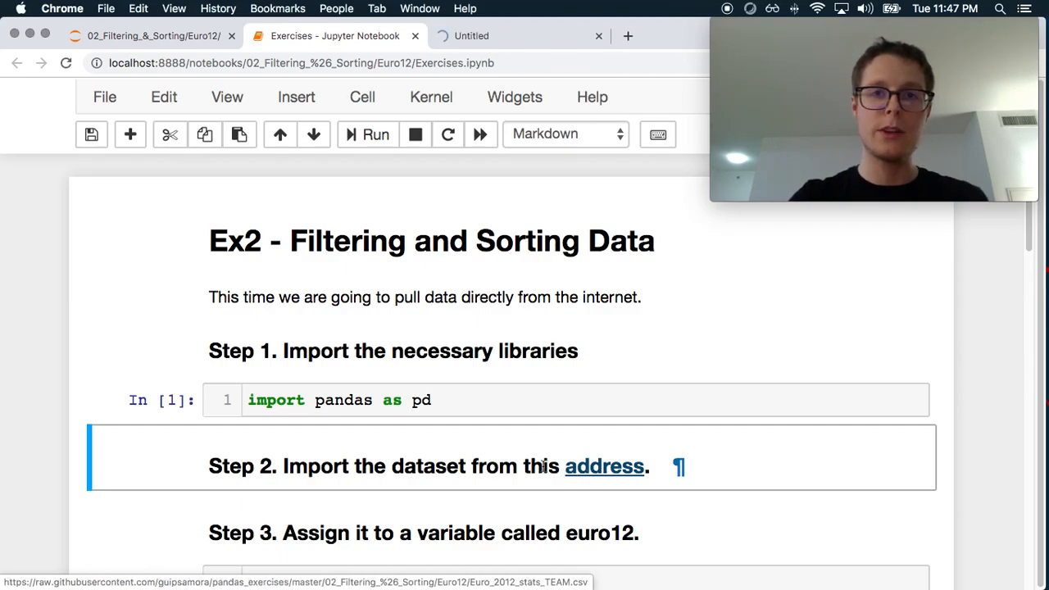
click(603, 466)
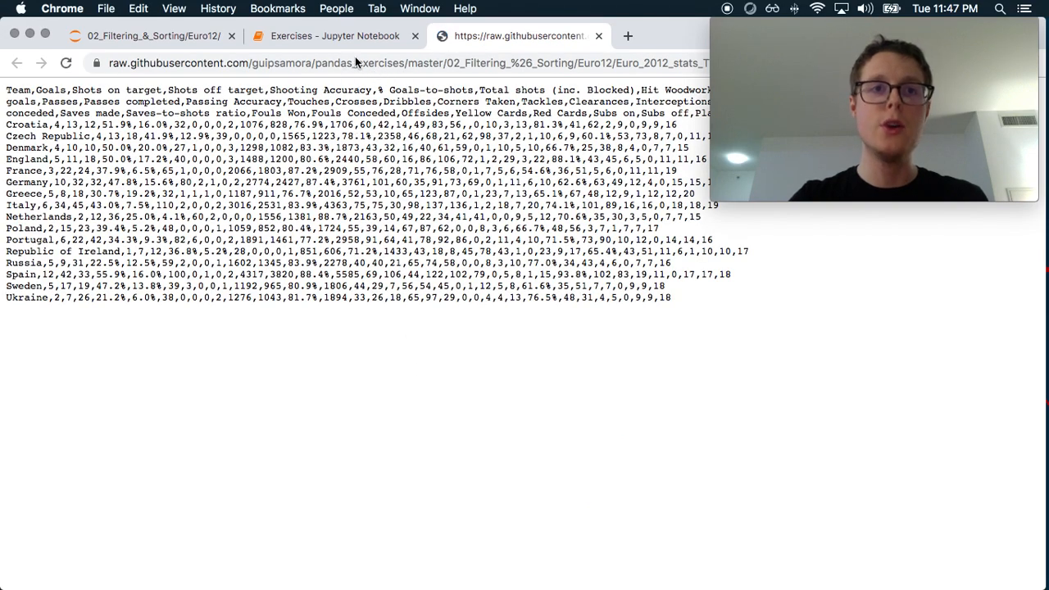
mouse_move(327, 187)
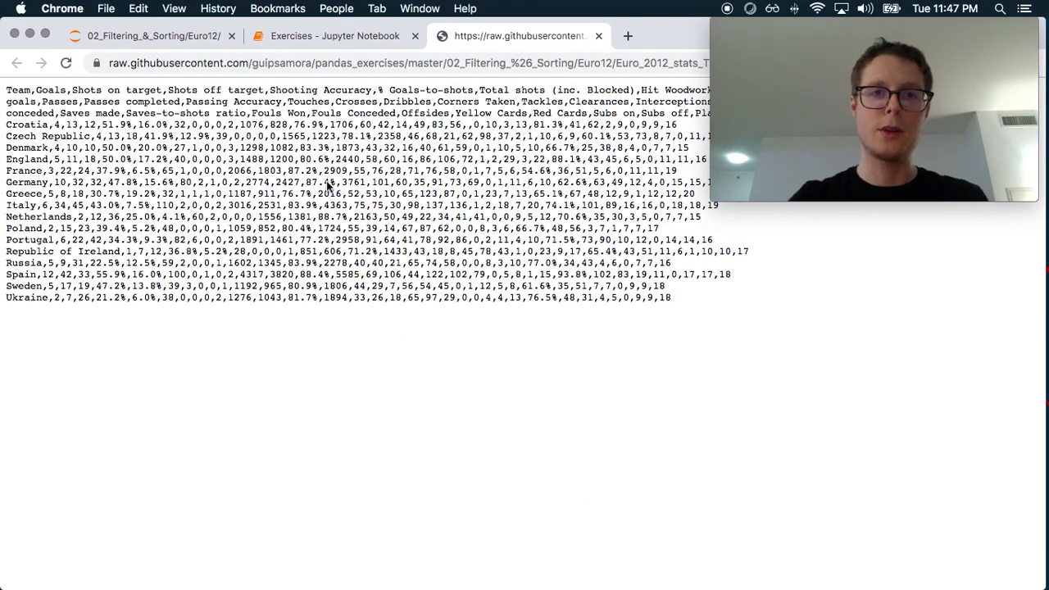
click(334, 36)
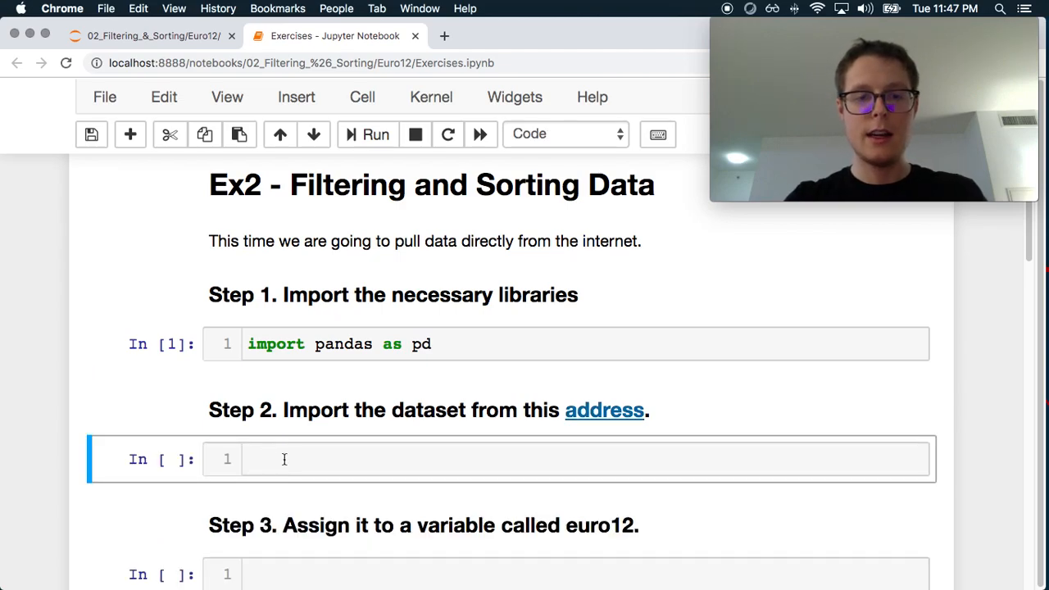
Run ls to list the folder's files, then write pd.read_csv() using read_csv from Tab completion.
text(ls)
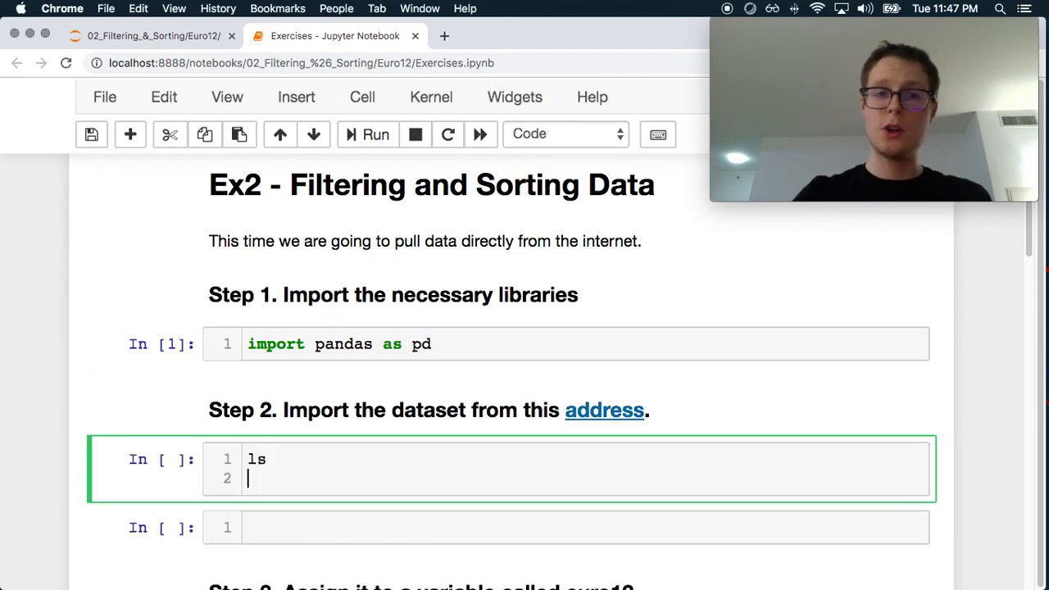
click(375, 134)
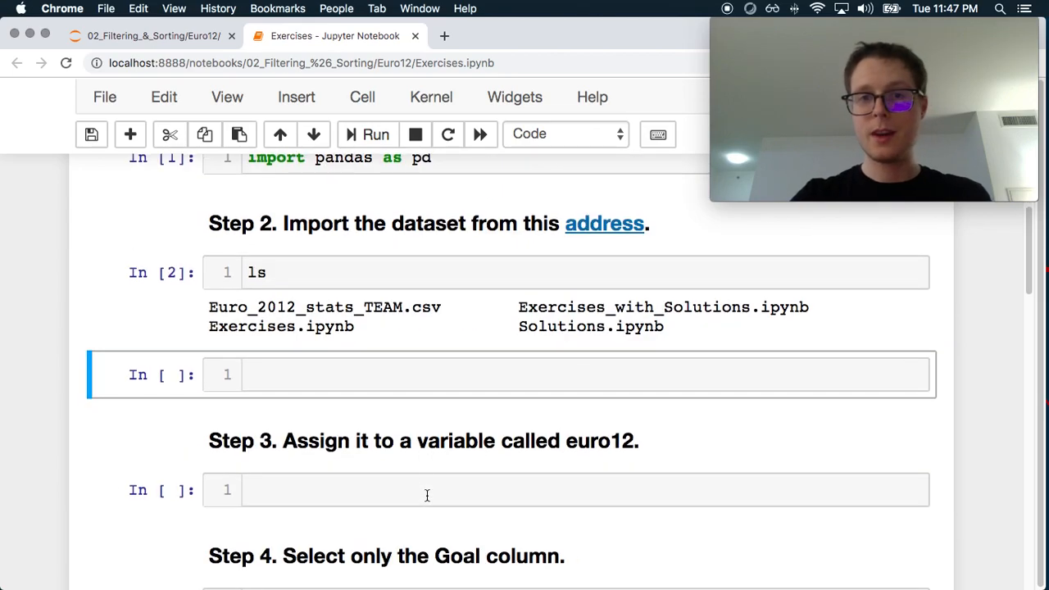
click(344, 373)
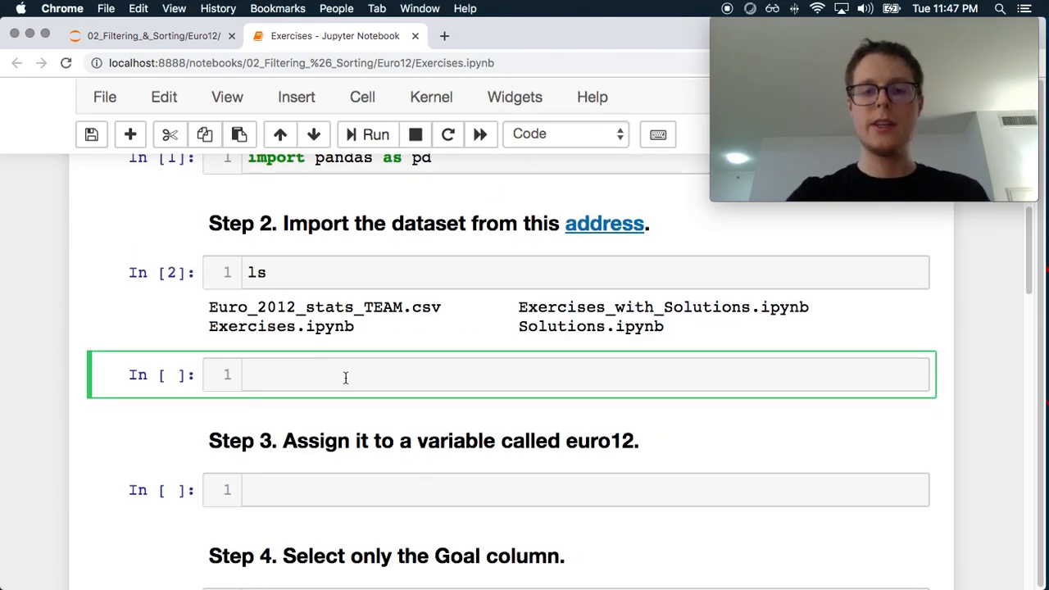
text(pd.)
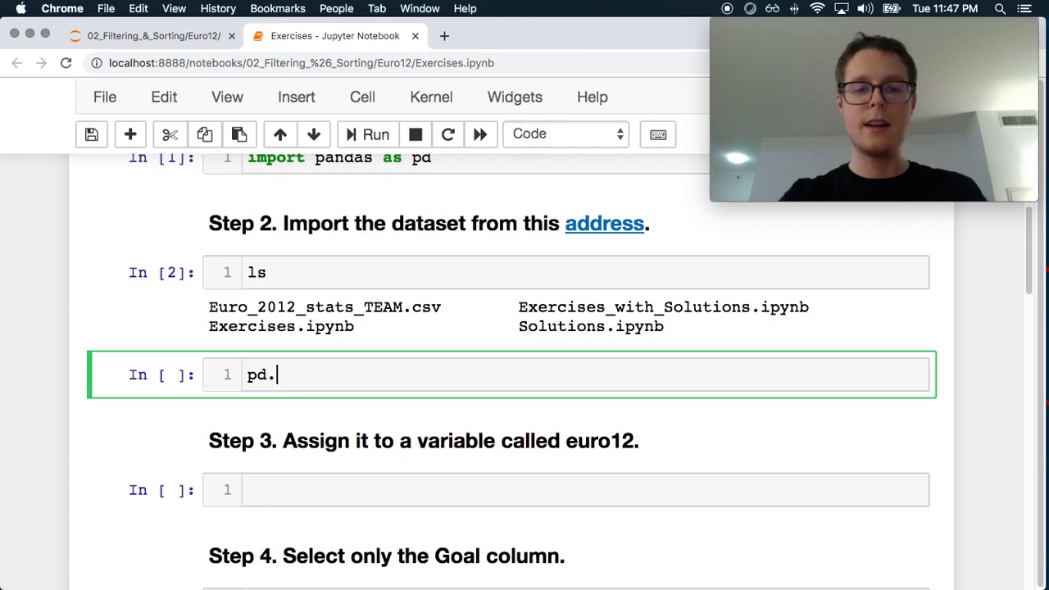
text(rea)
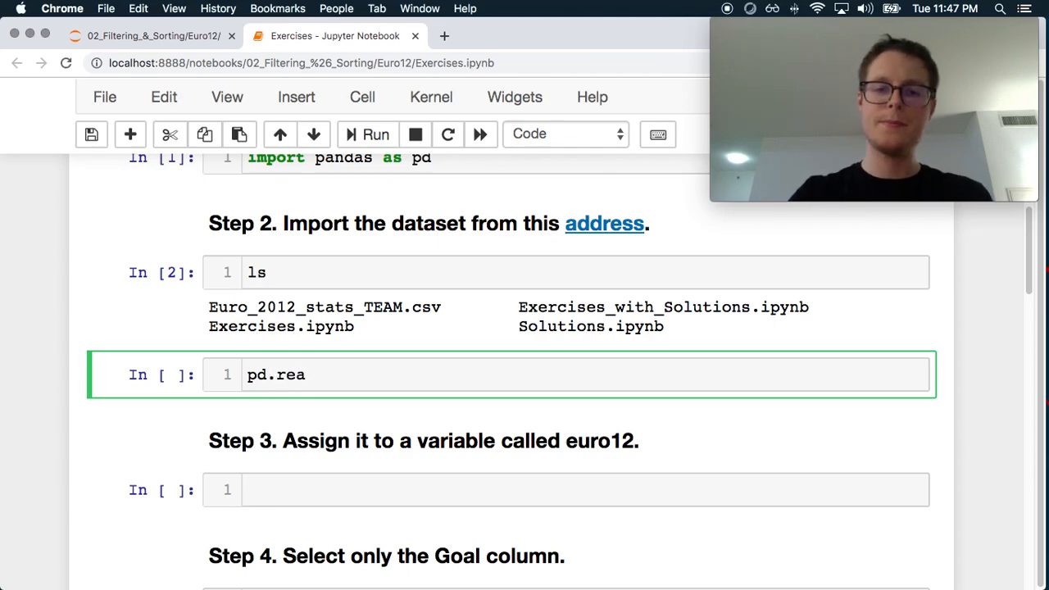
key(tab)
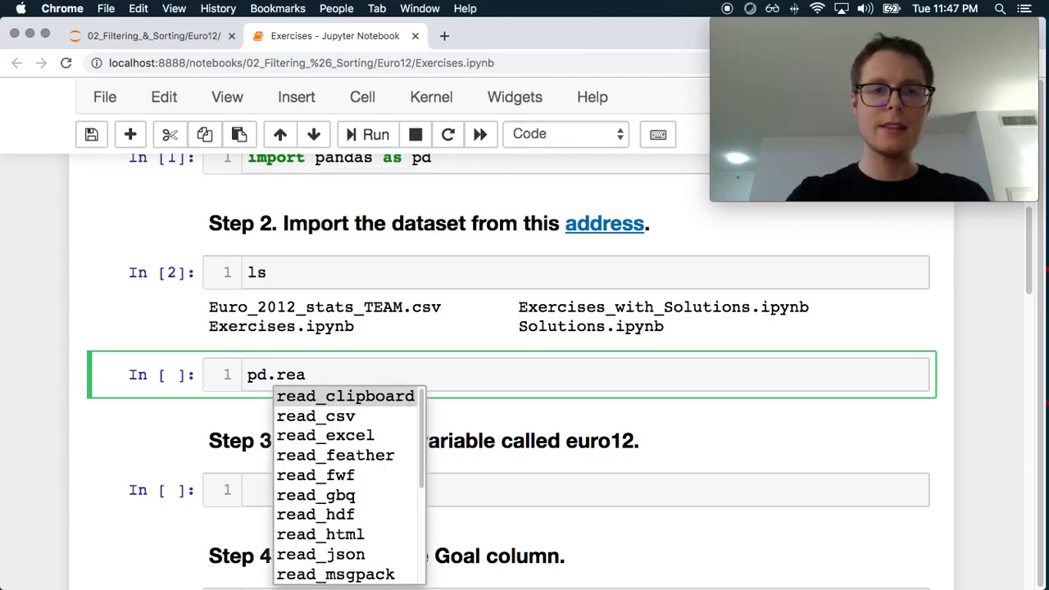
click(315, 417)
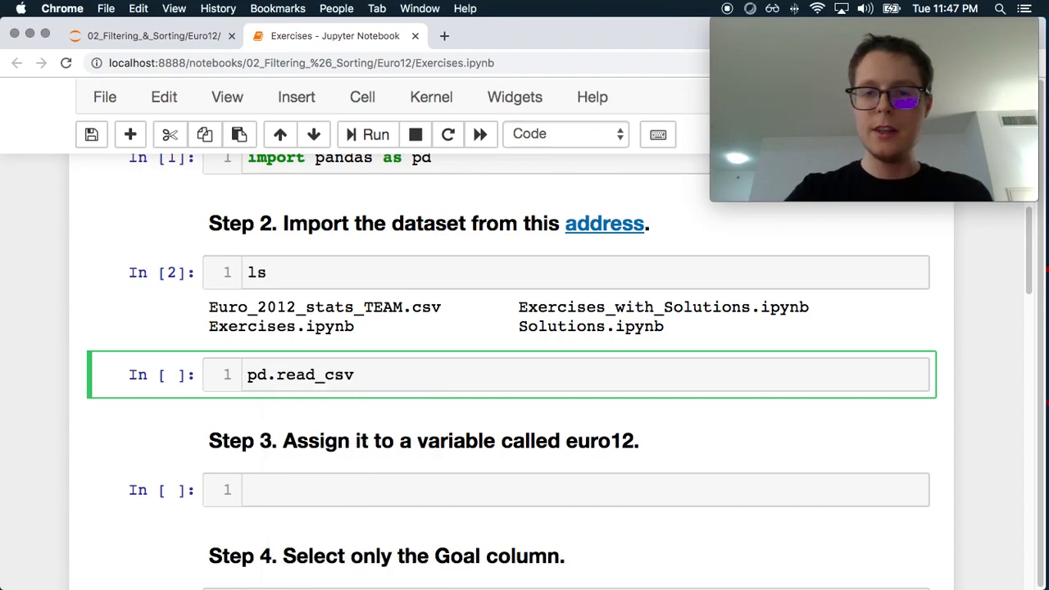
text(())
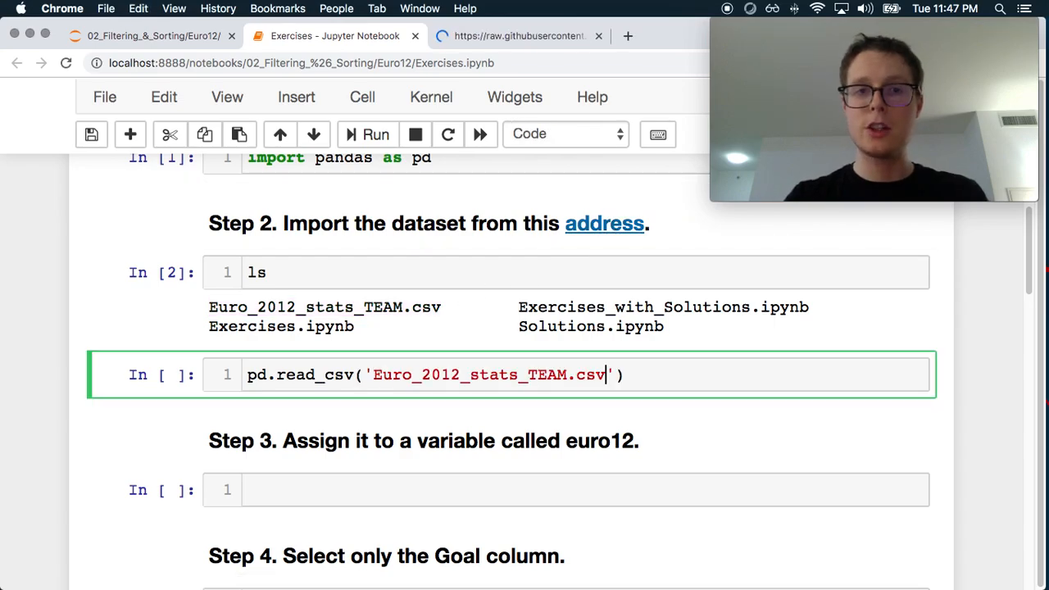
Check the raw CSV again and complete the cell loading Euro_2012_stats_TEAM.csv into df.
click(520, 36)
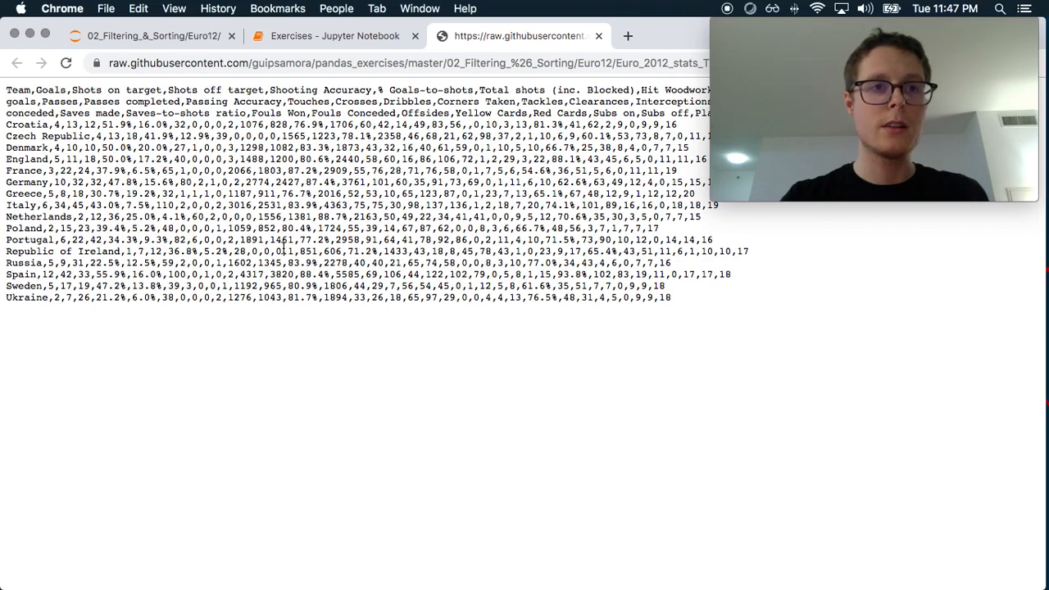
click(331, 36)
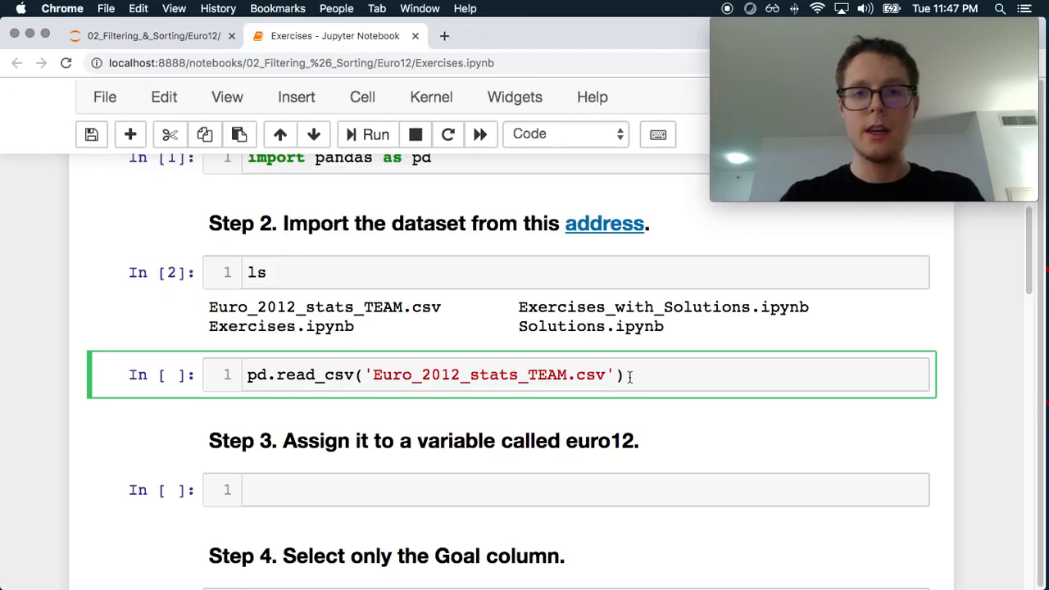
text(df =)
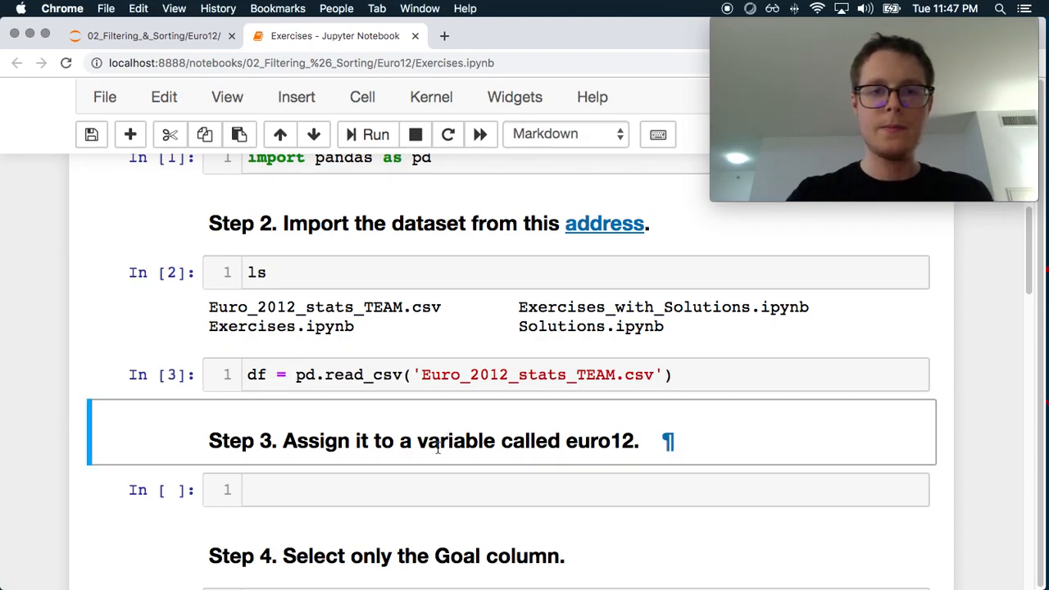
Run euro12 = df and scroll through the displayed 16-row, 35-column team statistics table.
click(402, 488)
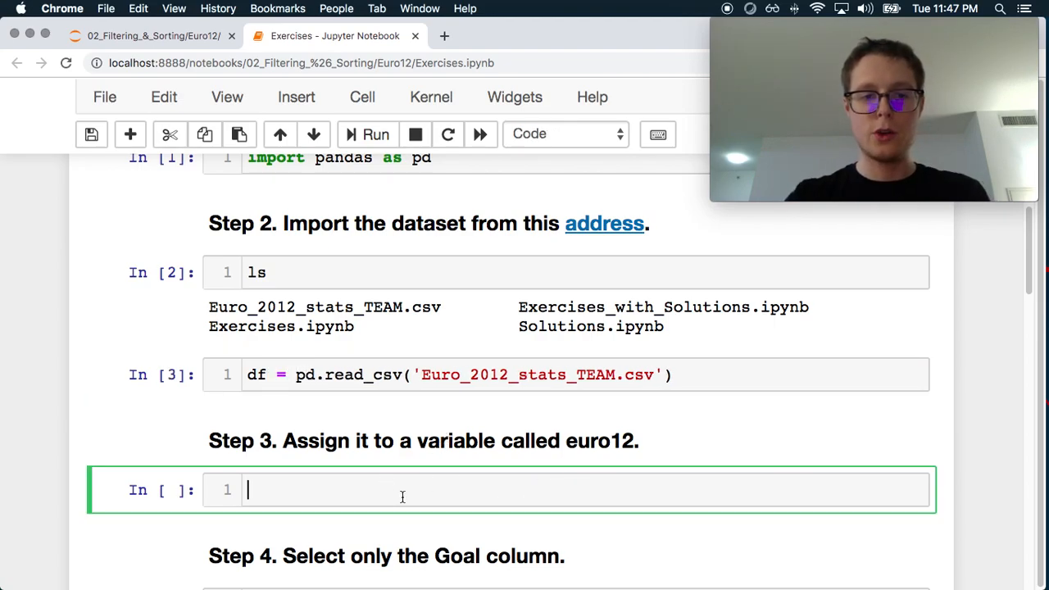
text(euro12)
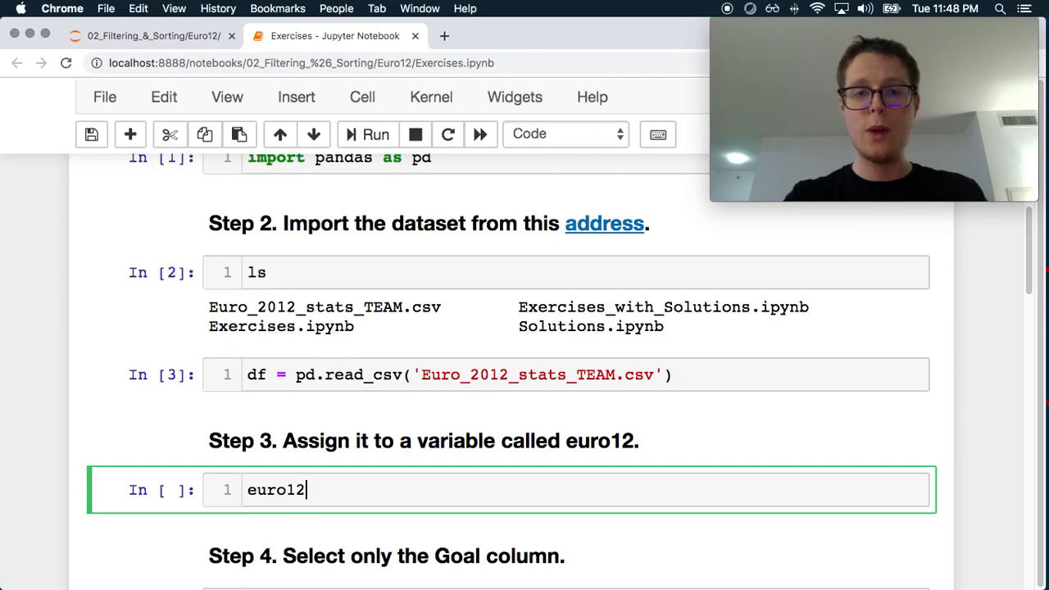
text(= df)
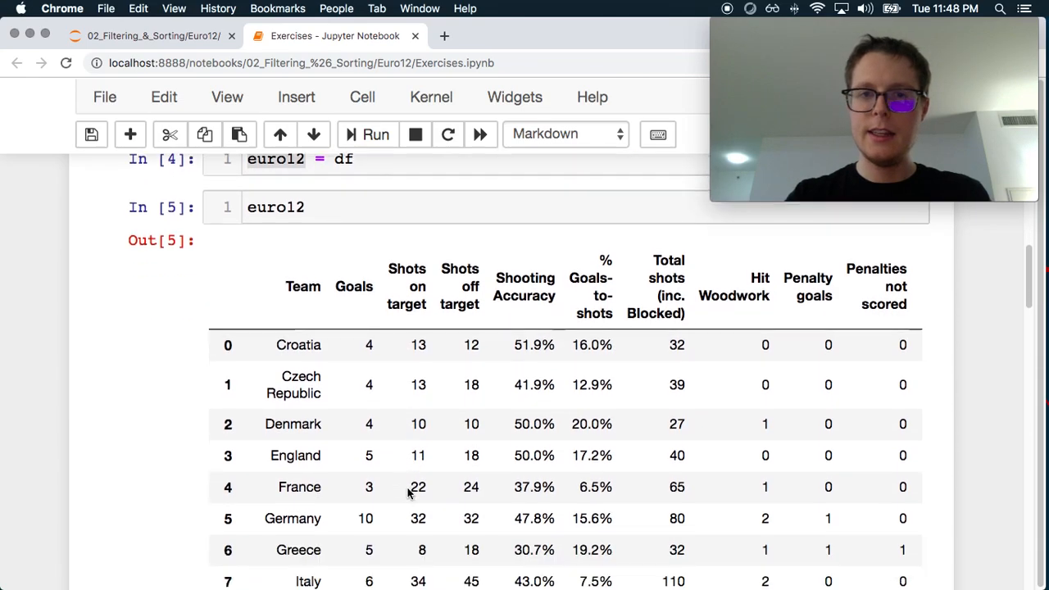
scroll(down, 3)
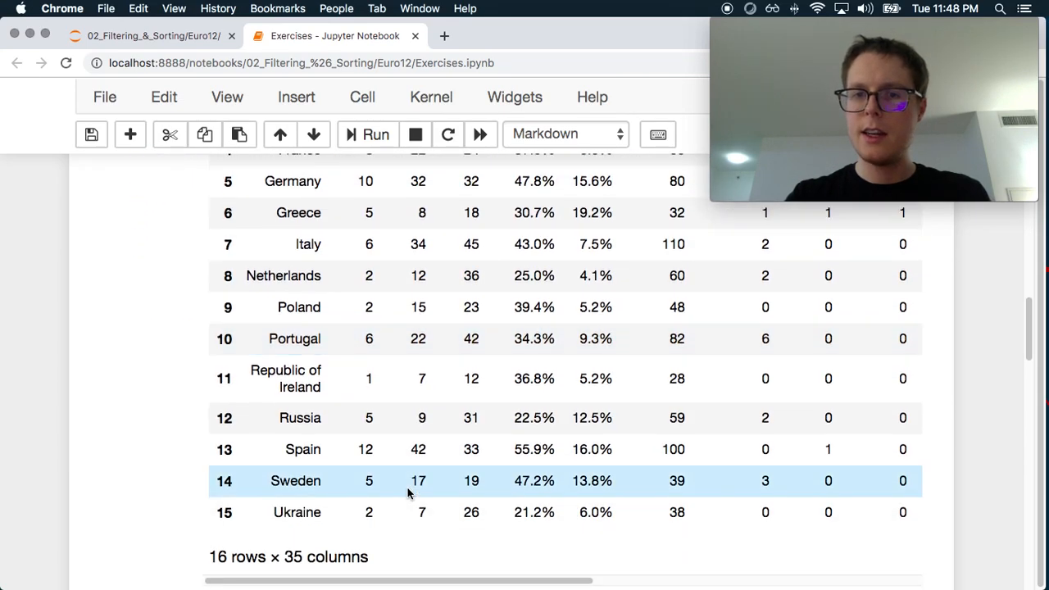
scroll(up, 3)
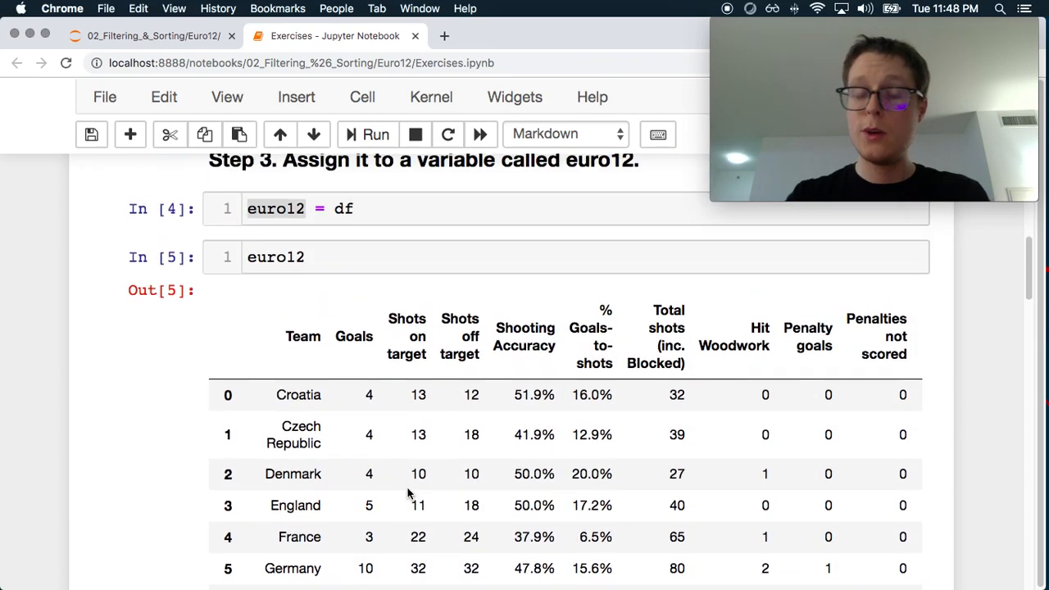
scroll(up, 3)
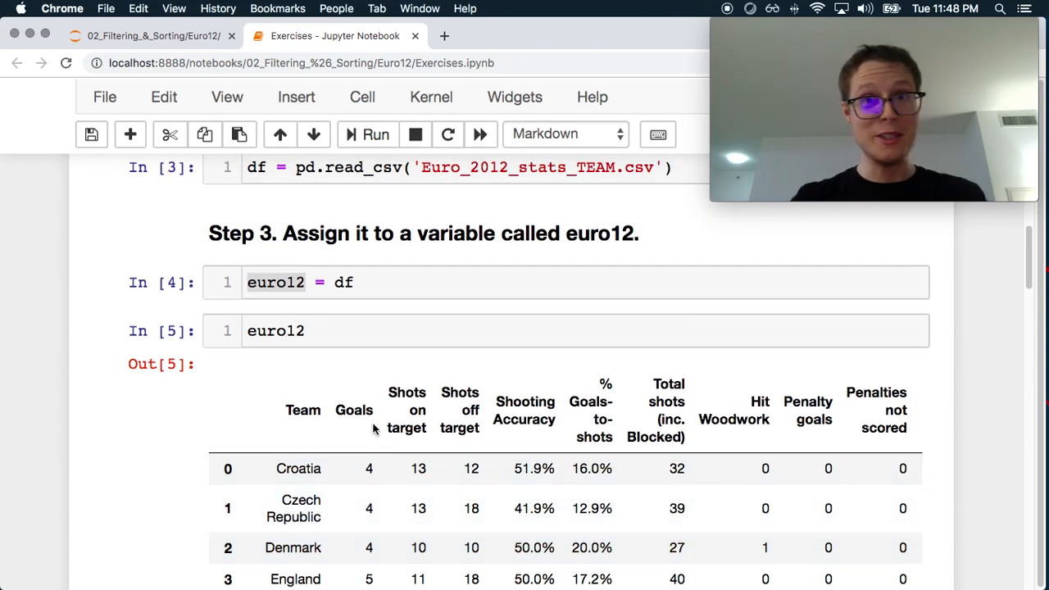
scroll(down, 3)
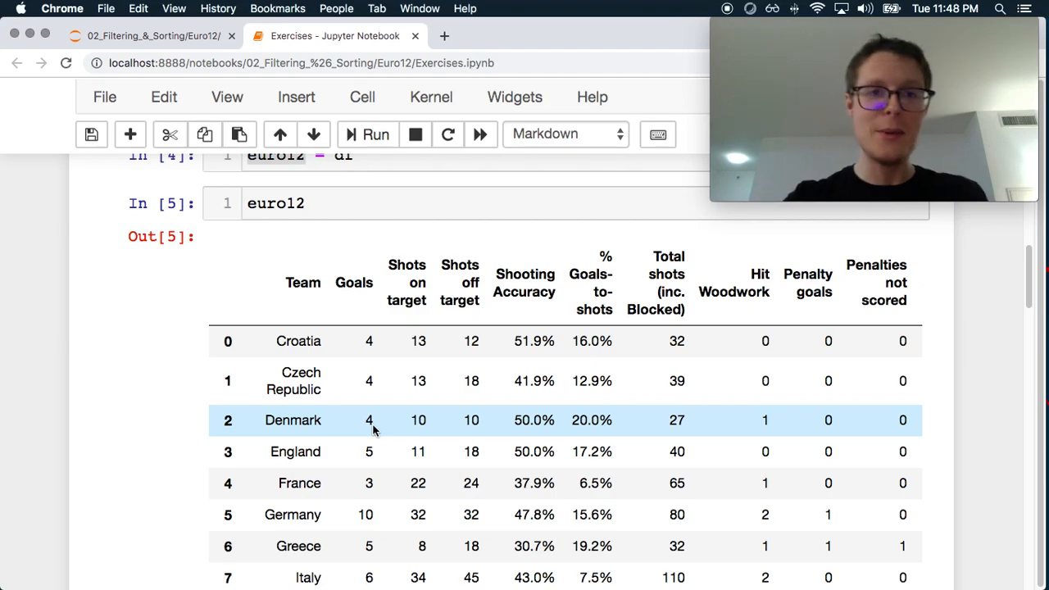
scroll(down, 3)
text(e)
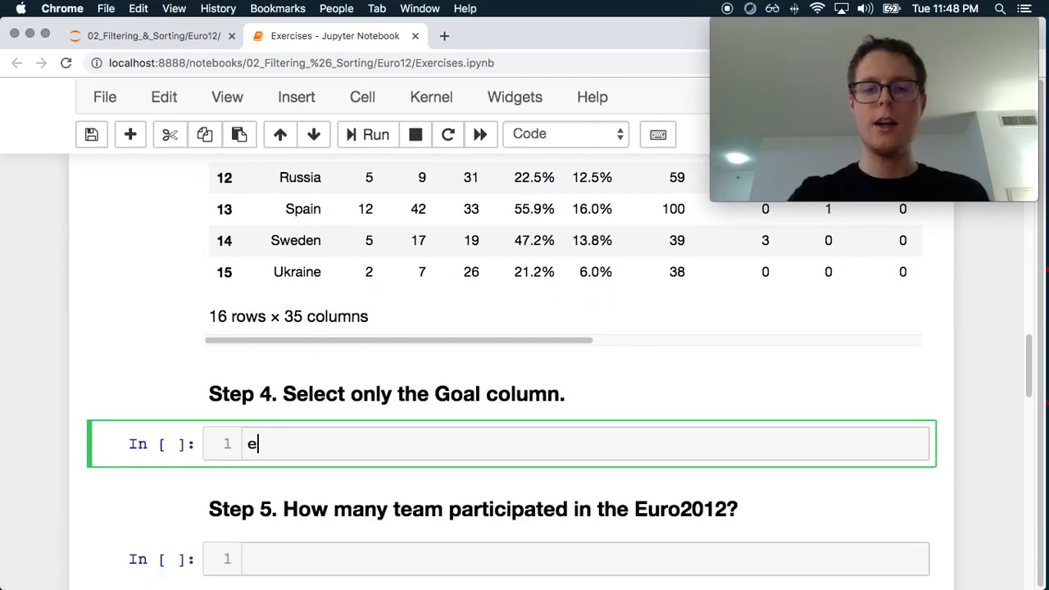
Run euro12.Goals to print the 16 goal values as an int64 series and review the output.
text(uro12.)
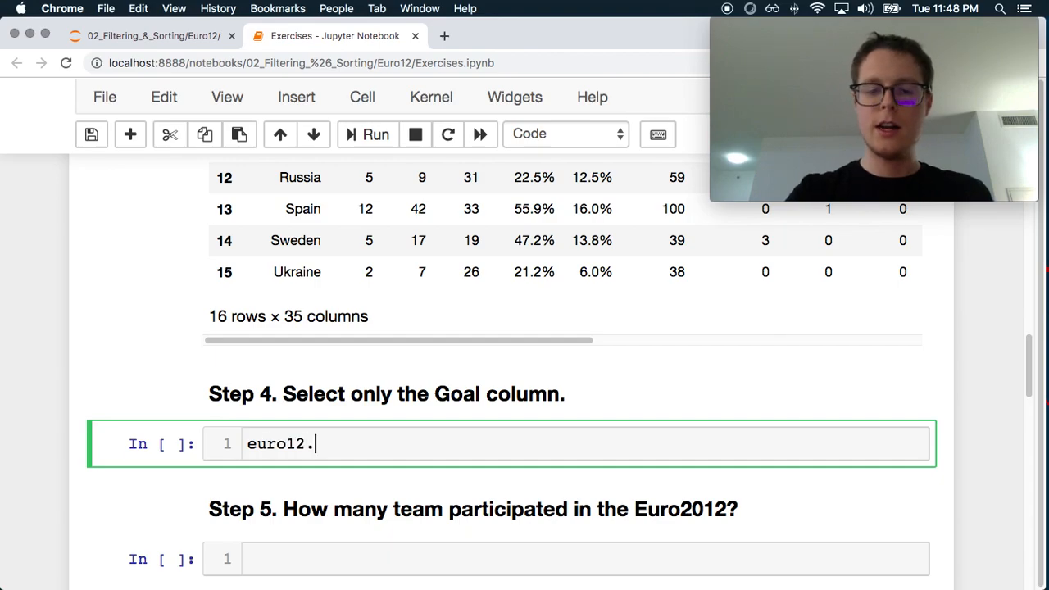
scroll(up, 3)
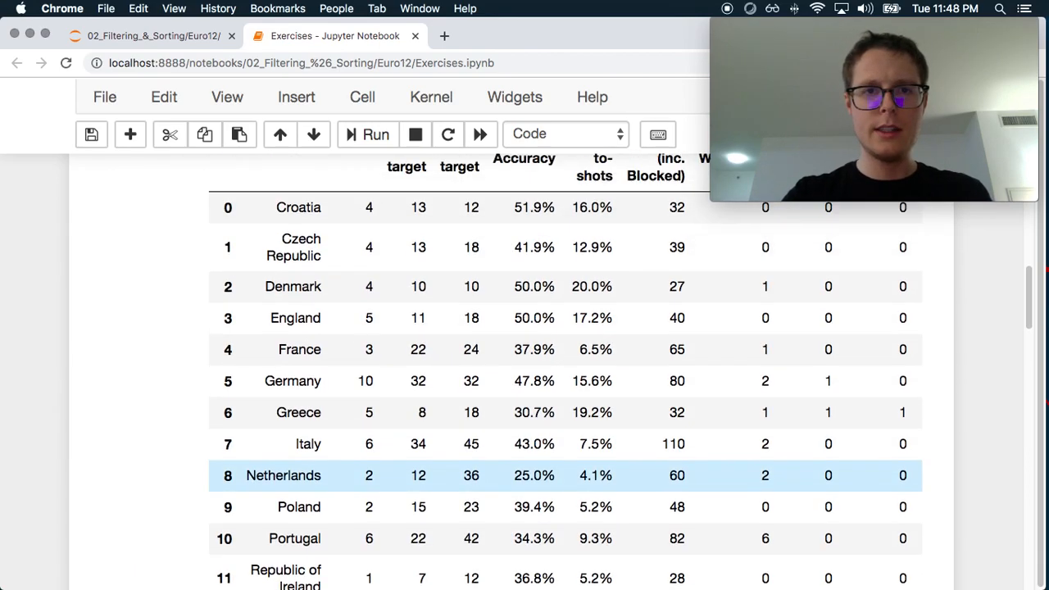
scroll(down, 3)
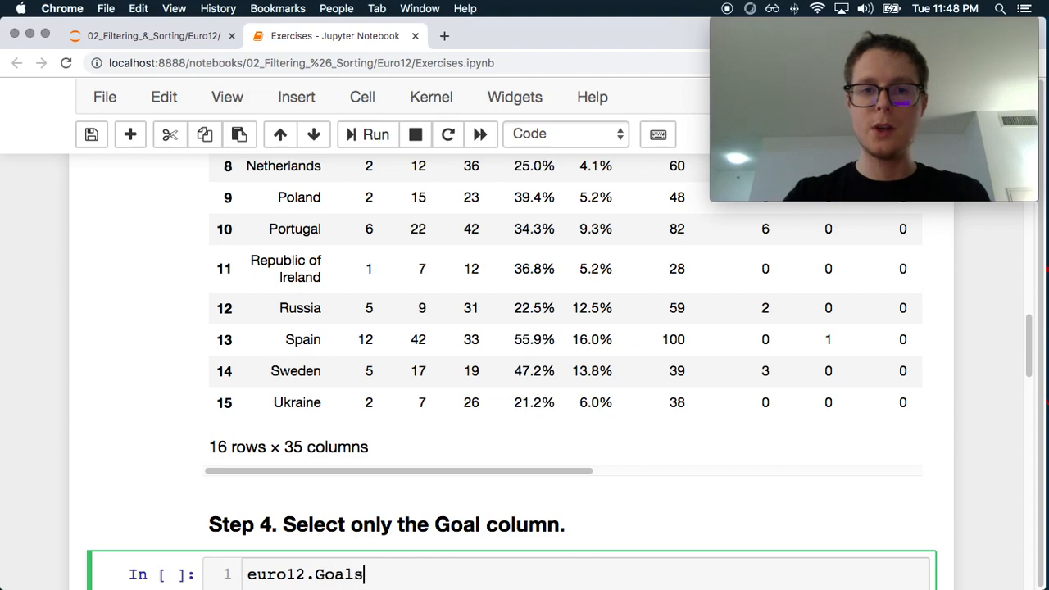
scroll(down, 3)
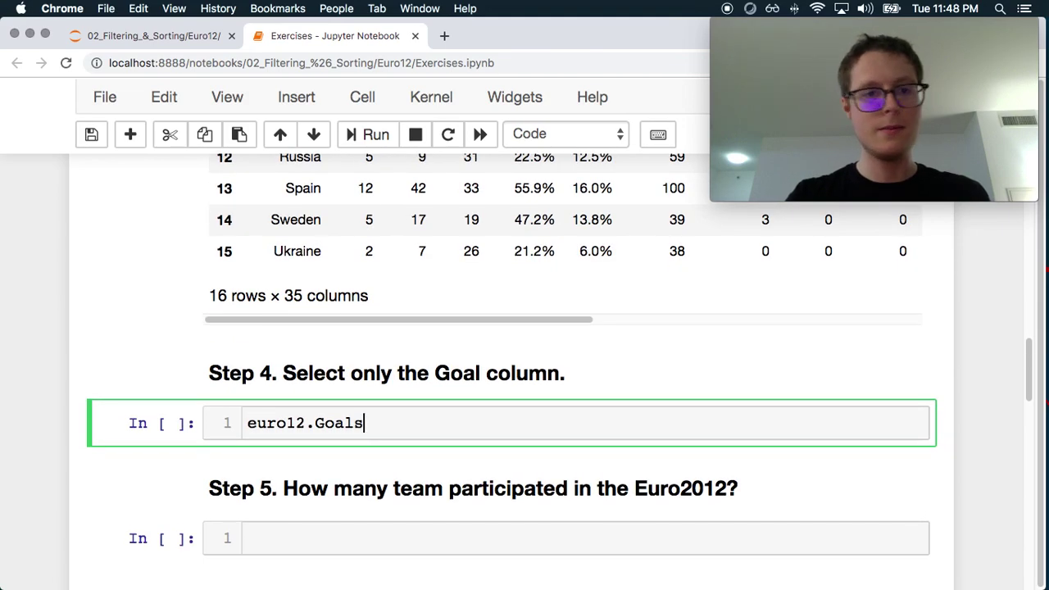
click(376, 135)
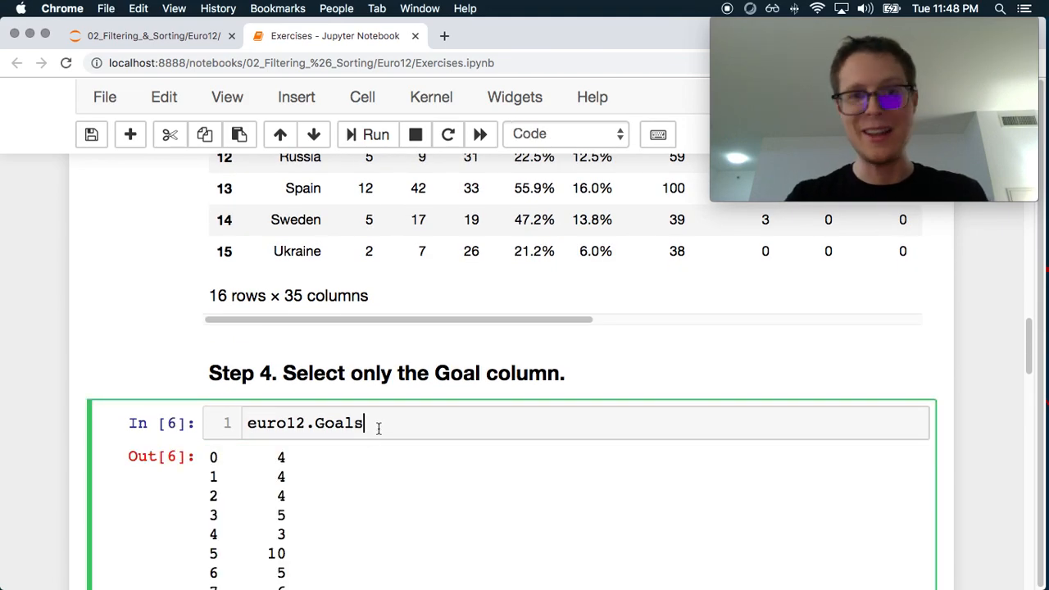
scroll(down, 3)
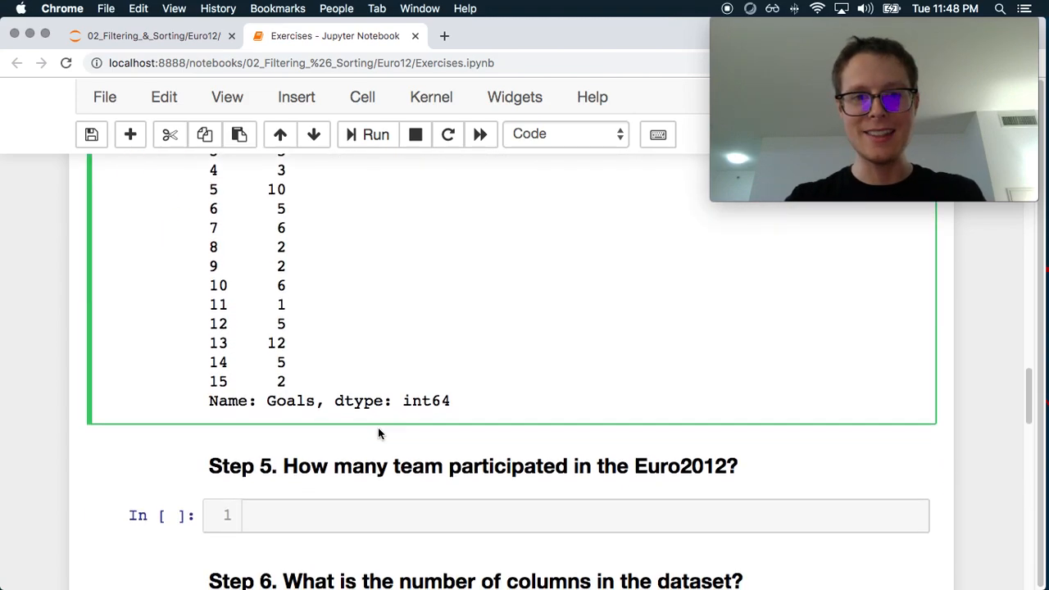
scroll(up, 3)
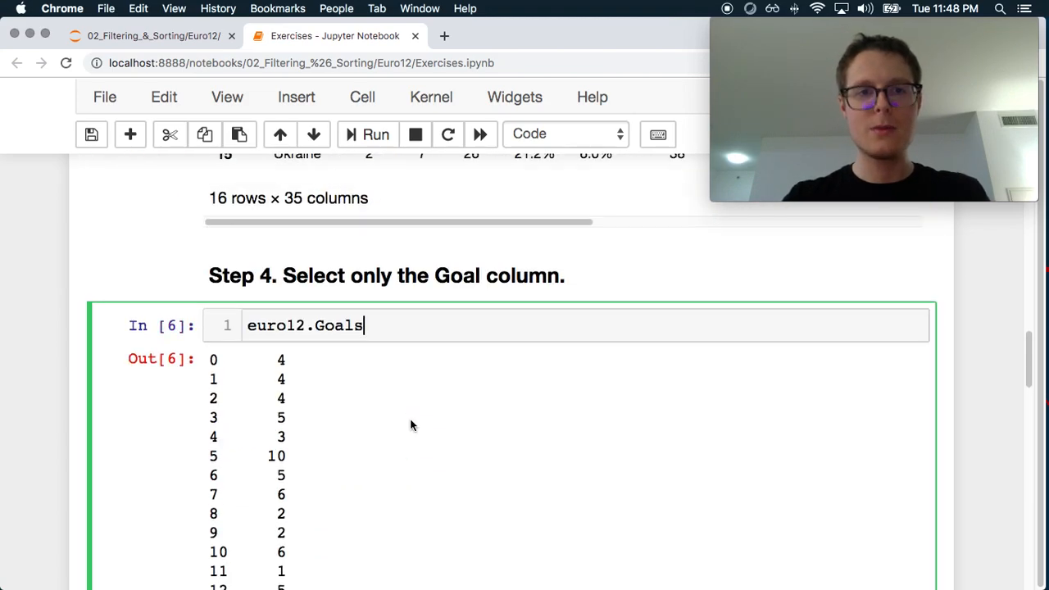
scroll(down, 3)
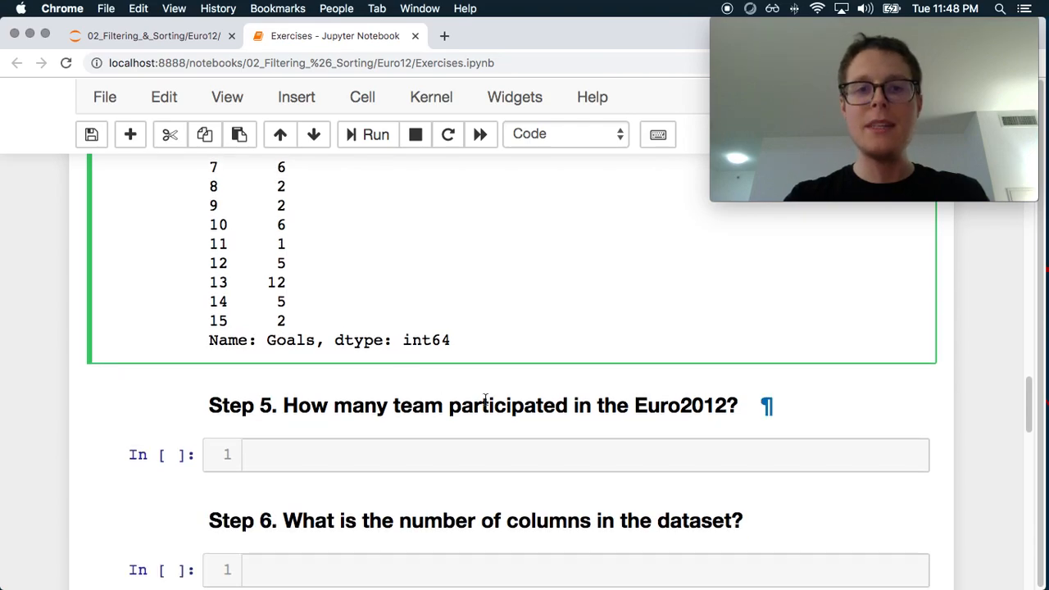
scroll(up, 3)
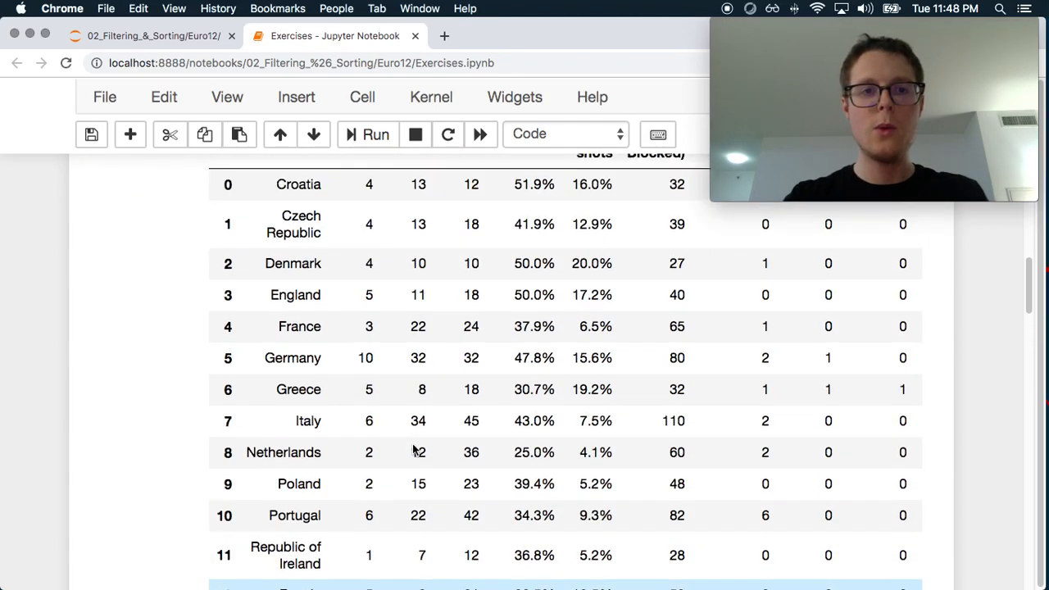
scroll(up, 3)
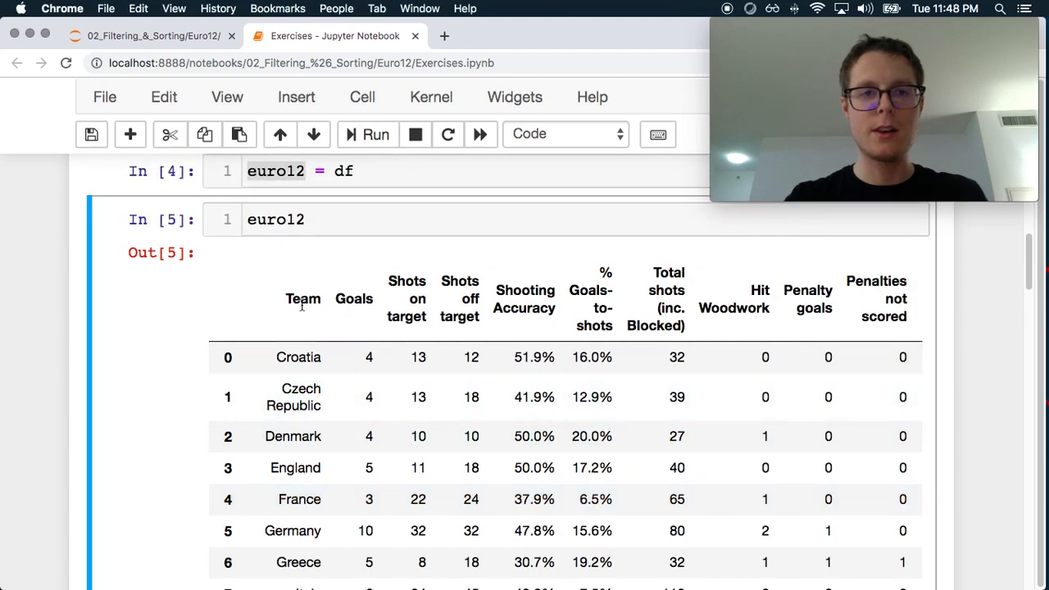
scroll(down, 3)
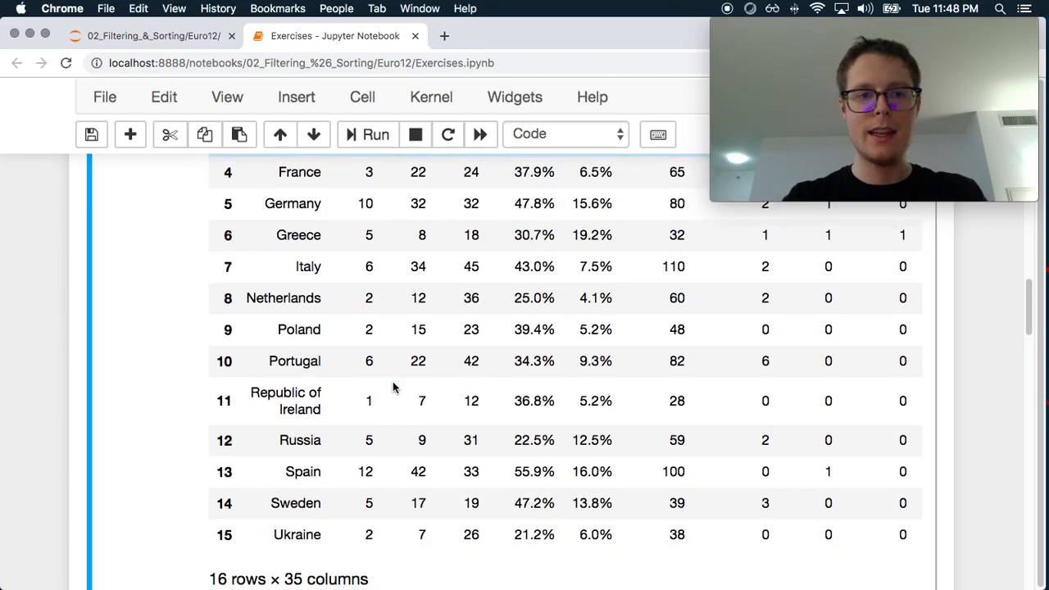
scroll(down, 3)
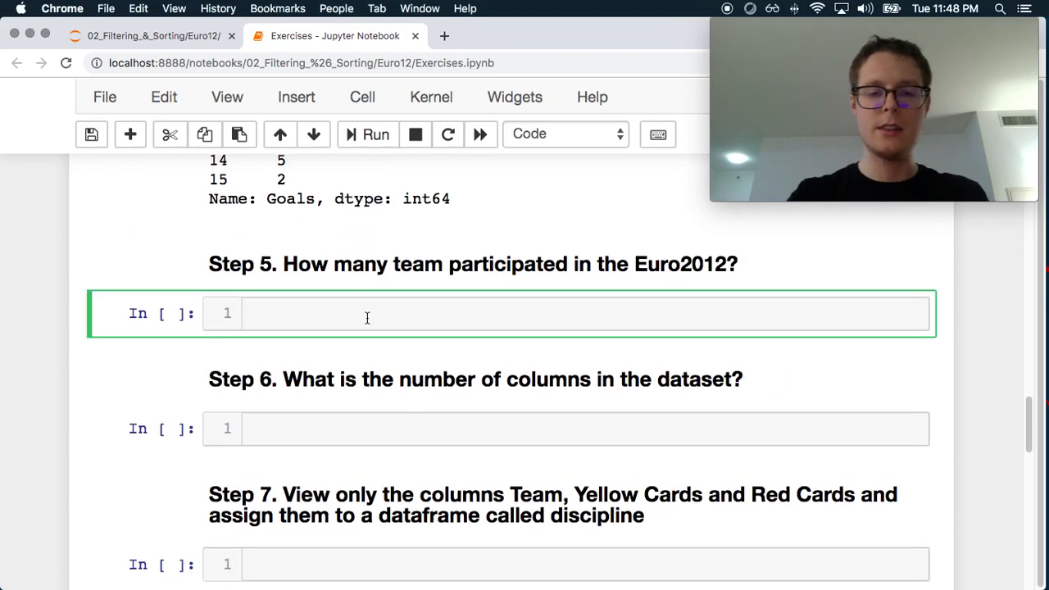
Run euro12.Team.count() to get 16 teams.
text(euro12.)
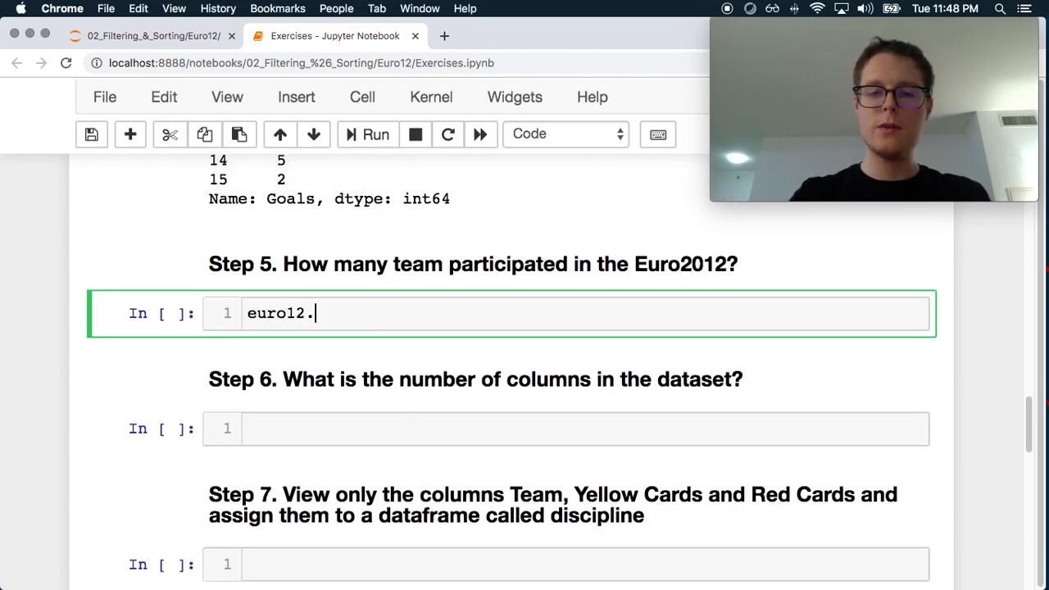
text(Team)
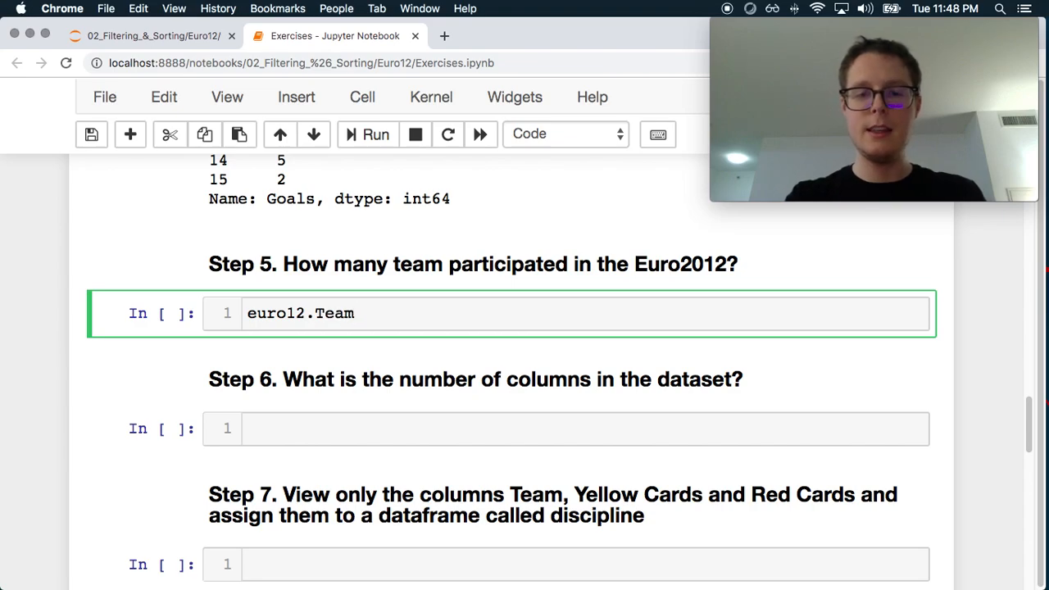
text(.count())
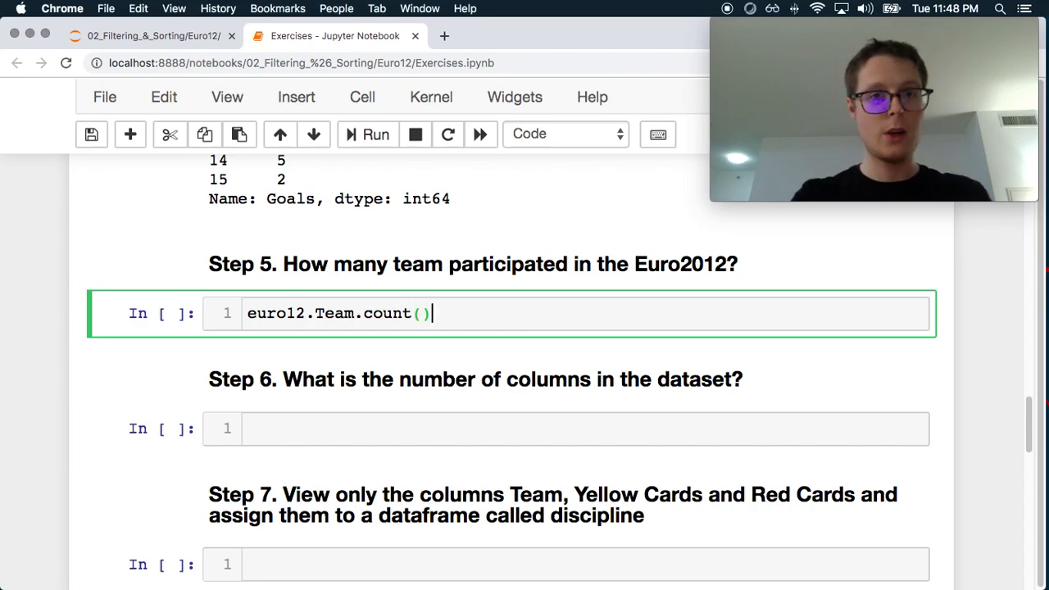
click(375, 134)
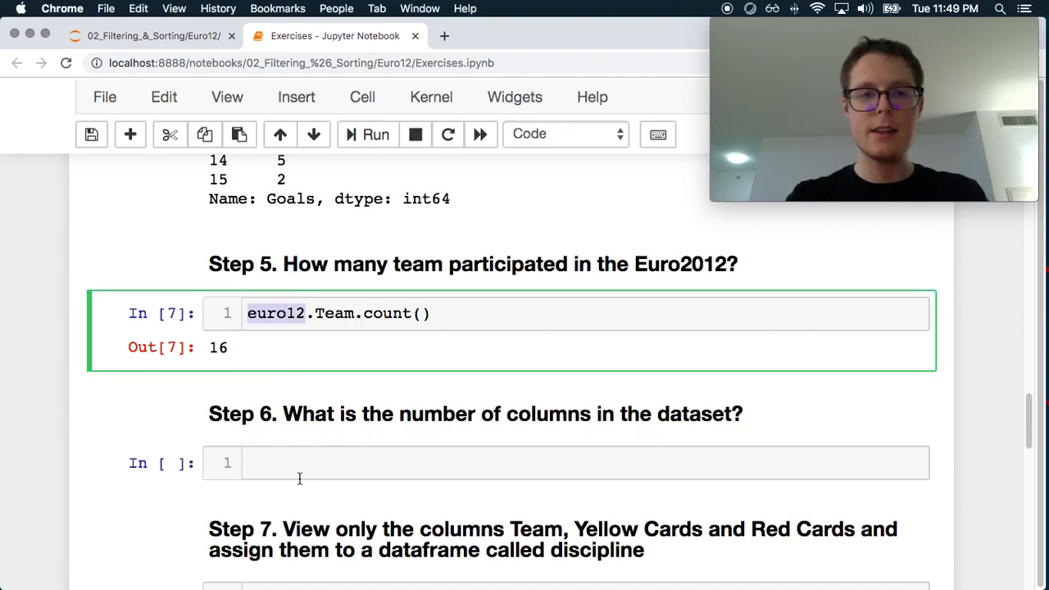
Run euro12.shape to see (16, 35) and add a new cell below it.
text(euro12.sha)
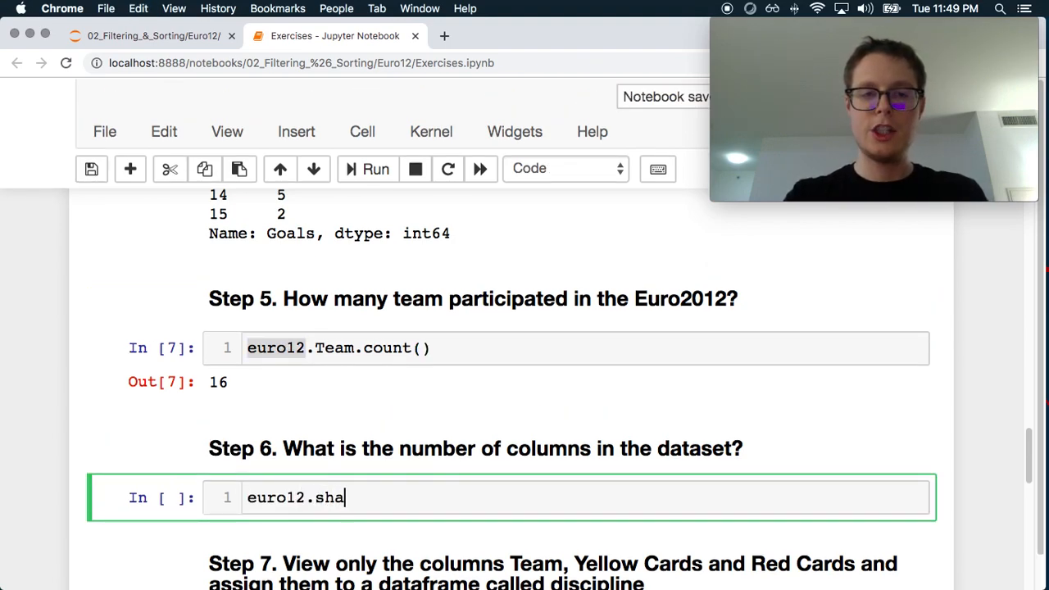
click(375, 169)
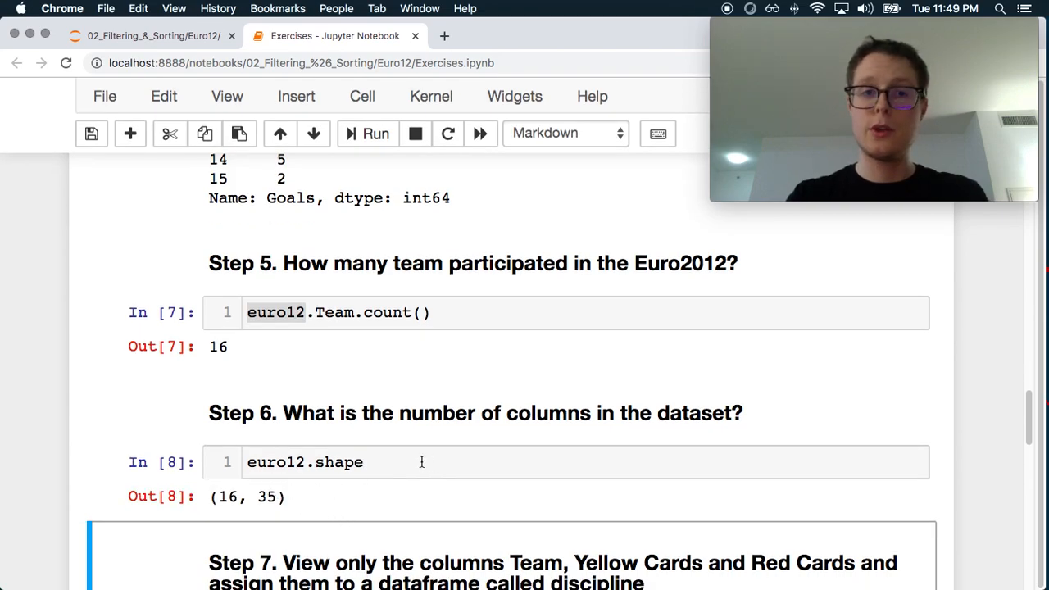
click(413, 462)
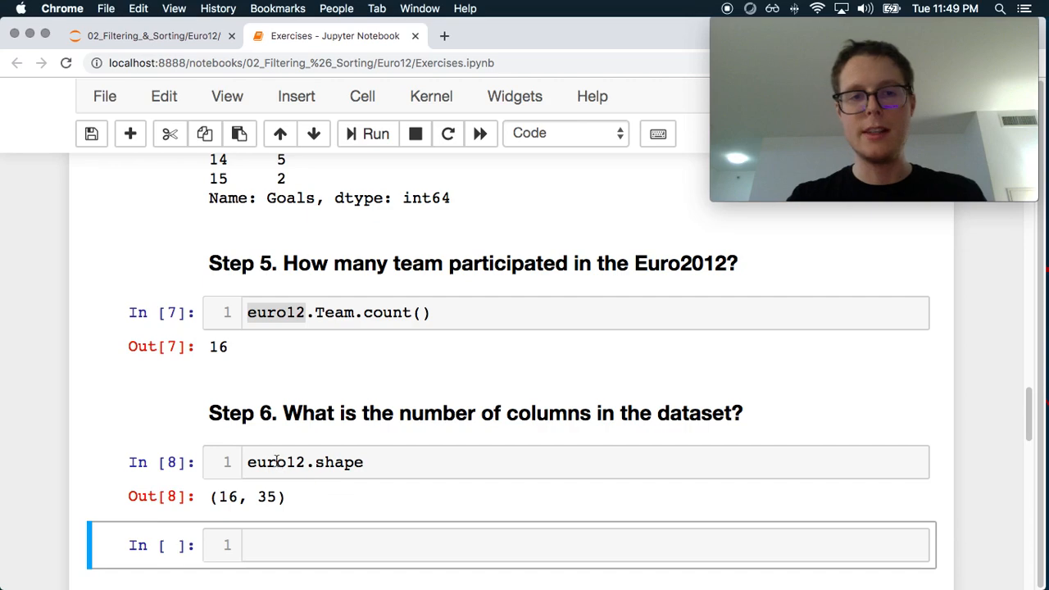
Run len(euro12.columns) to return the column count of 35.
text(euro12.c)
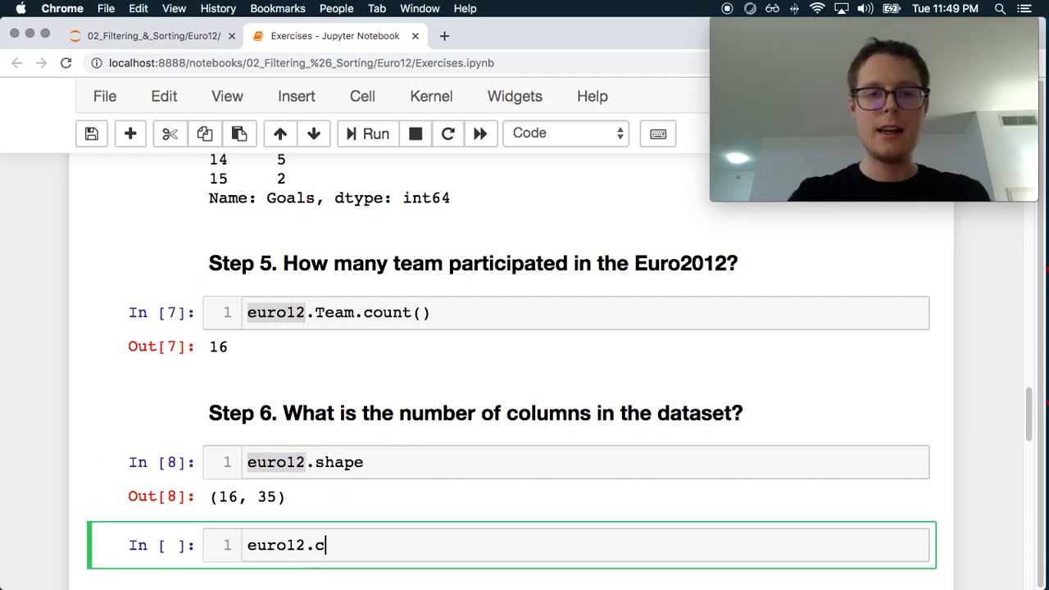
text(olumns.)
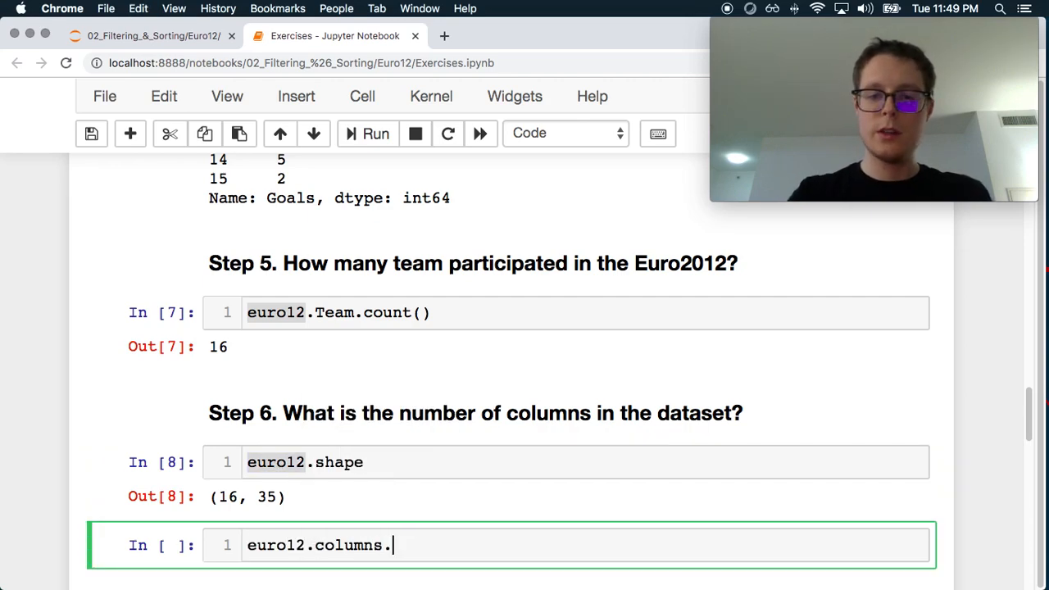
click(376, 133)
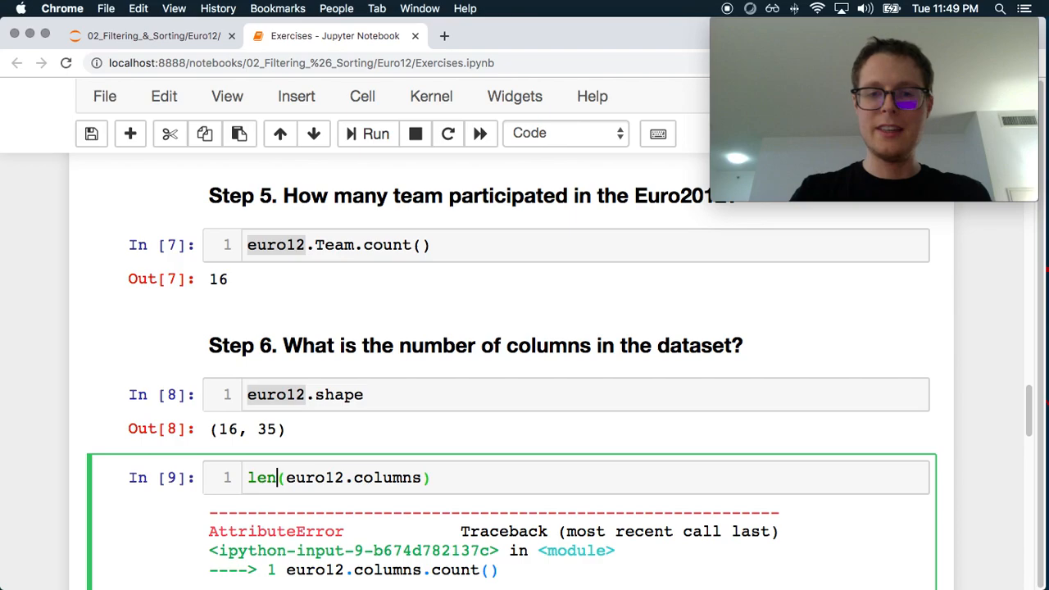
click(367, 133)
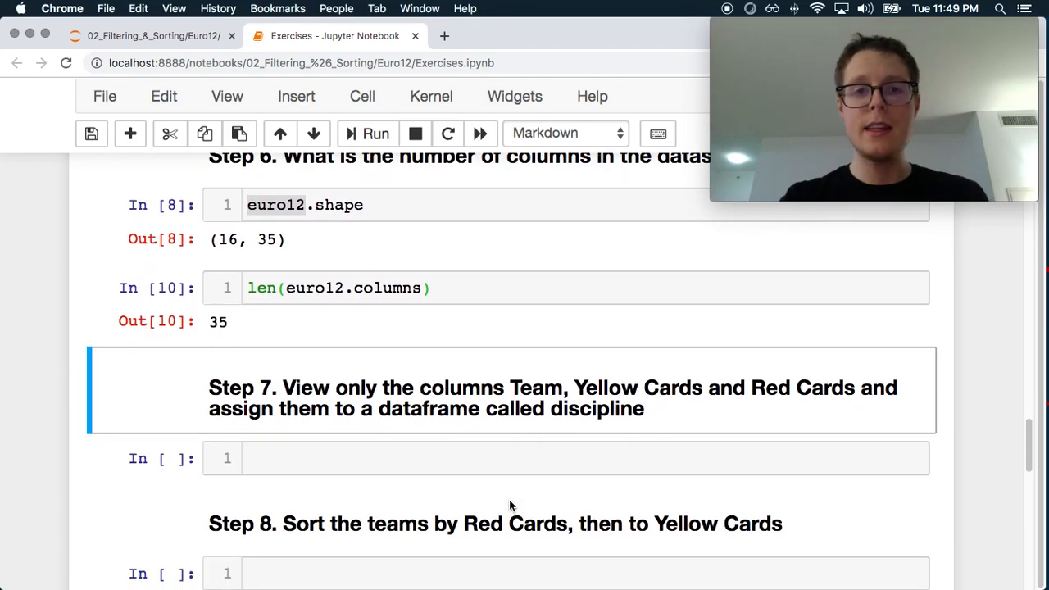
Run discipline = euro12[['Team', 'Yellow Cards', 'Red Cards']] in the Step 7 cell.
click(368, 289)
text(euro12[['Team', 'Yellow Cards' and Red Cards)
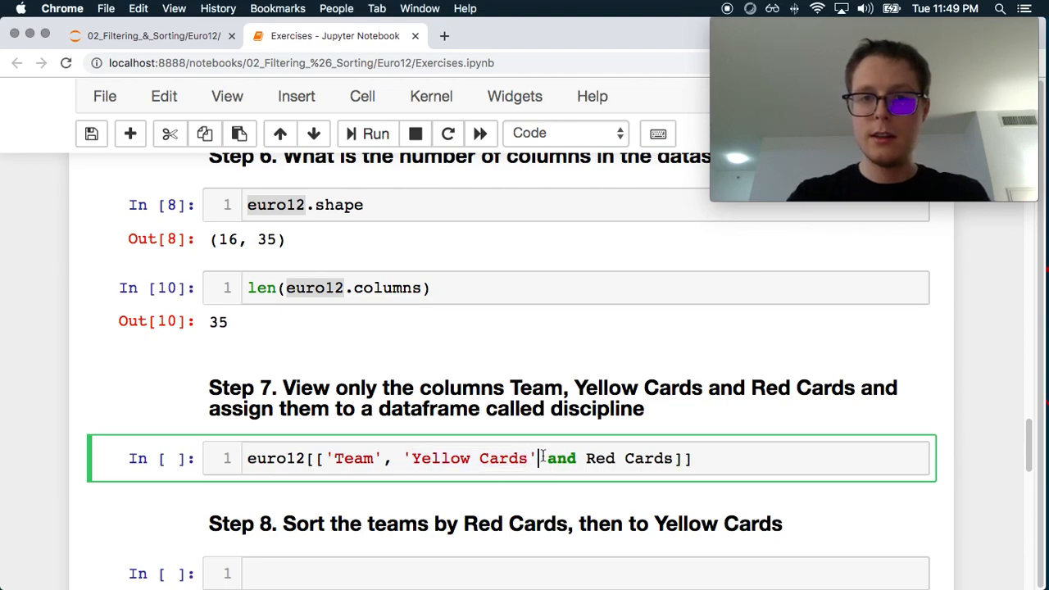
text(,)
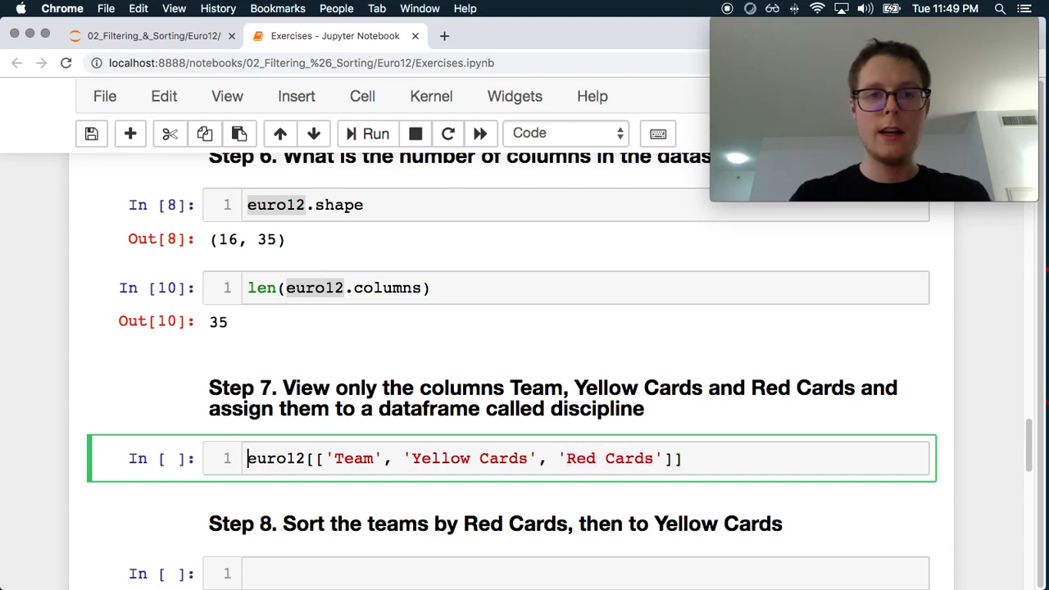
mouse_move(758, 409)
text(discipline = )
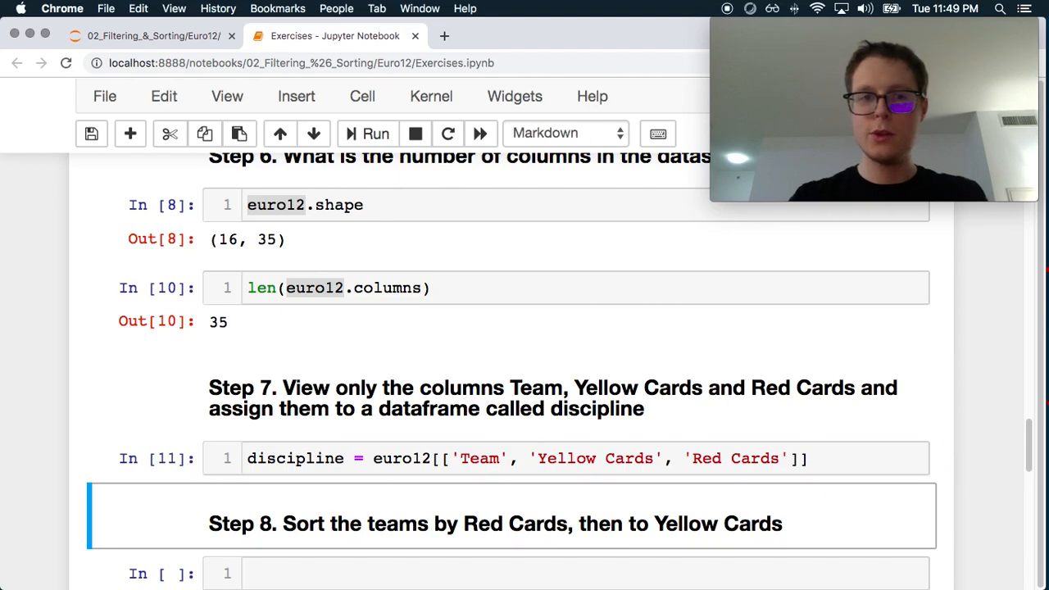
scroll(down, 3)
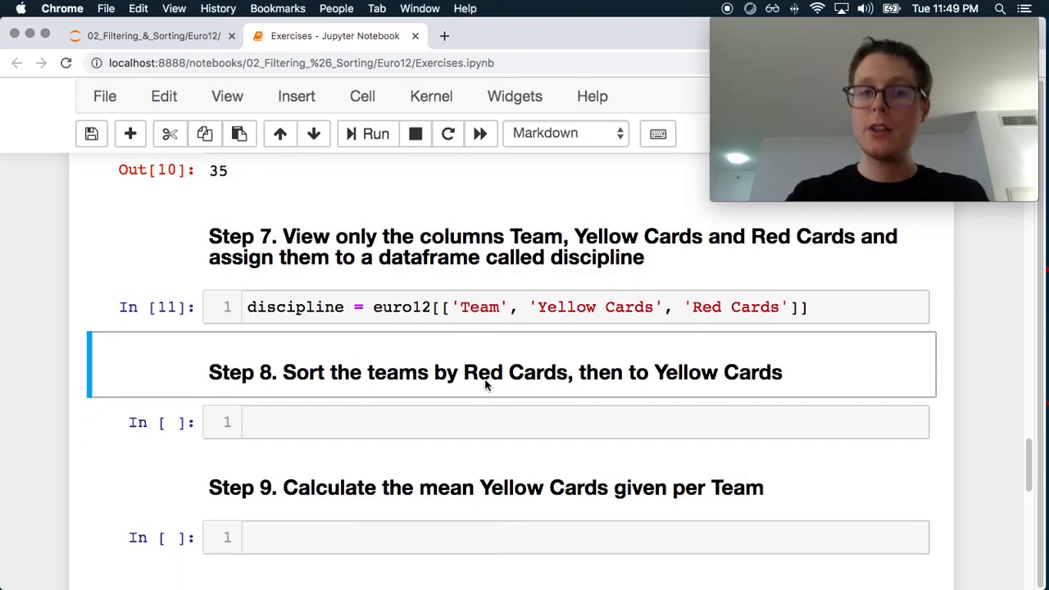
mouse_move(643, 390)
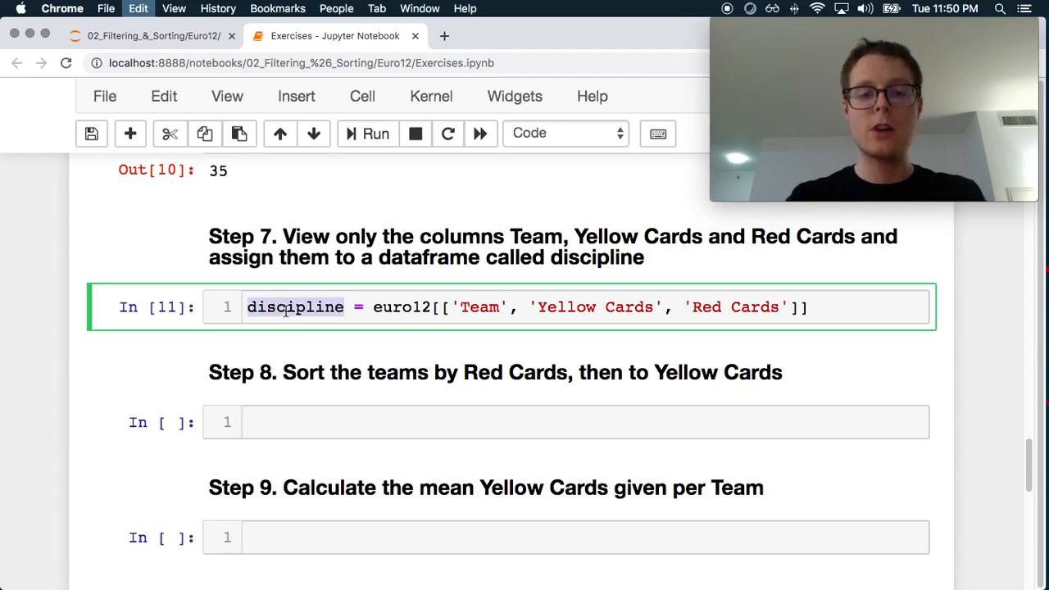
Display discipline, then edit the cell to discipline.sort_values(['Red Cards', 'Yellow Cards']) with its signature shown.
text(discipline.)
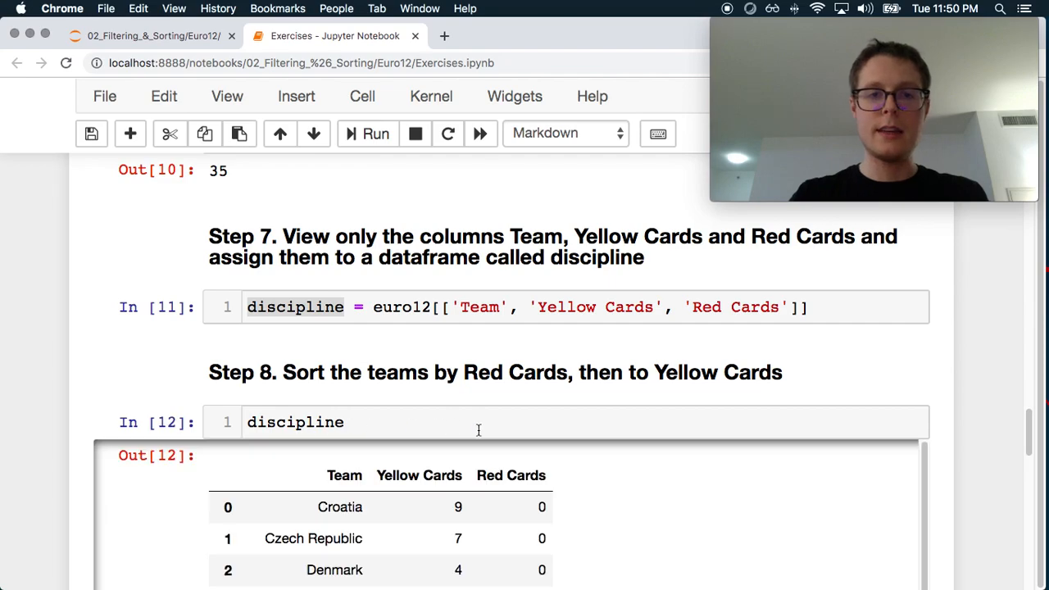
scroll(down, 3)
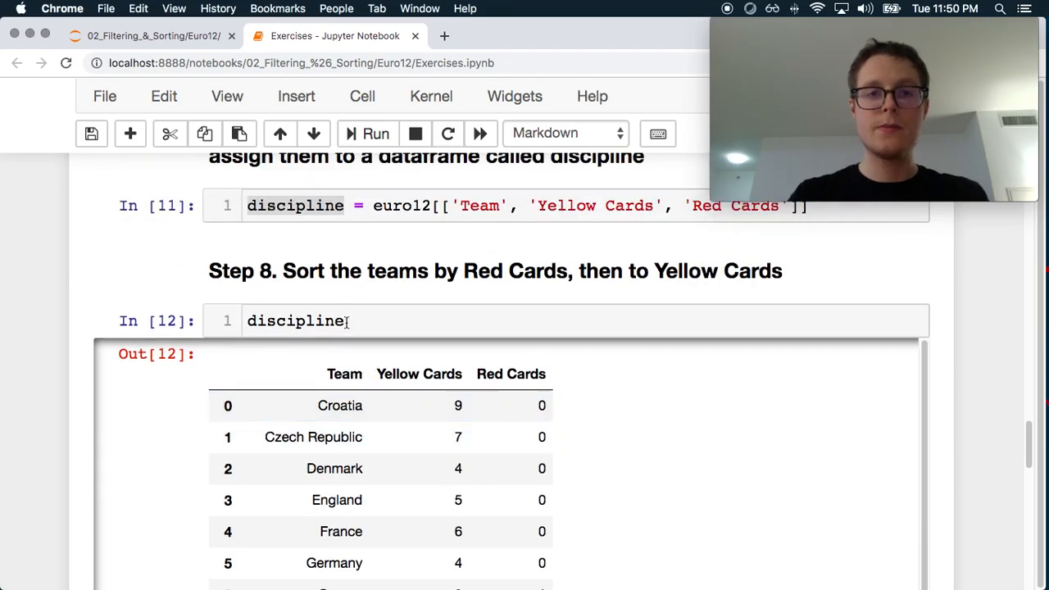
text(.sor)
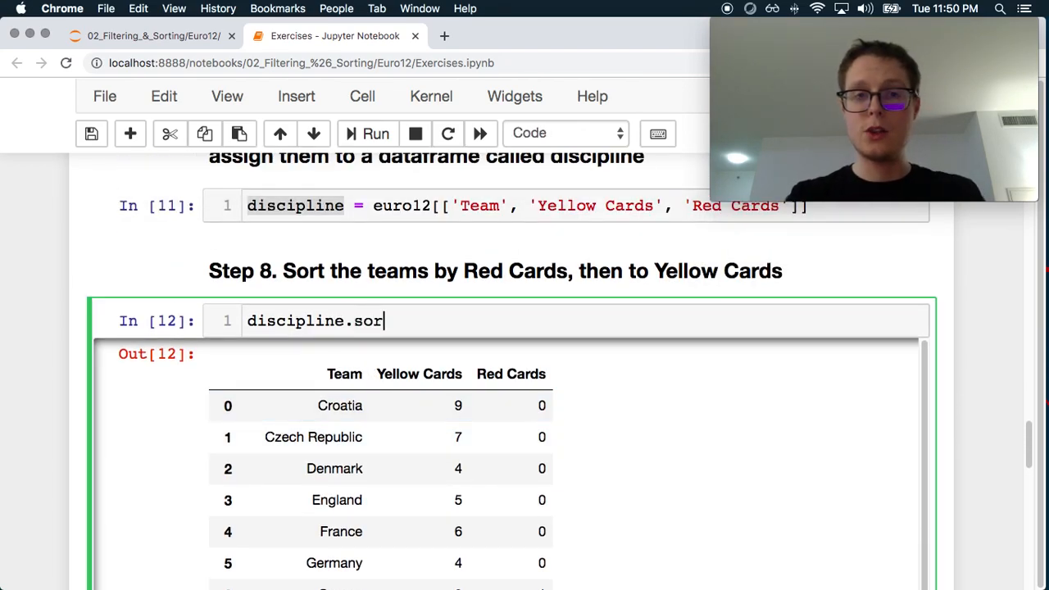
text(t_values())
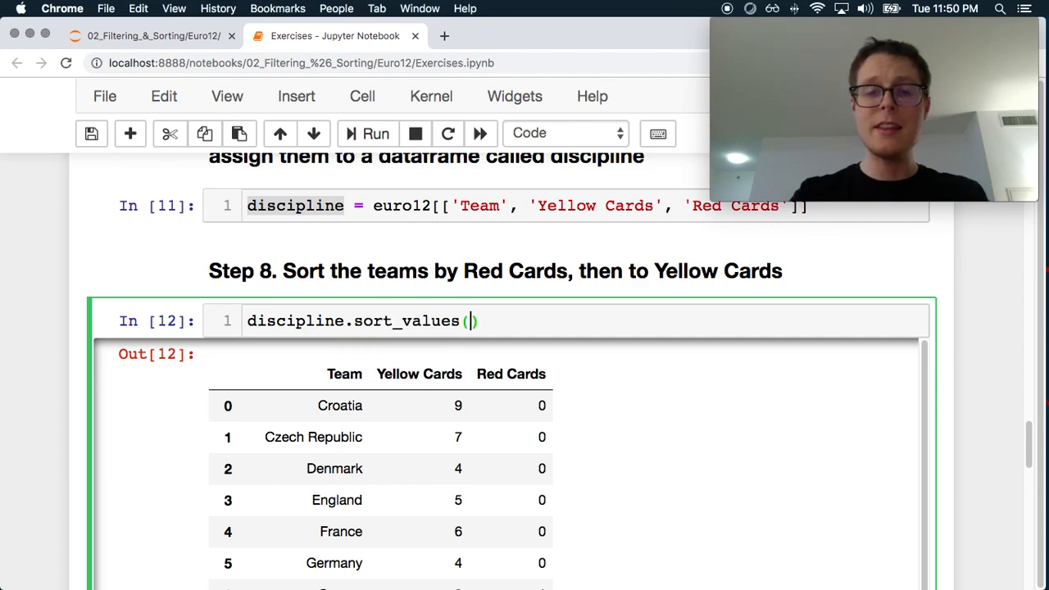
key(shift+tab)
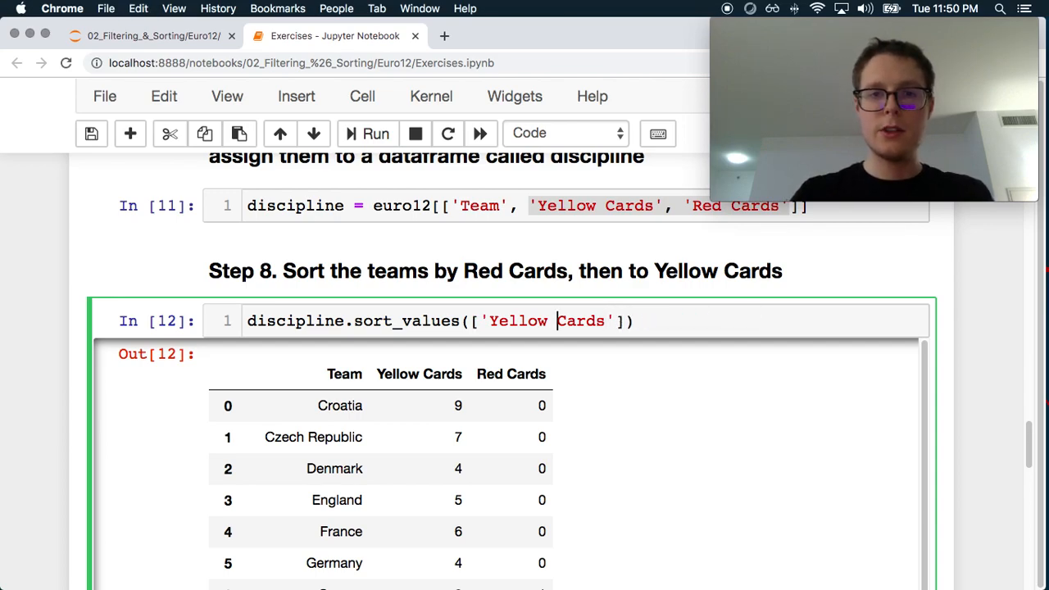
text('Red Cards', ')
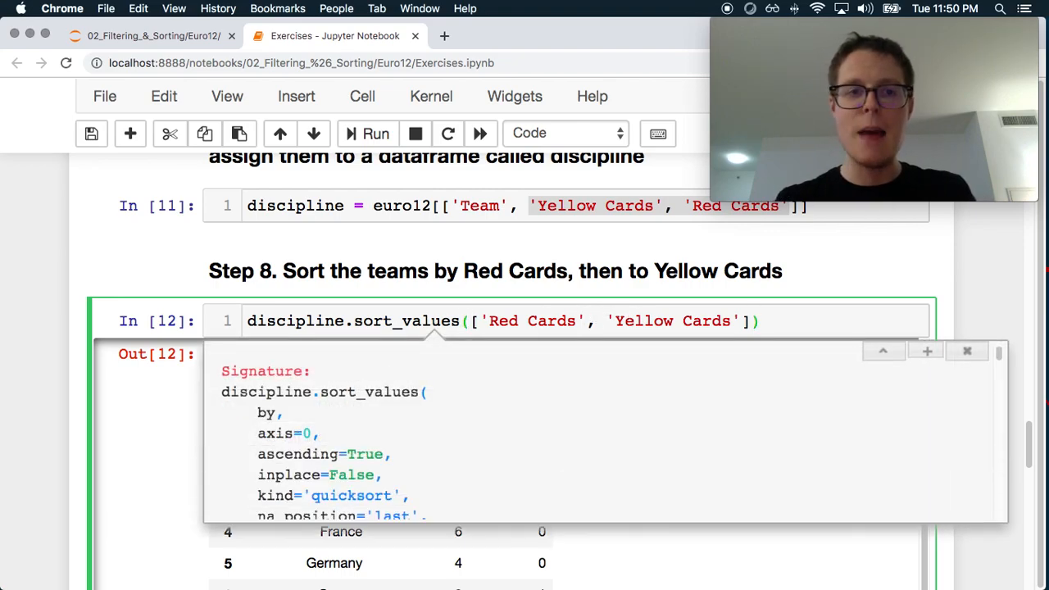
Read through the sort_values docstring parameters and close the tooltip.
scroll(down, 3)
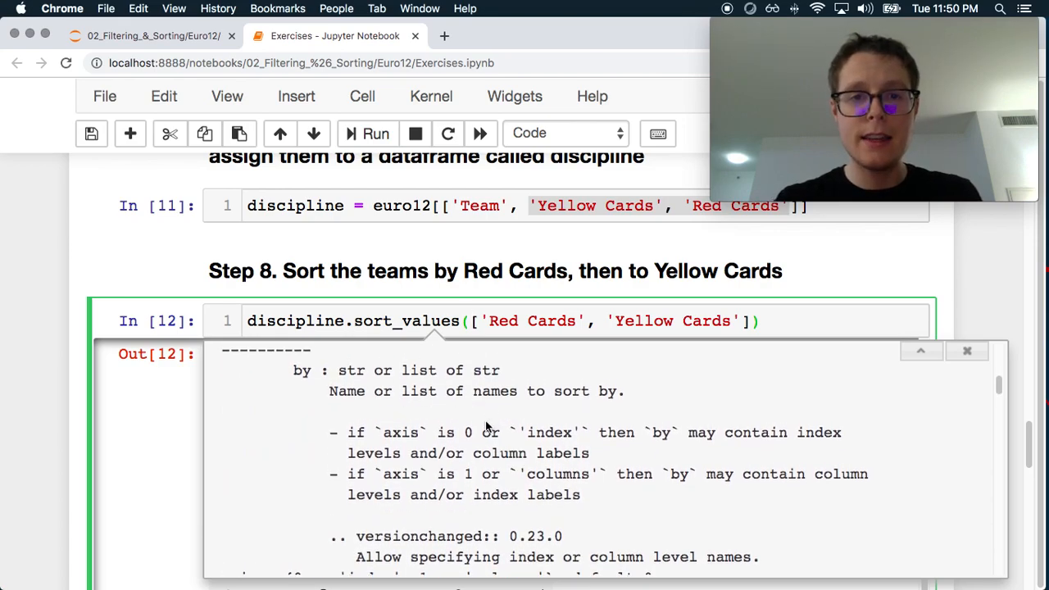
scroll(down, 3)
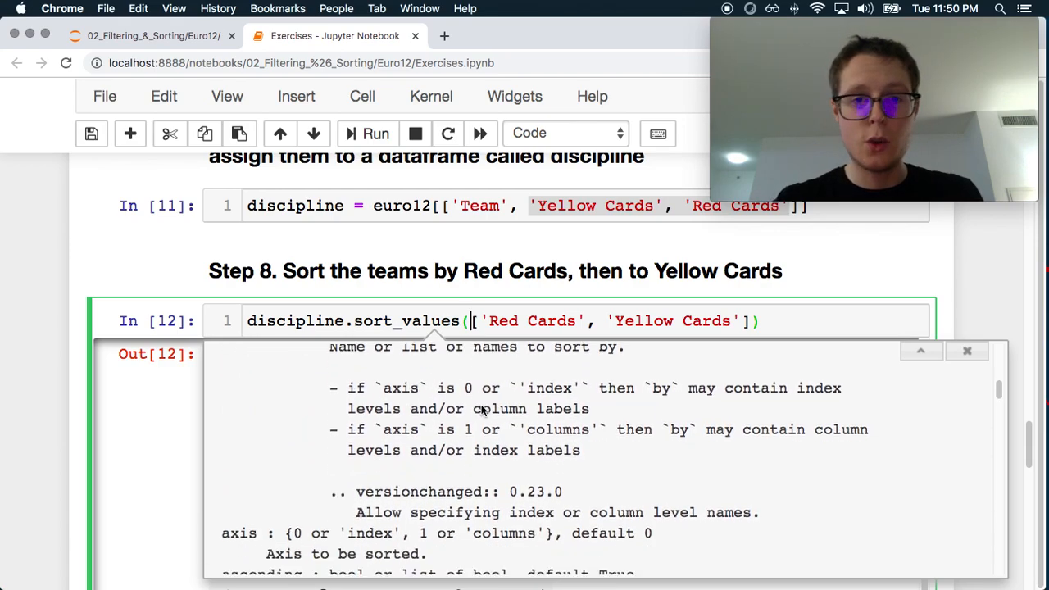
scroll(down, 3)
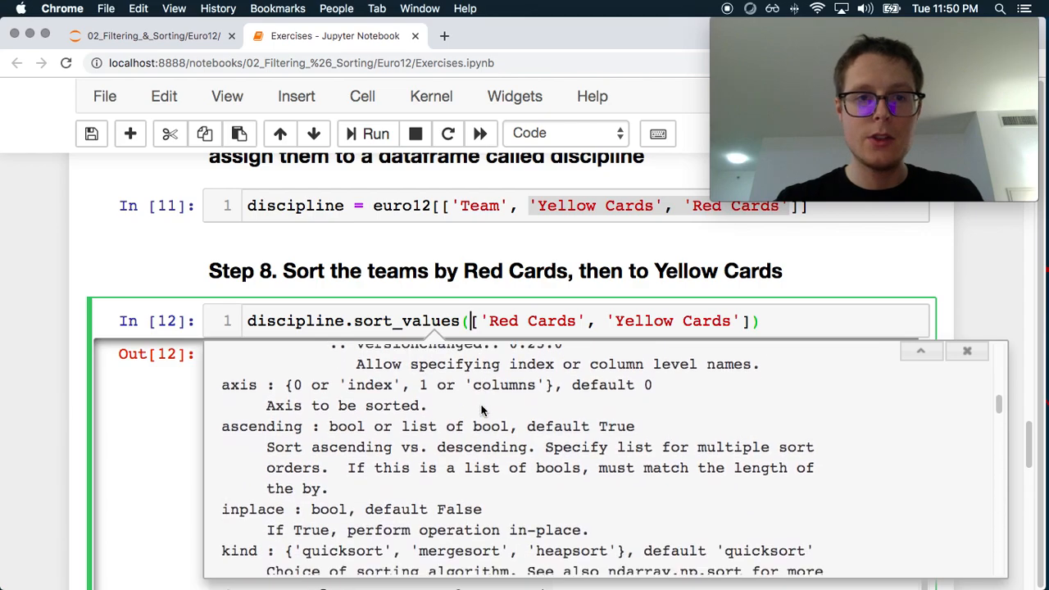
scroll(down, 3)
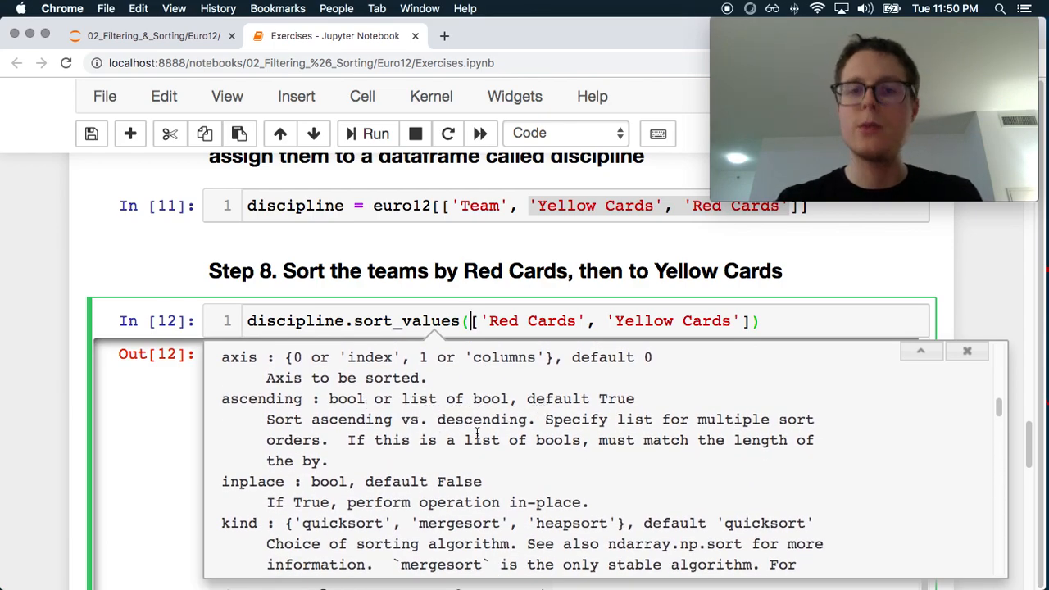
click(376, 133)
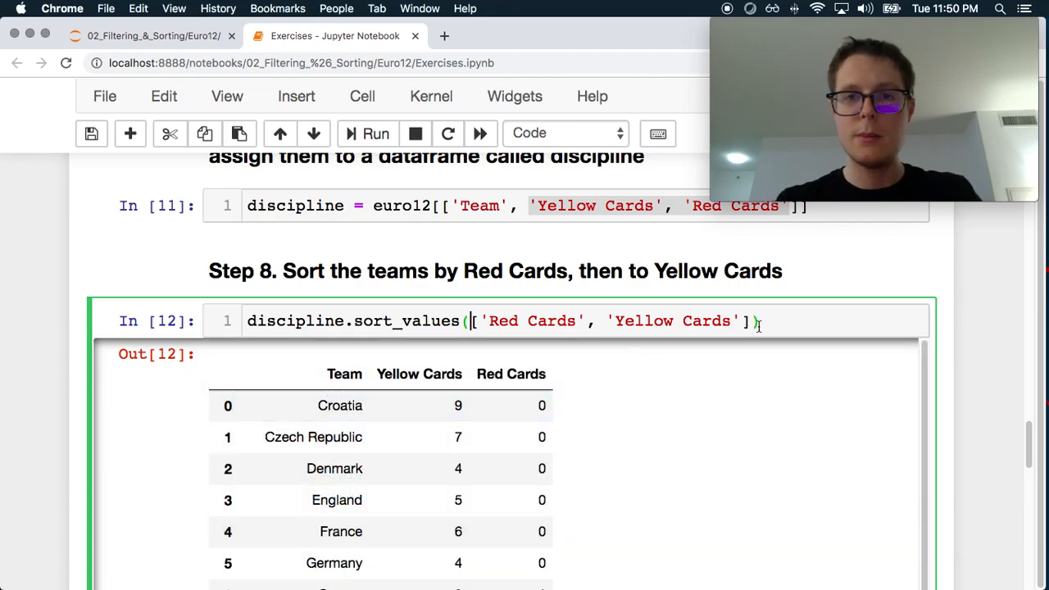
Run the Step 8 sort by Red Cards then Yellow Cards and review the ascending output.
click(375, 132)
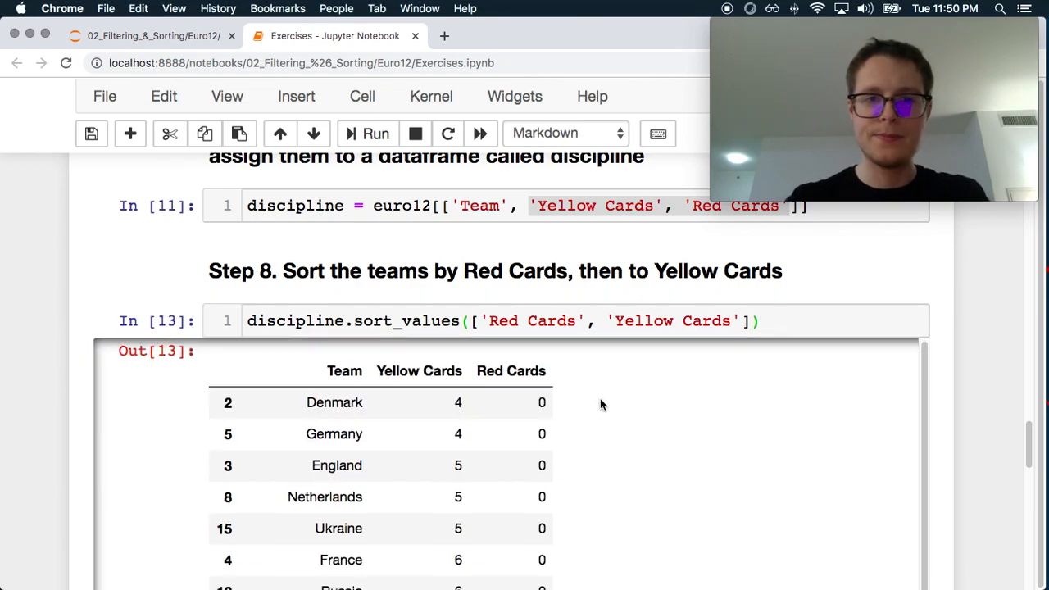
scroll(down, 3)
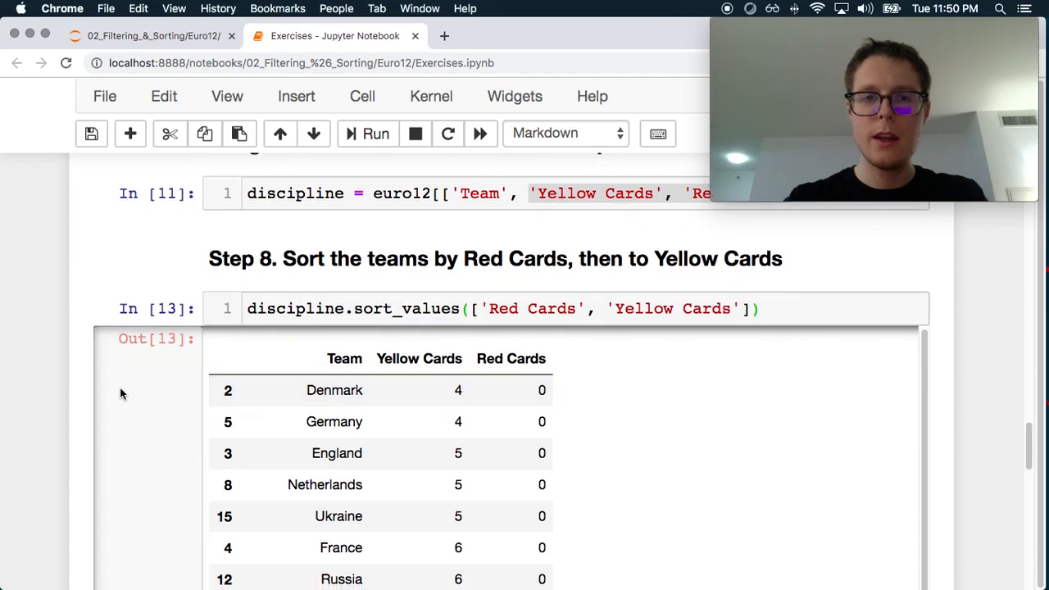
scroll(down, 3)
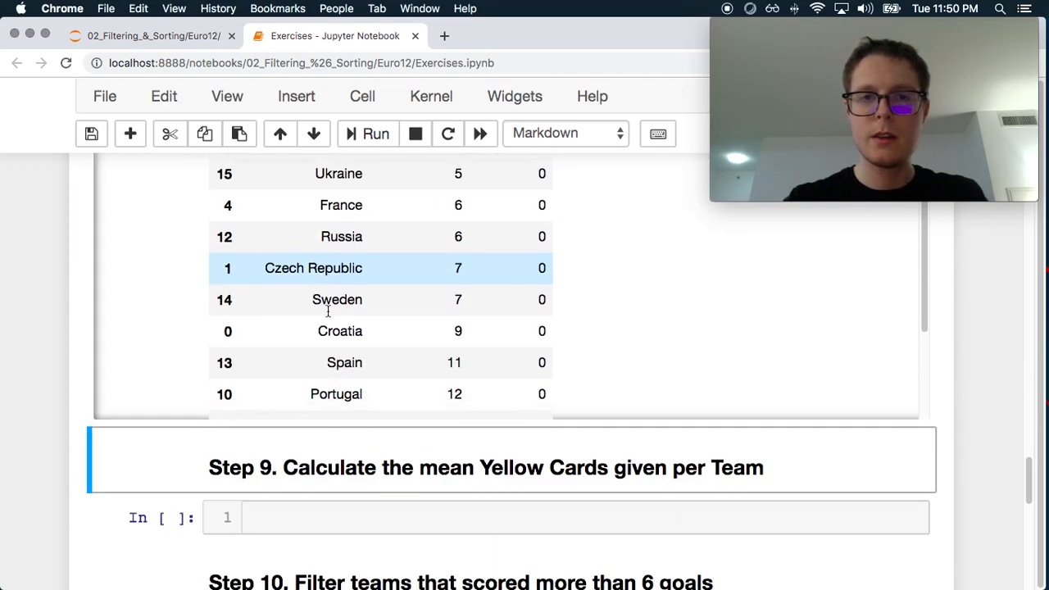
scroll(down, 3)
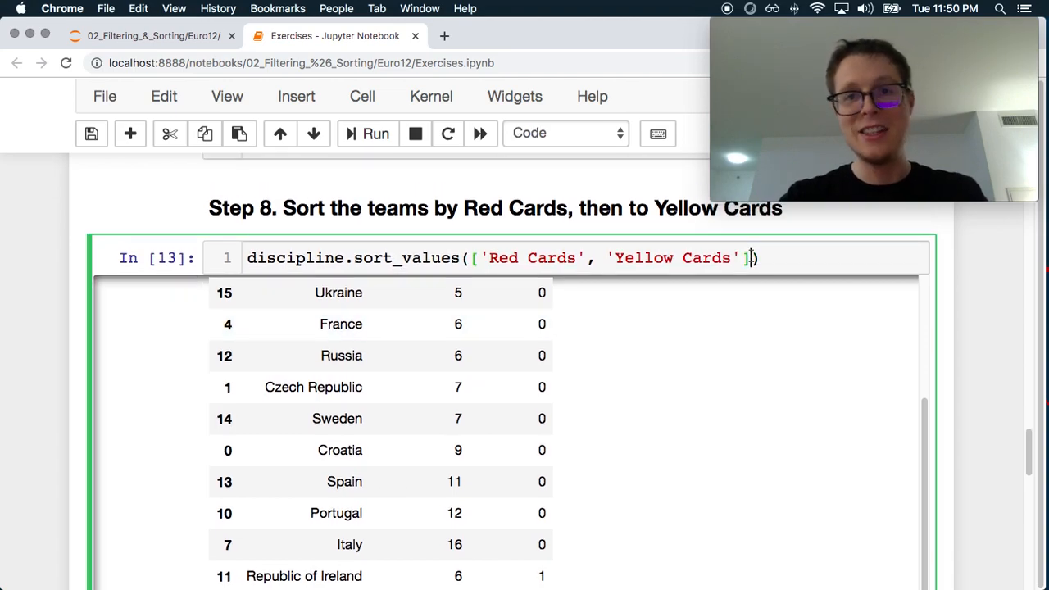
Add ascending=False to sort_values and rerun, putting Greece, Poland and Republic of Ireland first.
text(, or)
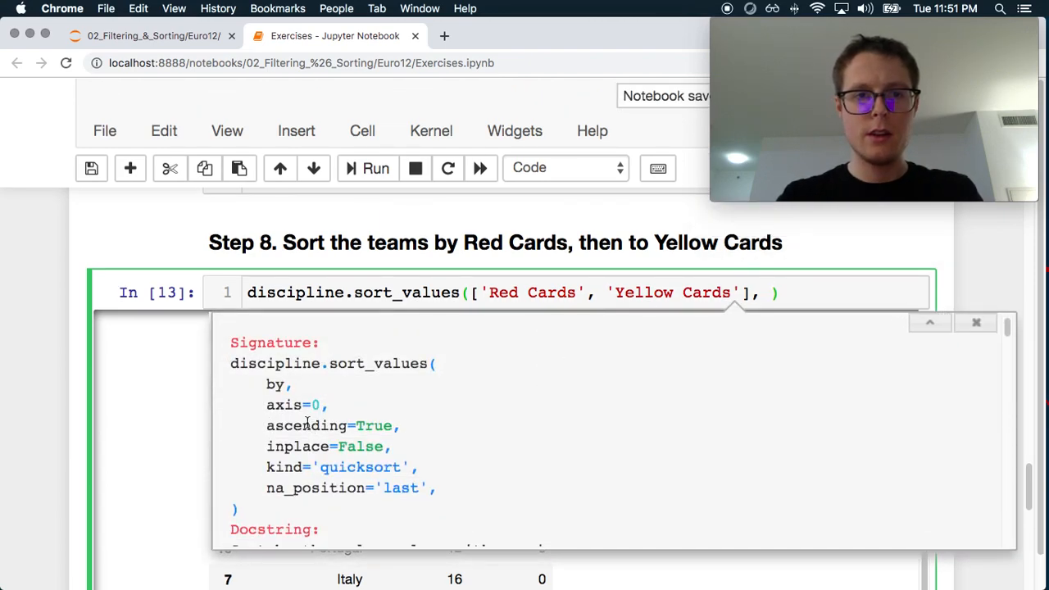
scroll(up, 3)
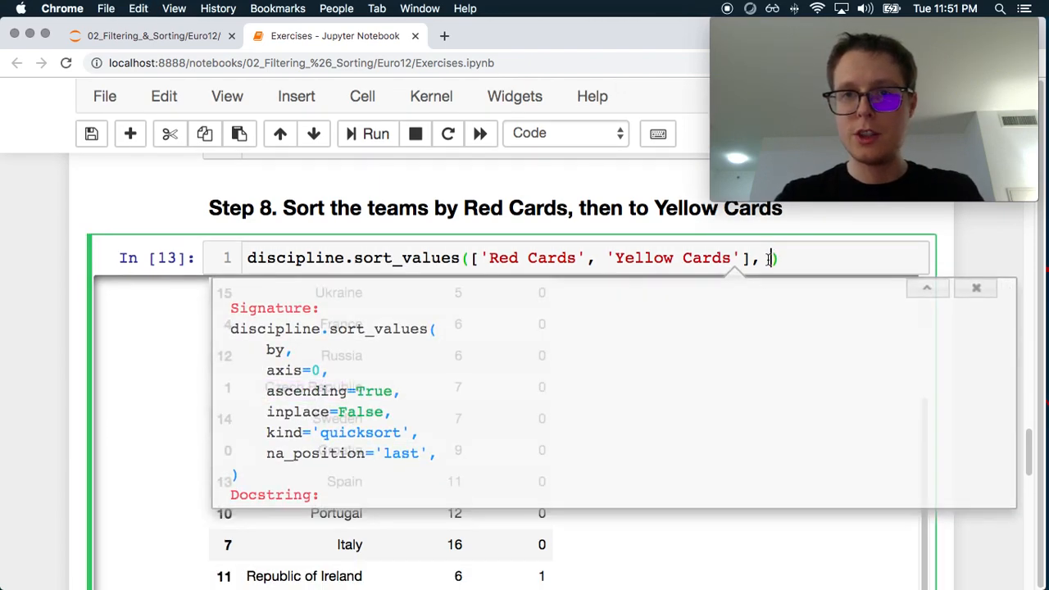
text(ascending=False)
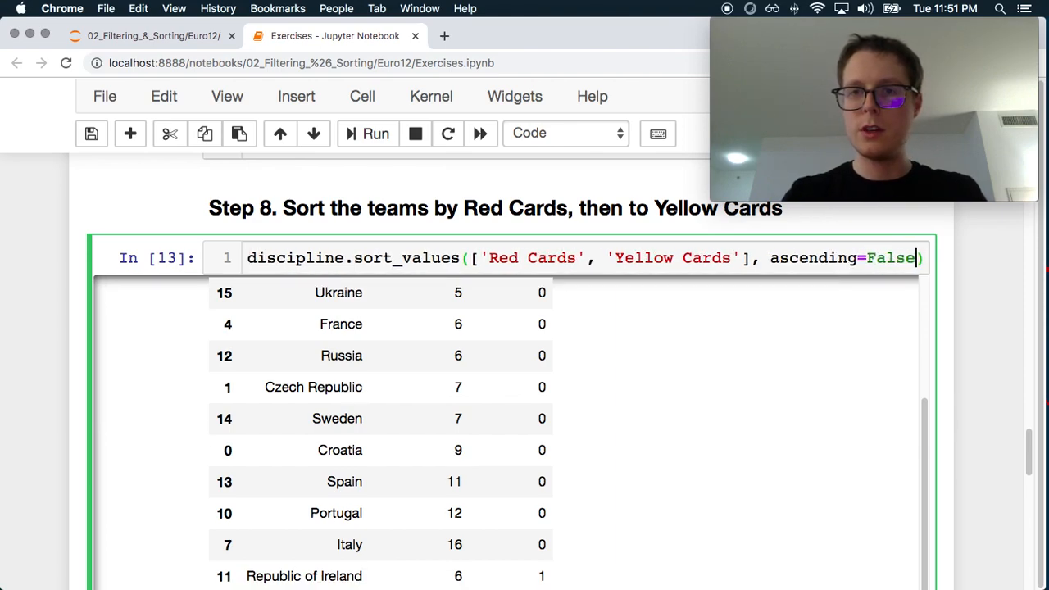
click(375, 134)
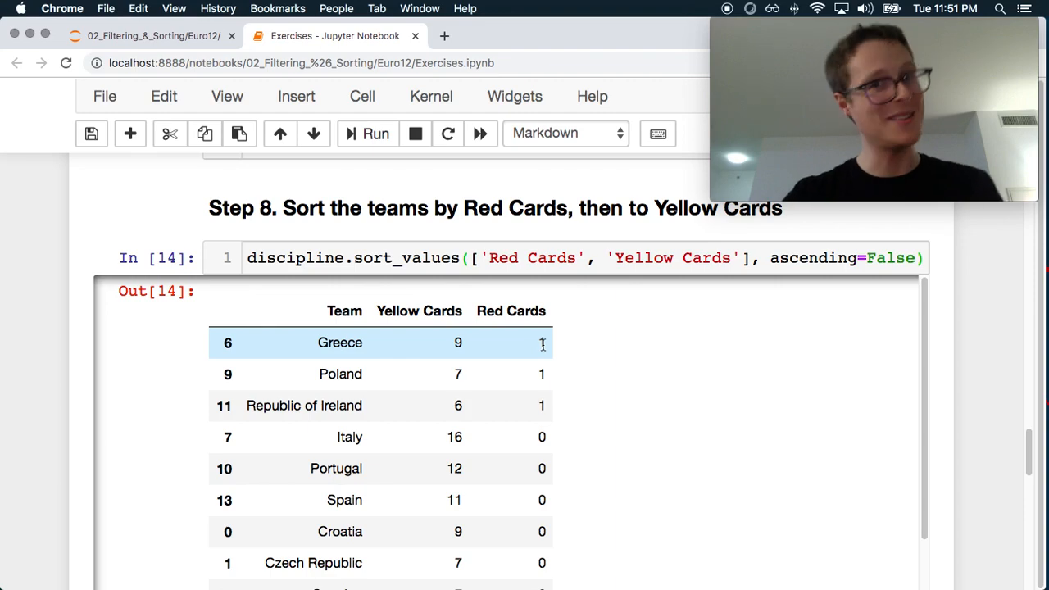
mouse_move(458, 343)
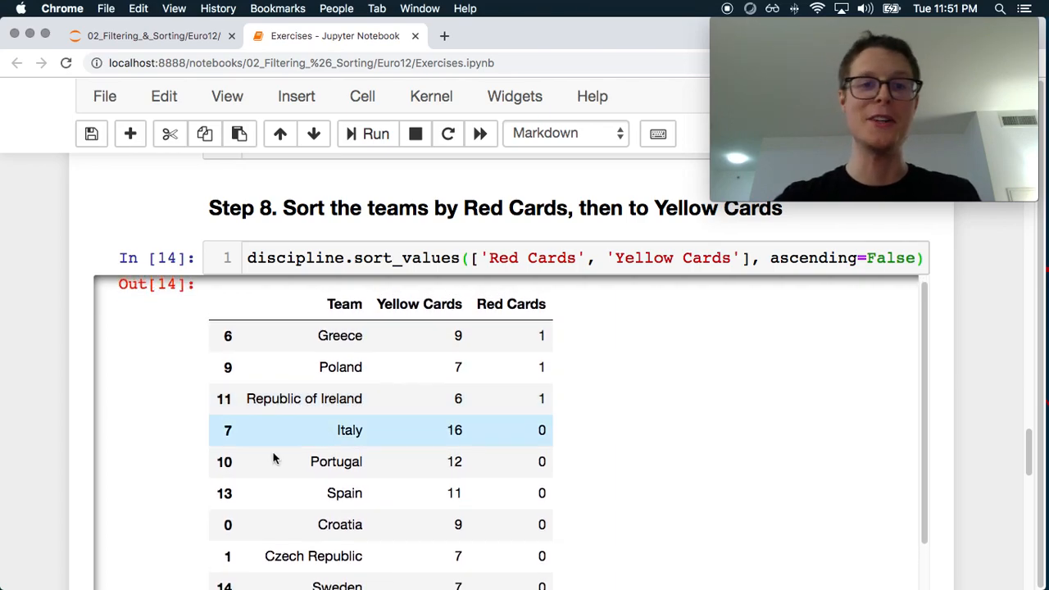
scroll(down, 3)
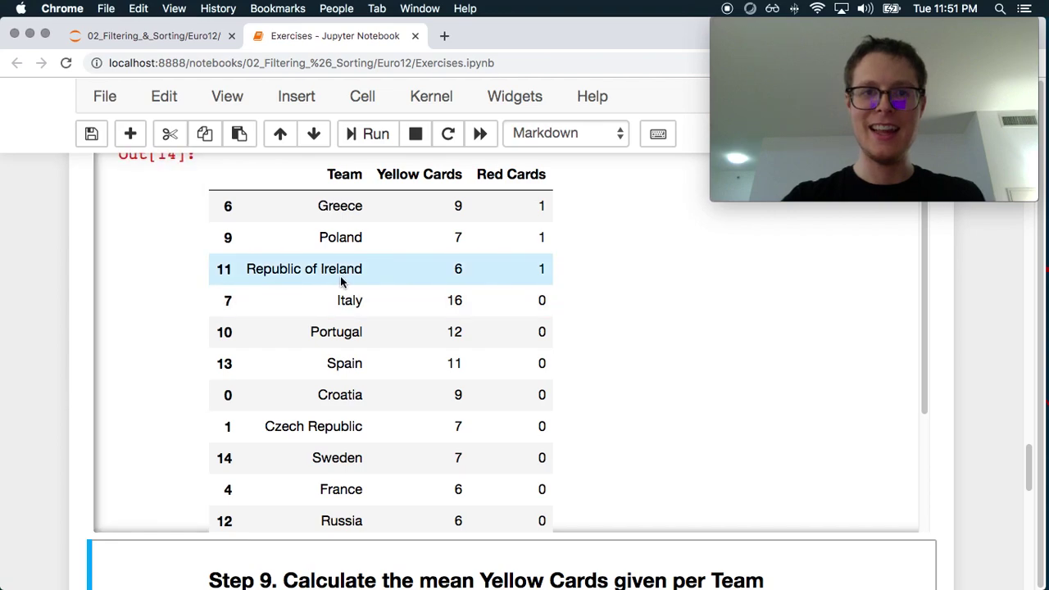
scroll(down, 3)
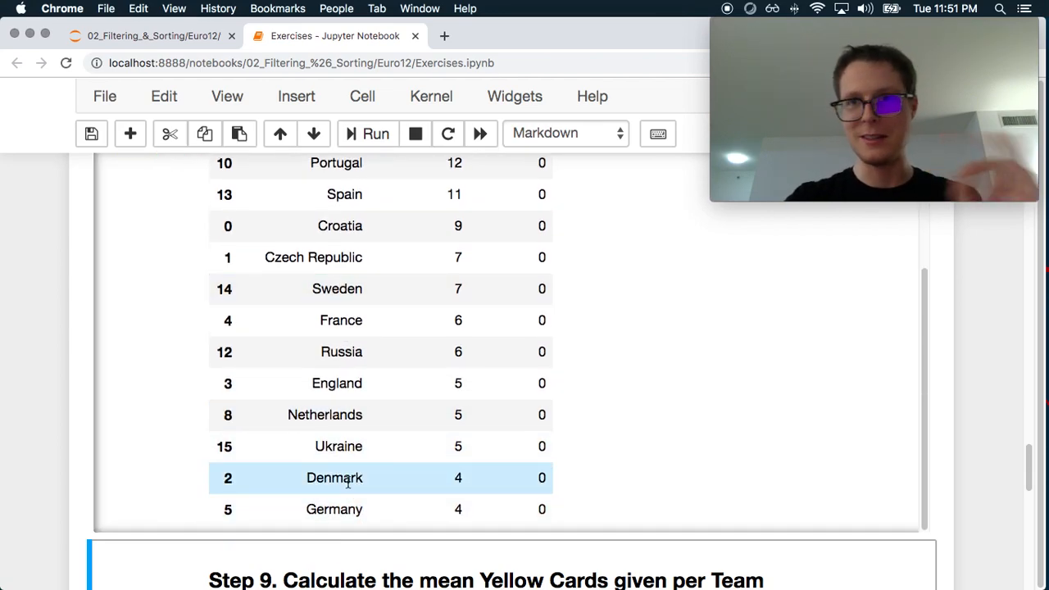
mouse_move(144, 508)
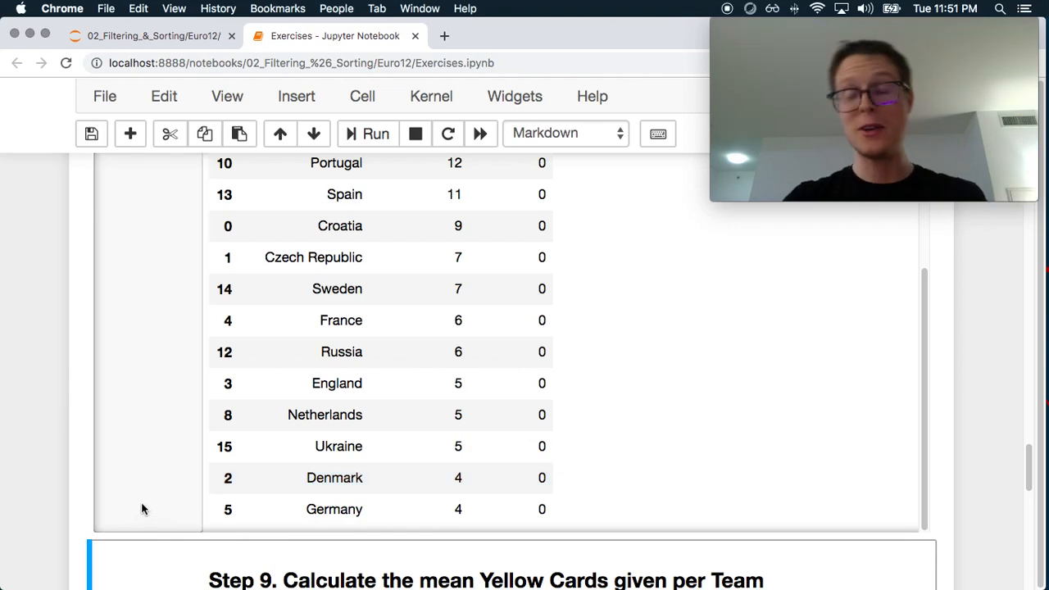
scroll(up, 3)
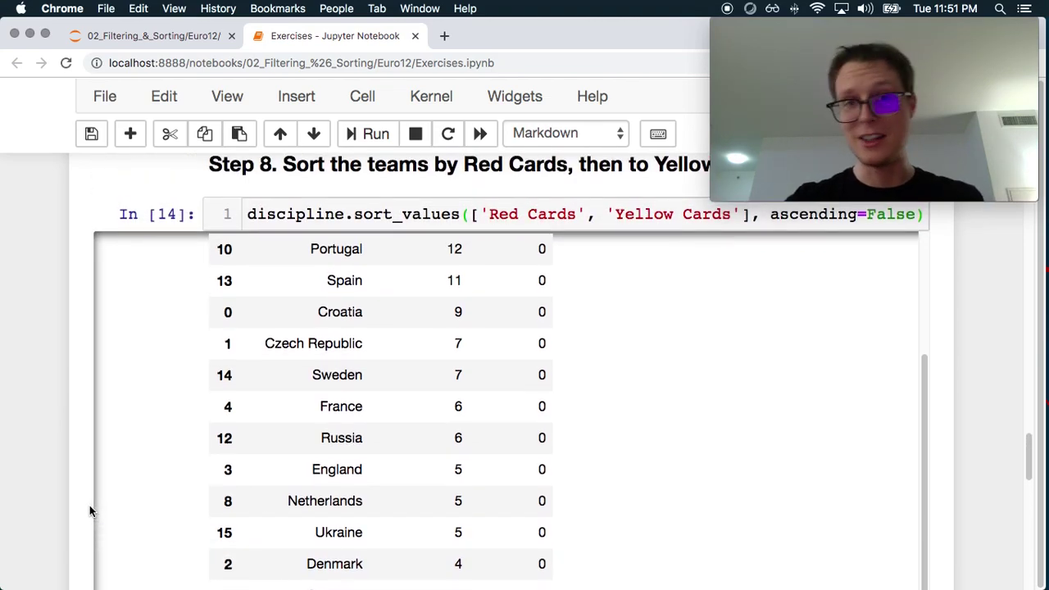
scroll(down, 3)
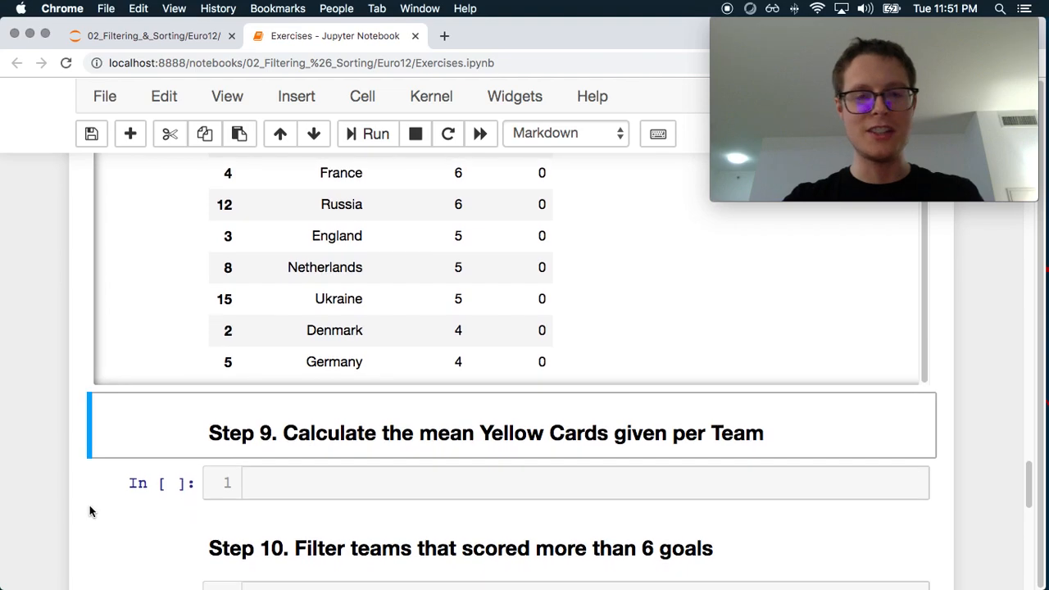
mouse_move(456, 449)
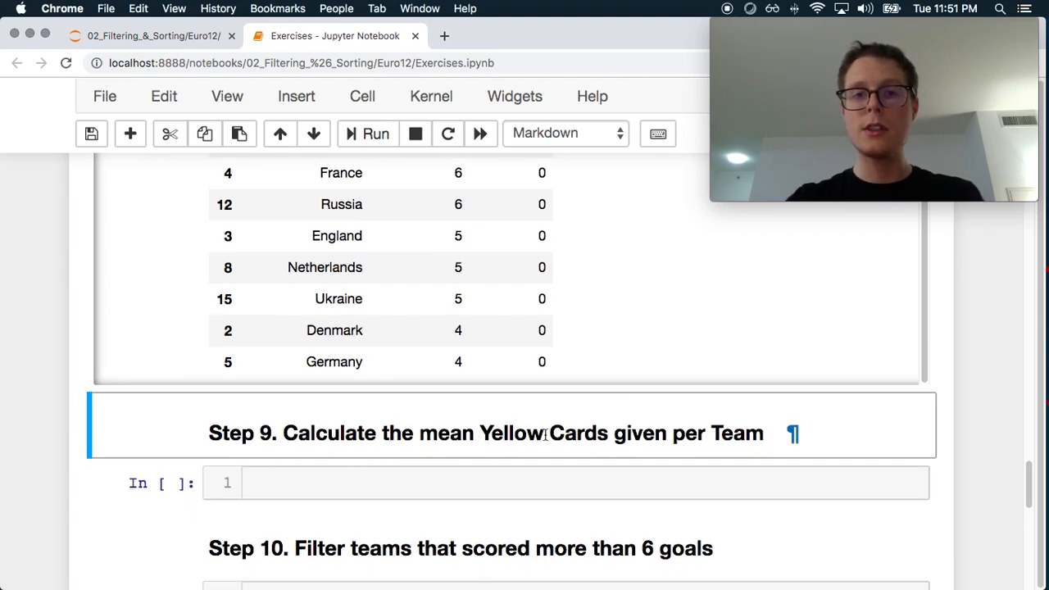
Write discipline['Yellow Cards'].mean() in the Step 9 cell to get 7.4375.
scroll(up, 3)
text(discipline)
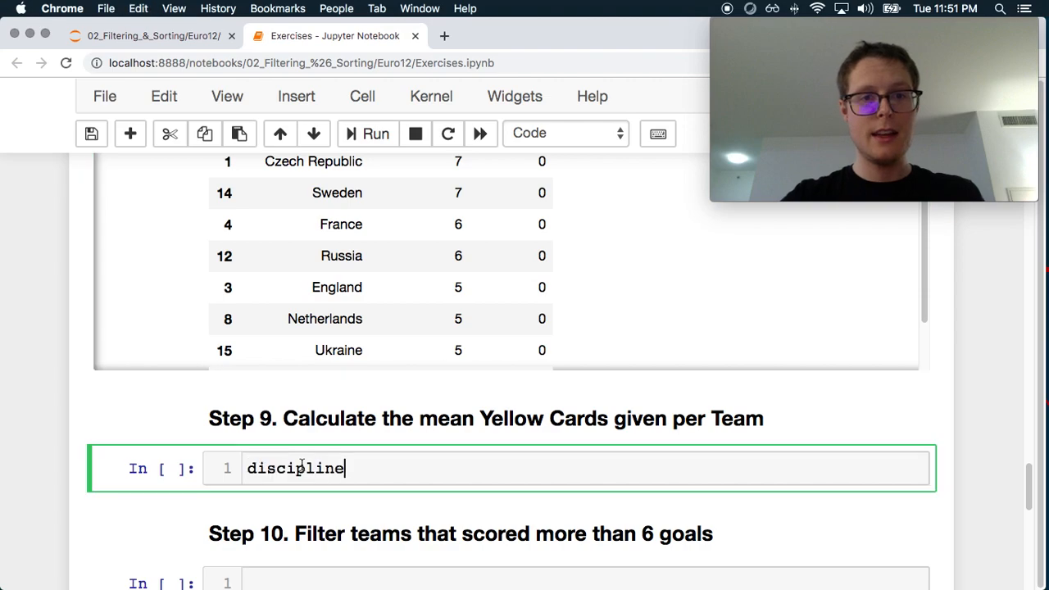
text(['Yel)
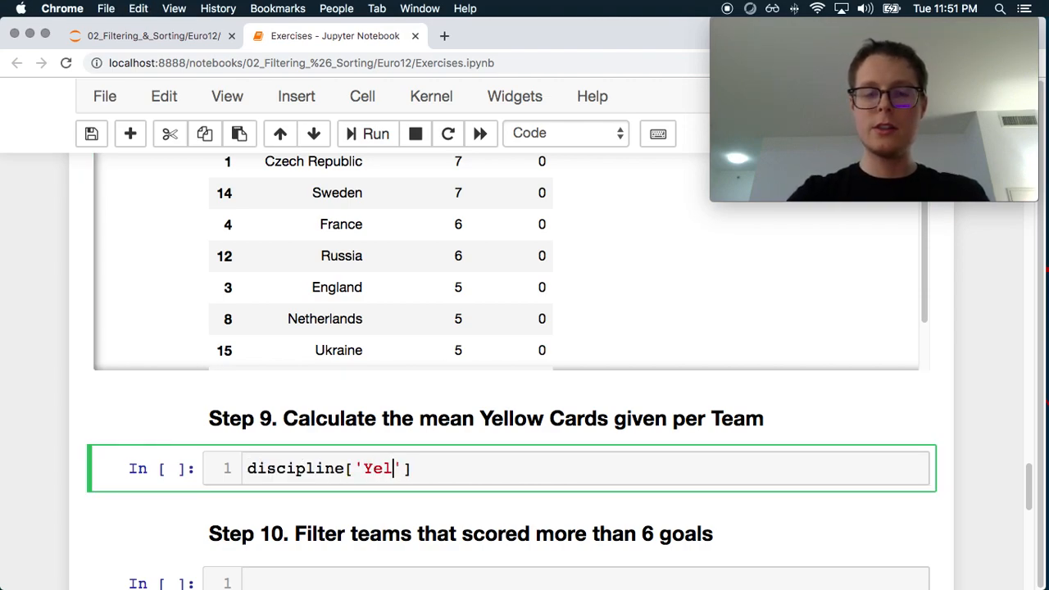
text(low)
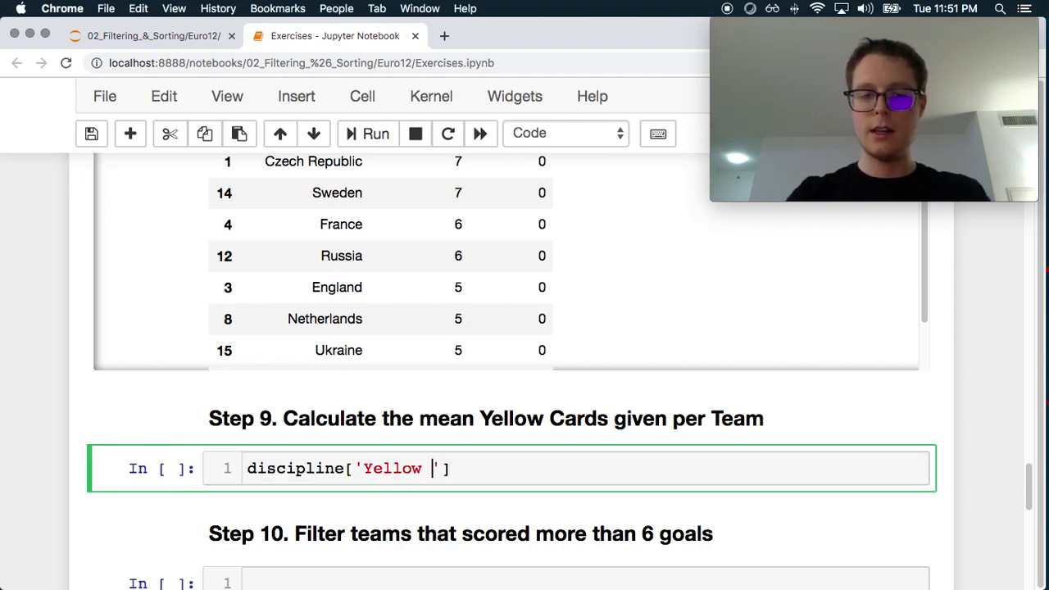
text(Cards'].mean()
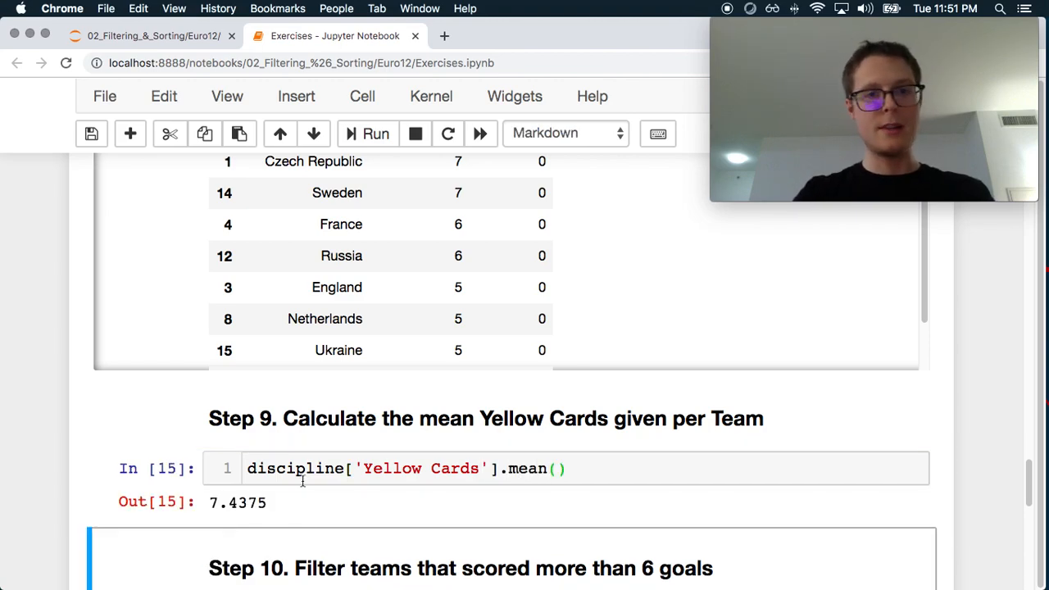
Write euro12[euro12.Goals > 6] in the Step 10 cell to return Germany and Spain.
scroll(down, 3)
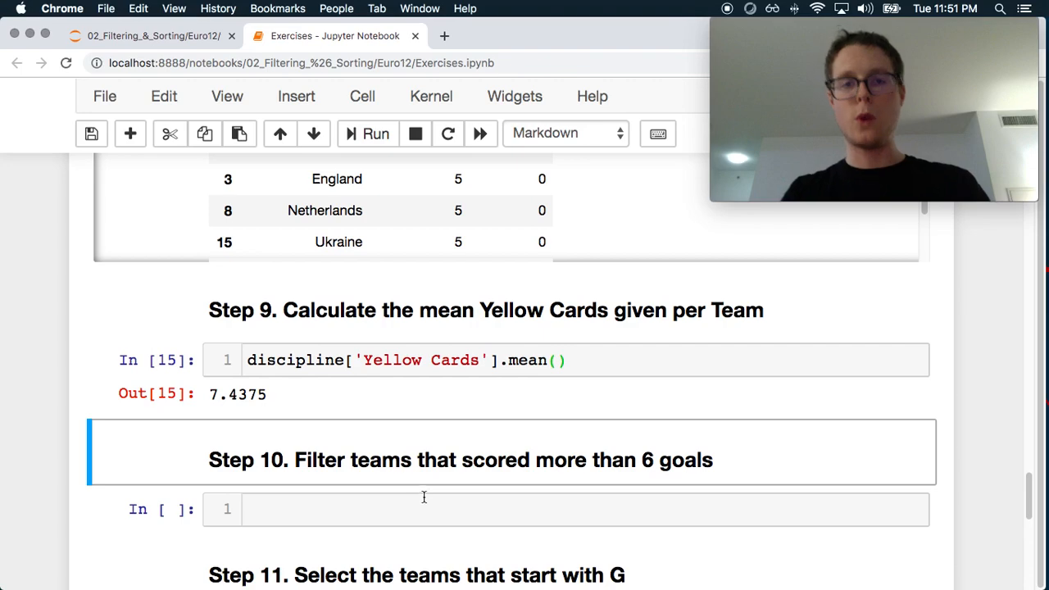
mouse_move(584, 468)
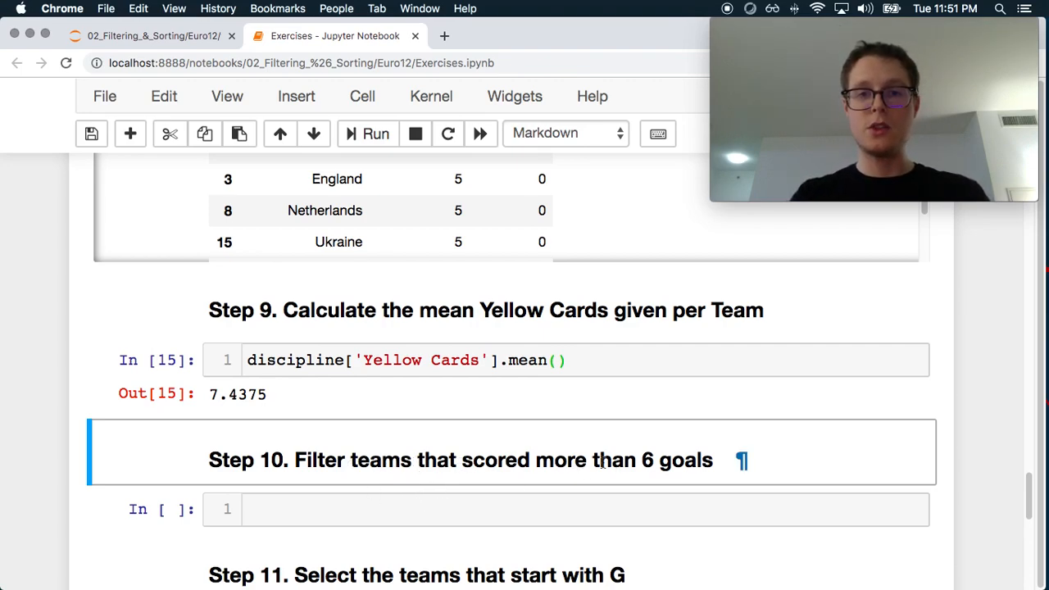
mouse_move(404, 400)
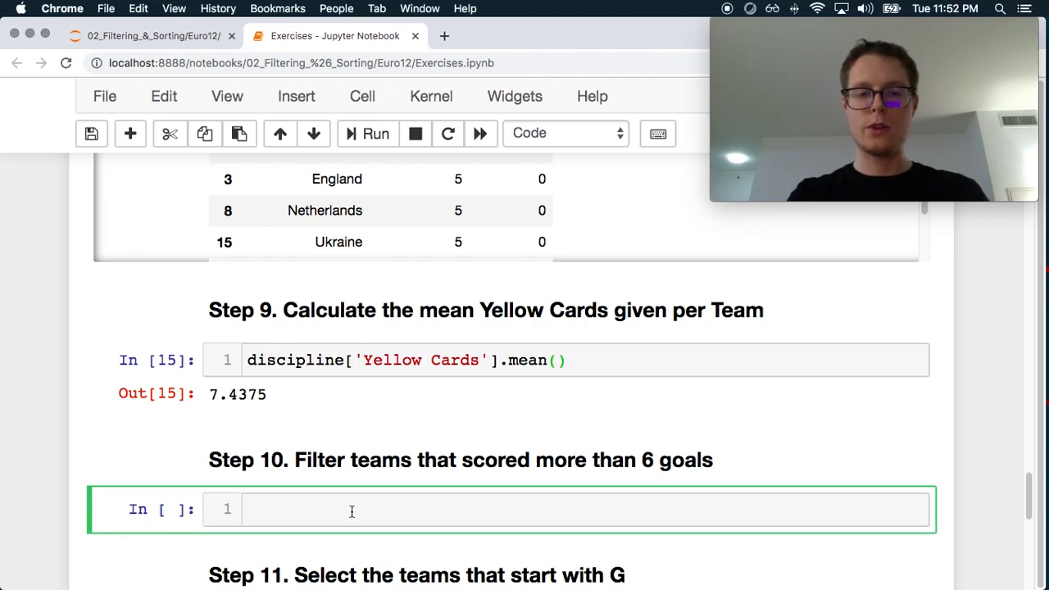
text(euro12)
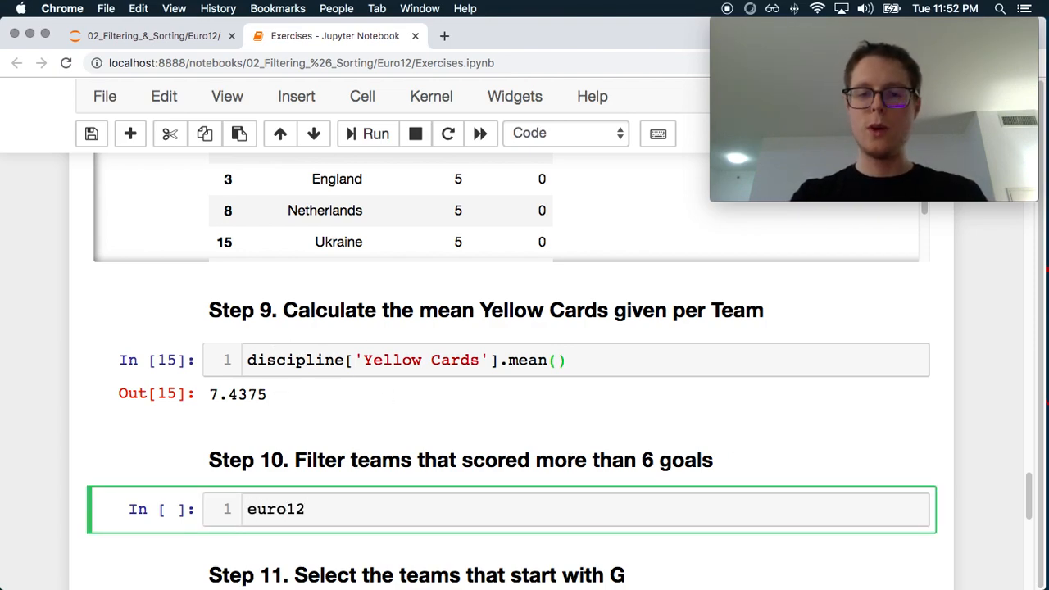
text(.Goals)
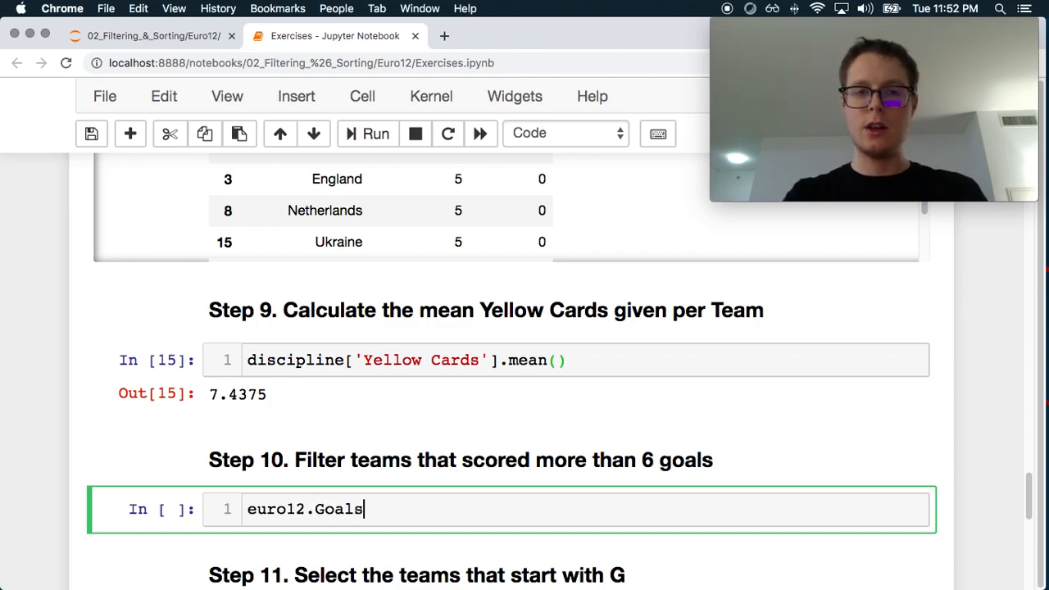
text(>)
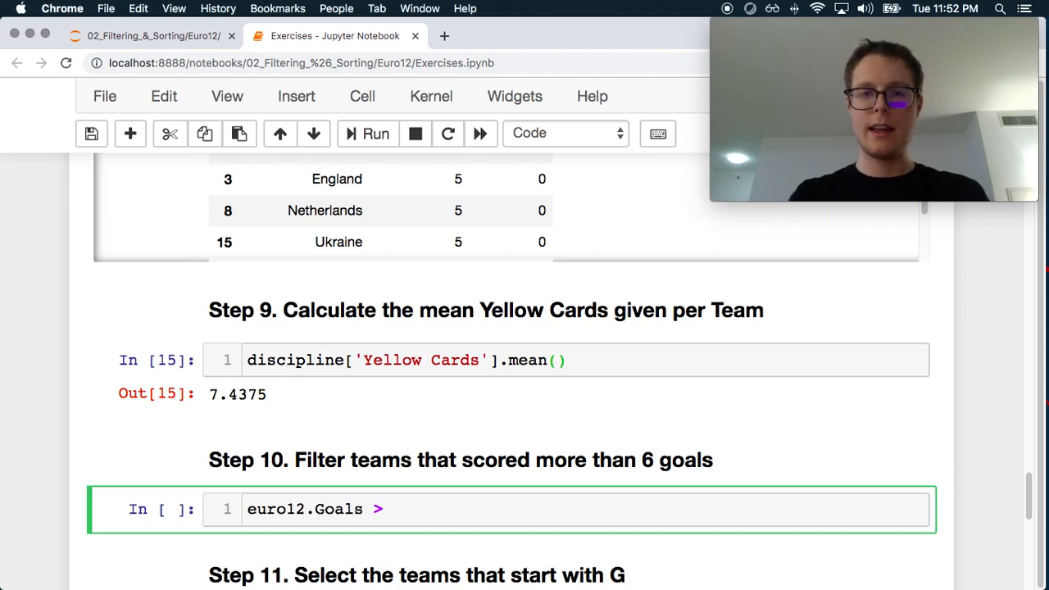
text(6)
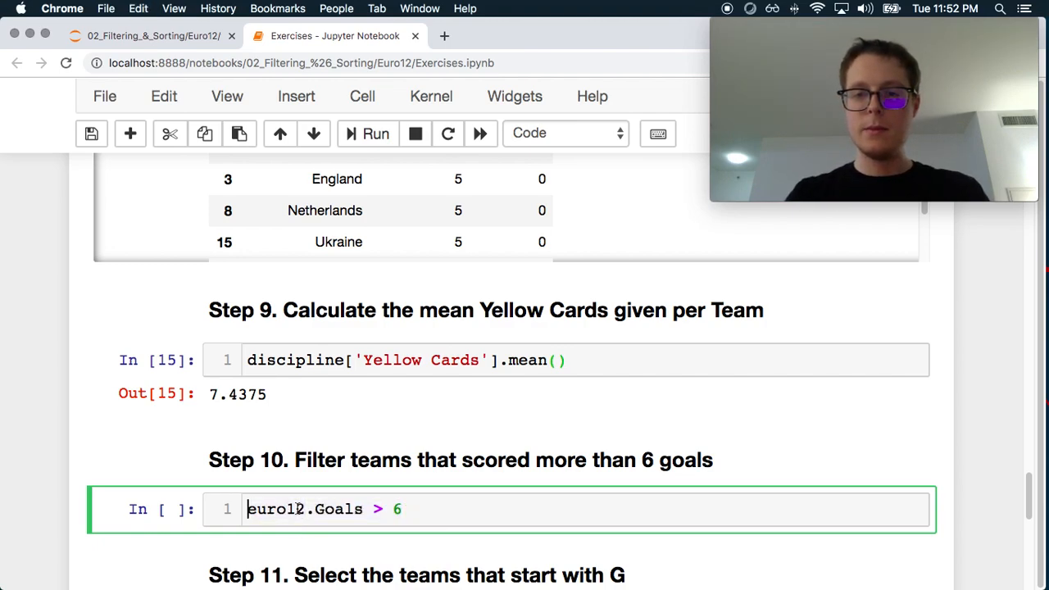
text([)
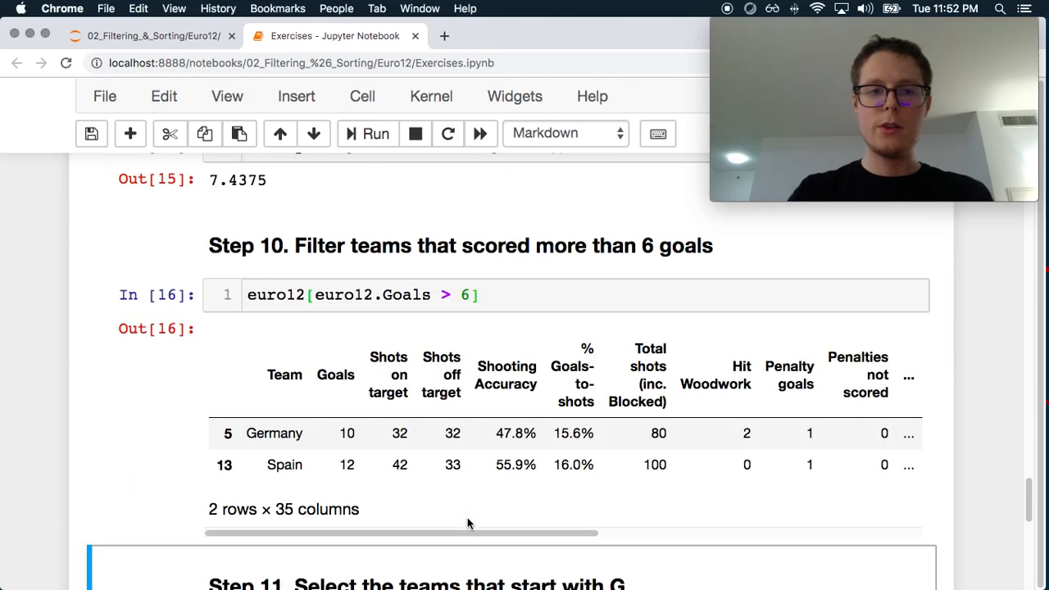
scroll(down, 3)
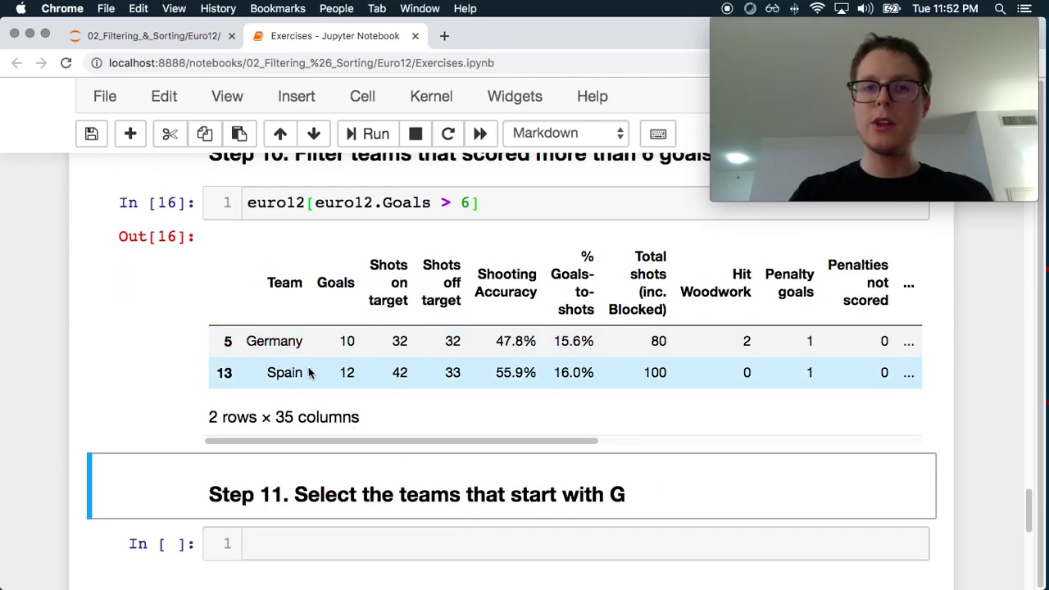
mouse_move(400, 375)
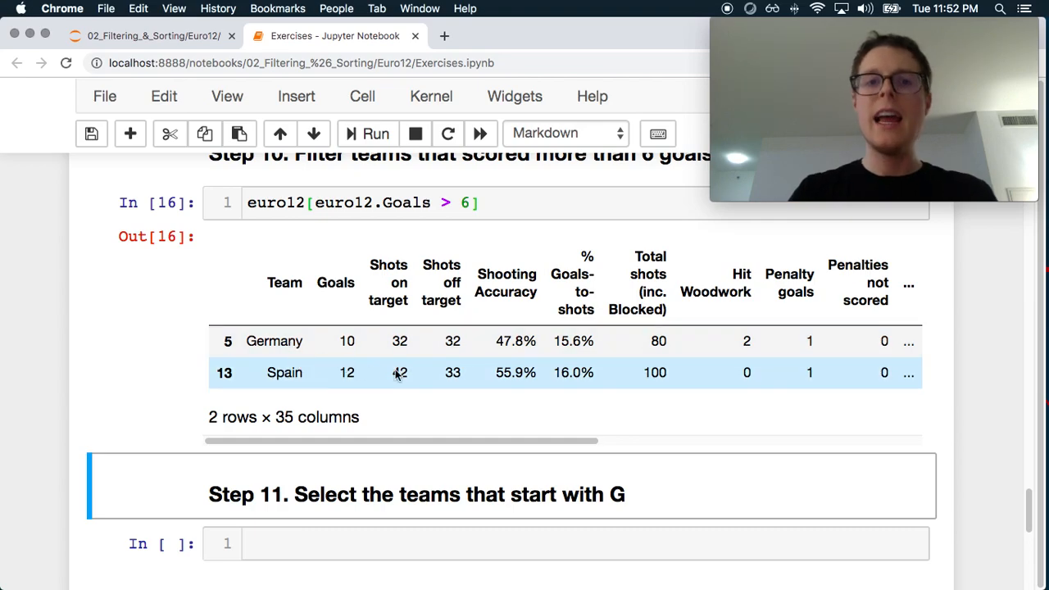
scroll(right, 3)
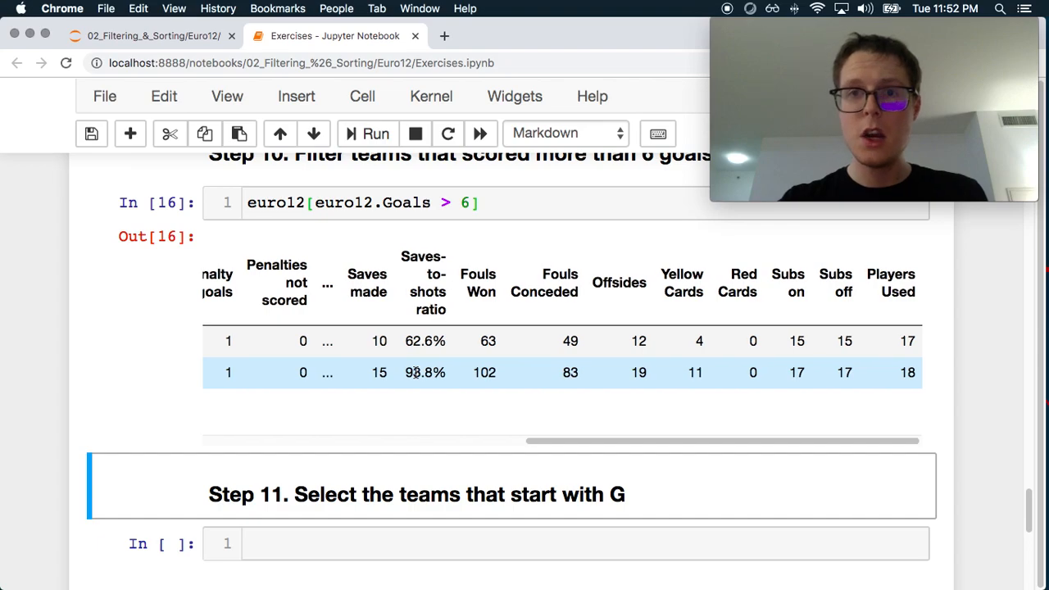
scroll(left, 3)
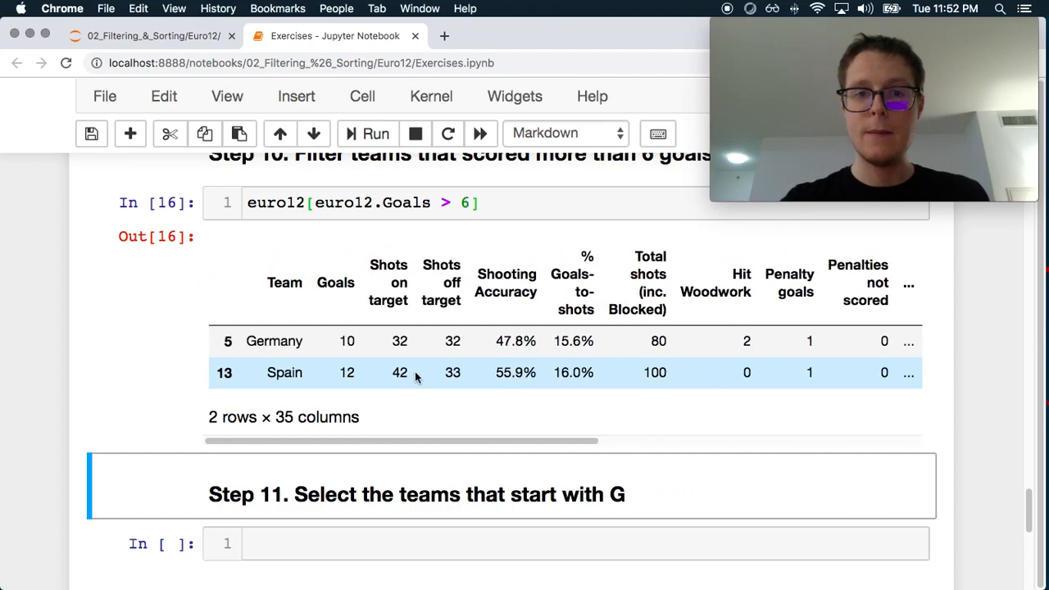
scroll(right, 3)
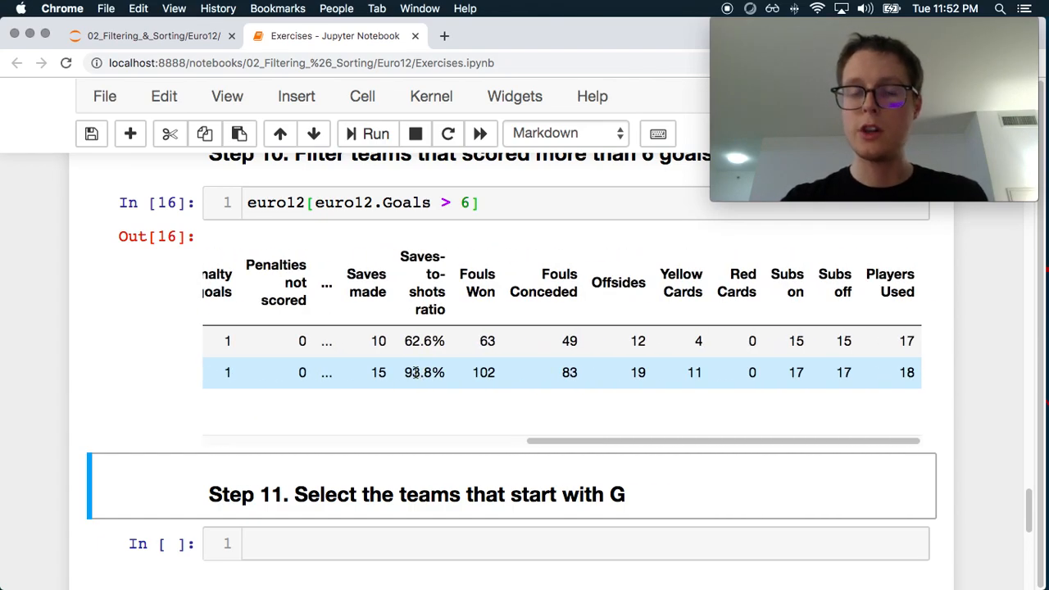
scroll(left, 3)
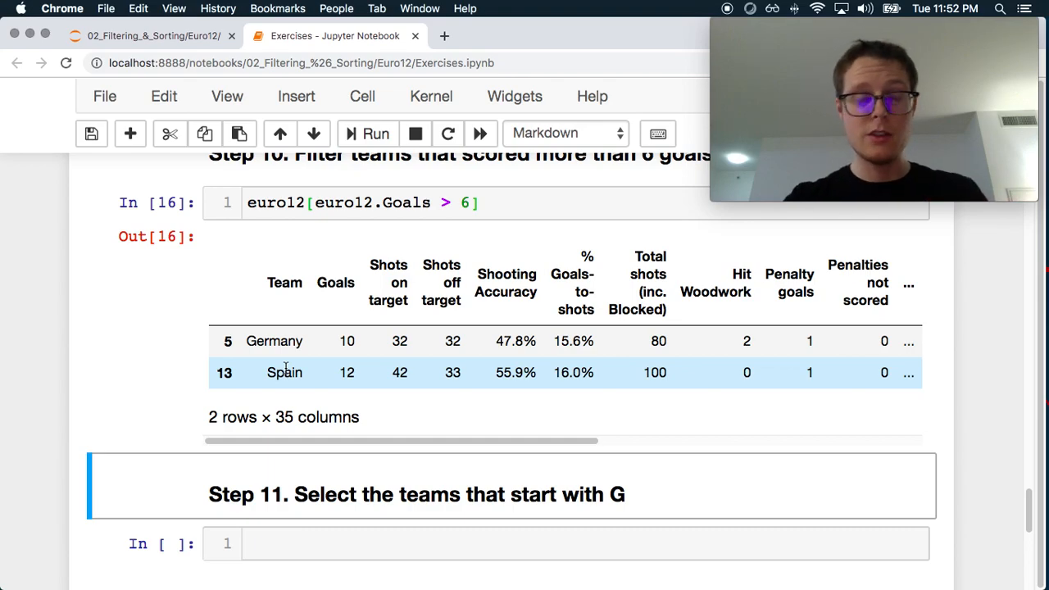
scroll(down, 3)
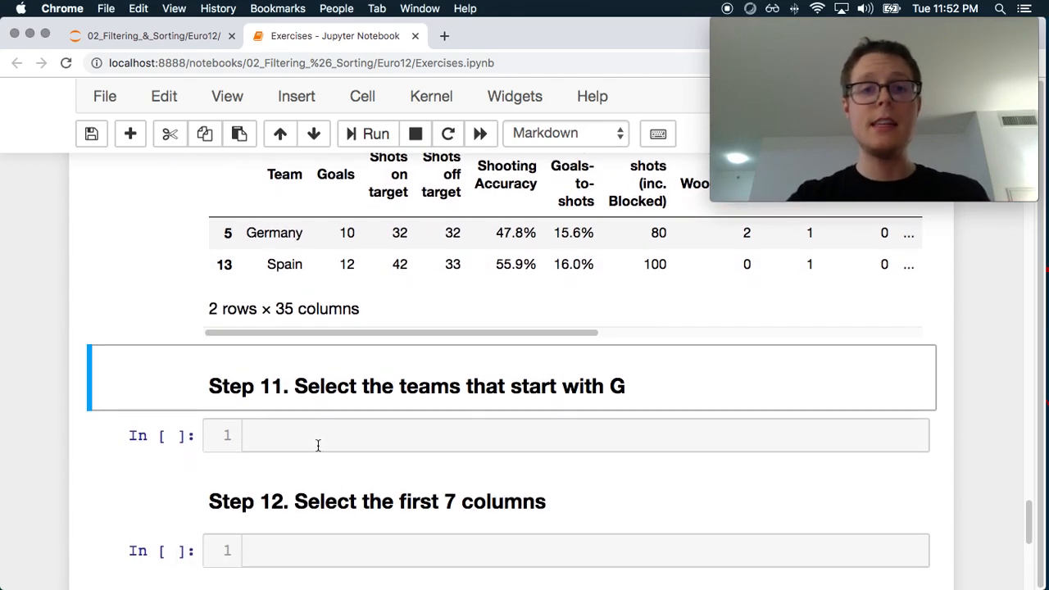
Finish the Step 11 filter as euro12[euro12.Team.str.startswith('G')].
scroll(up, 3)
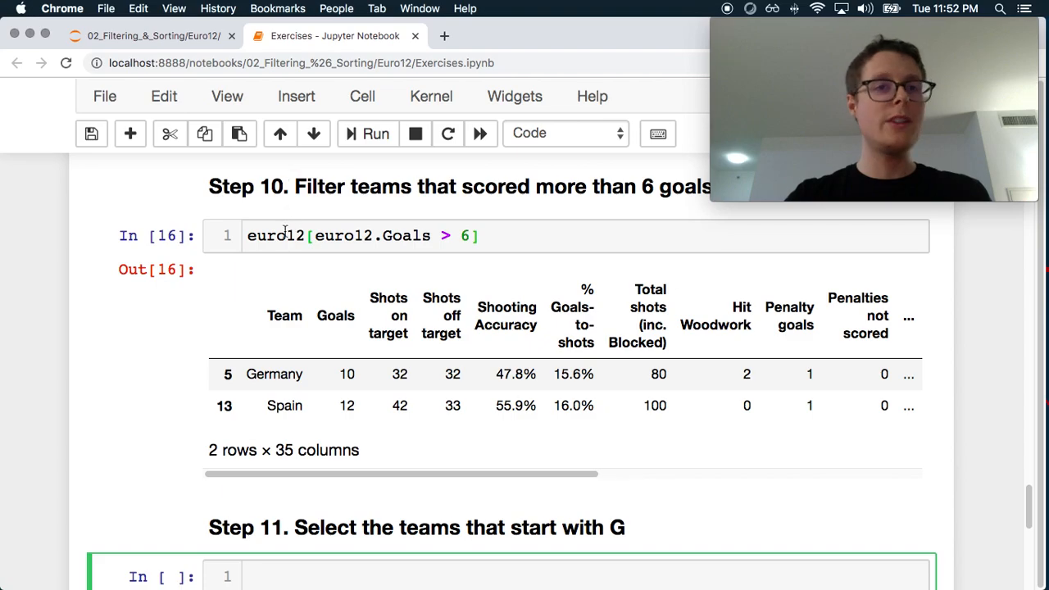
scroll(down, 3)
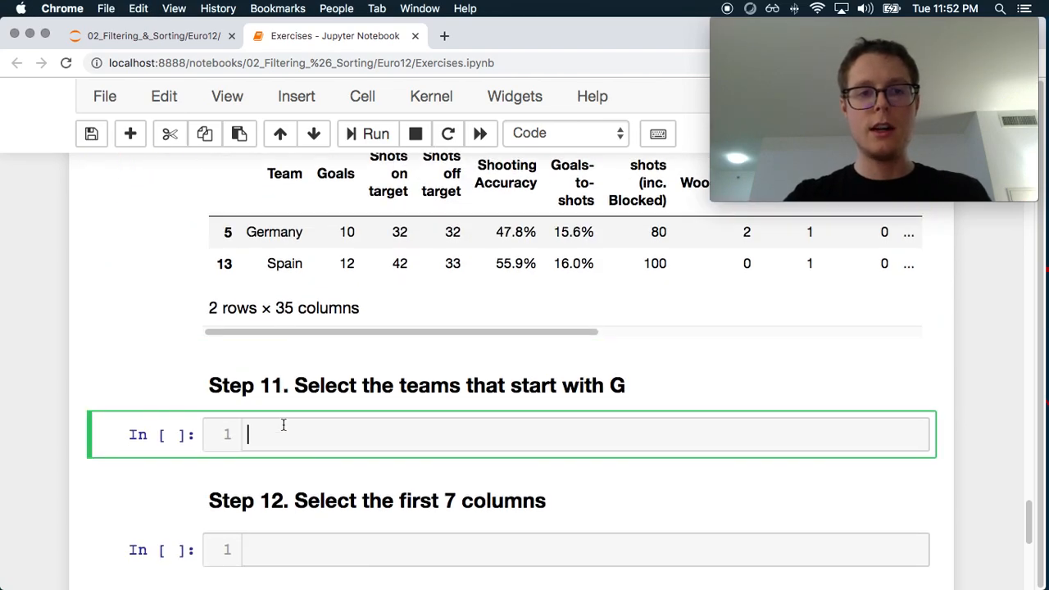
text(euro12.Team.)
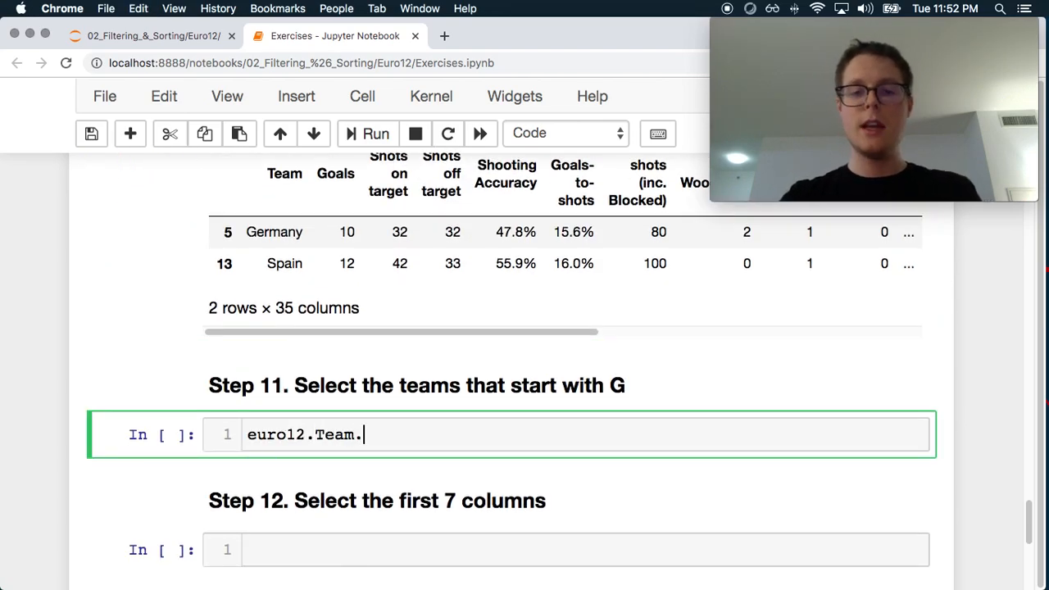
text(str.s)
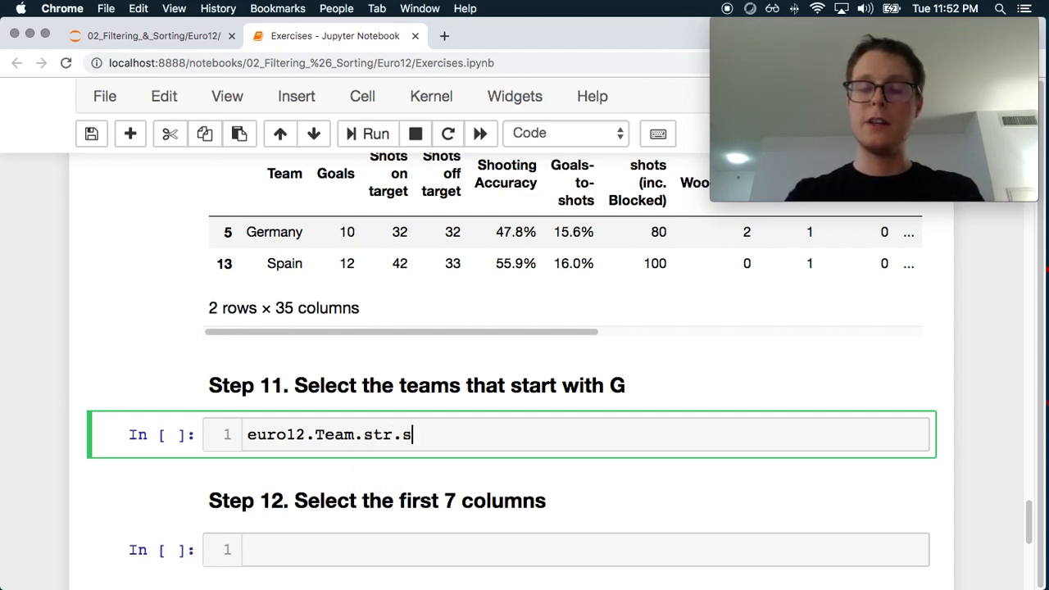
text(tartswith())
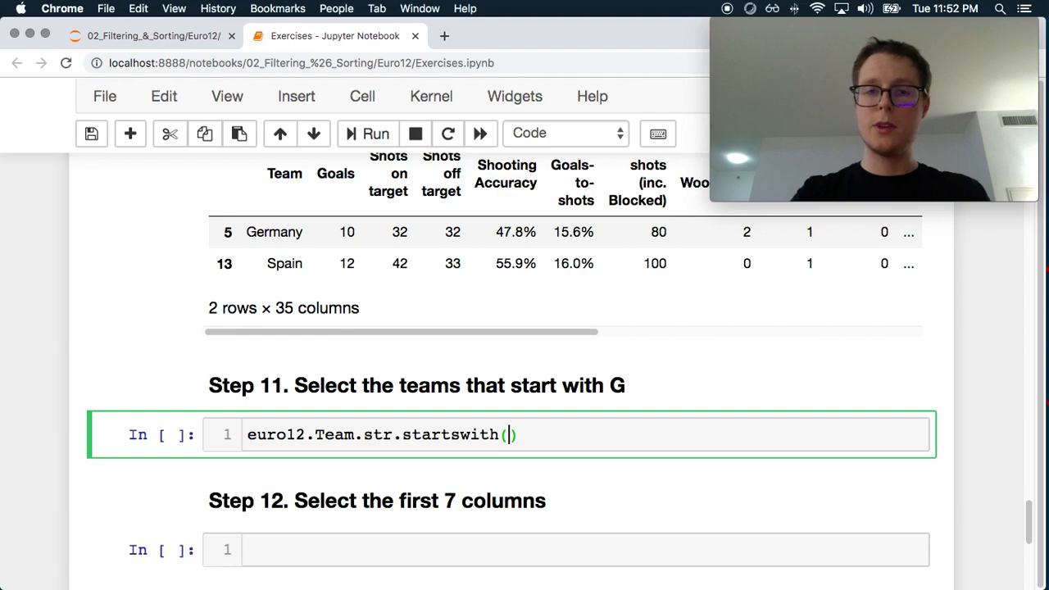
text('G')
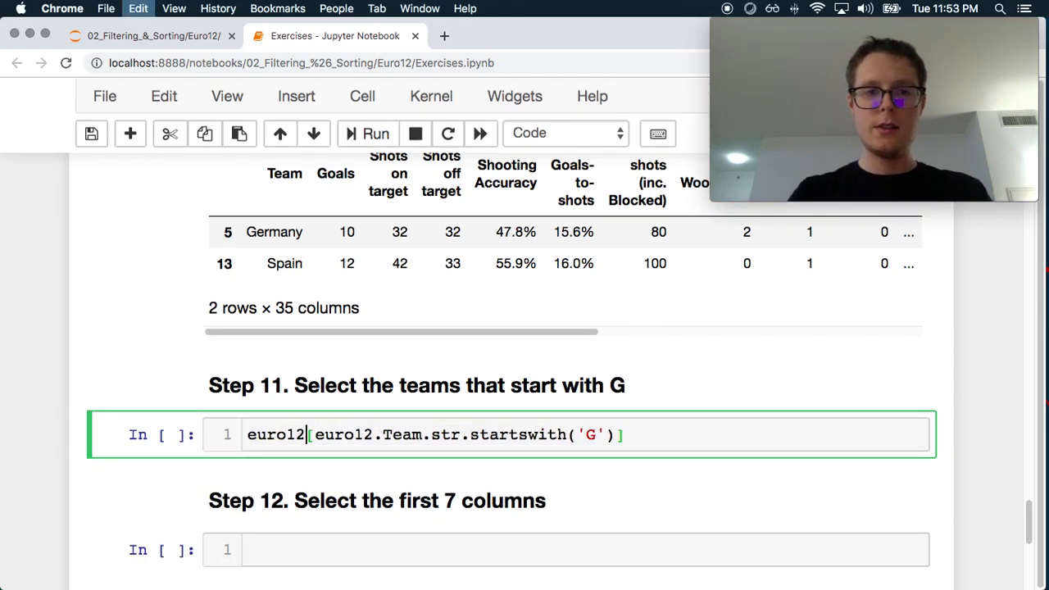
Run the Step 11 filter, returning Germany and Greece, and review the output.
click(373, 132)
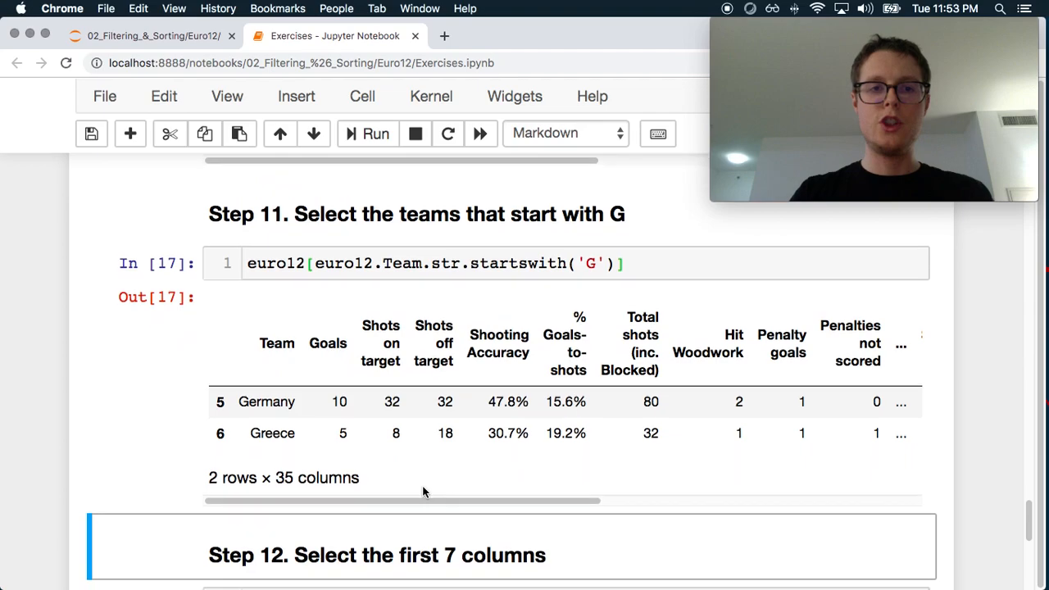
scroll(down, 3)
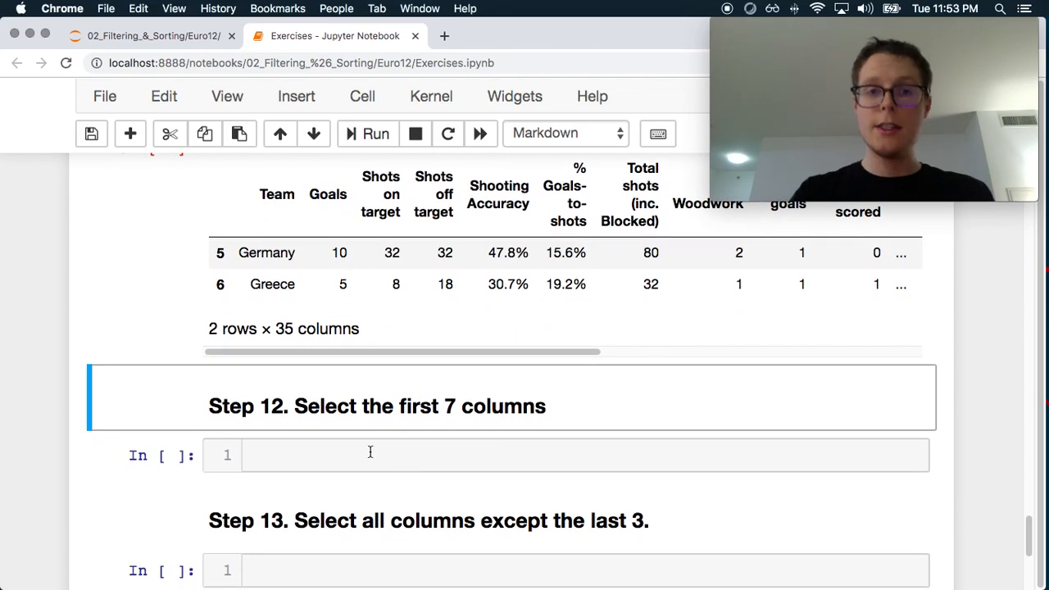
scroll(up, 3)
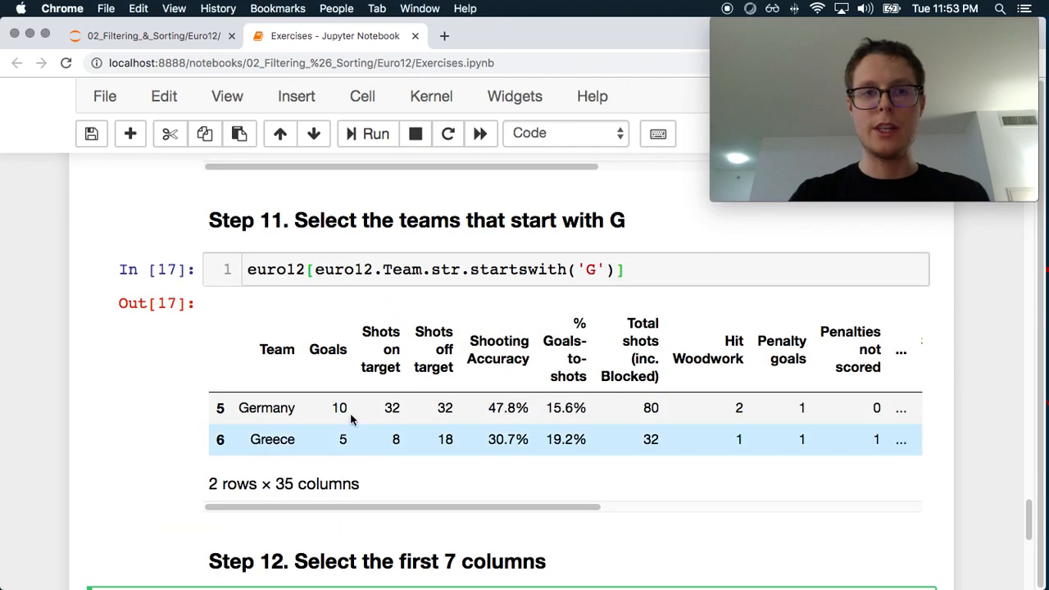
scroll(down, 3)
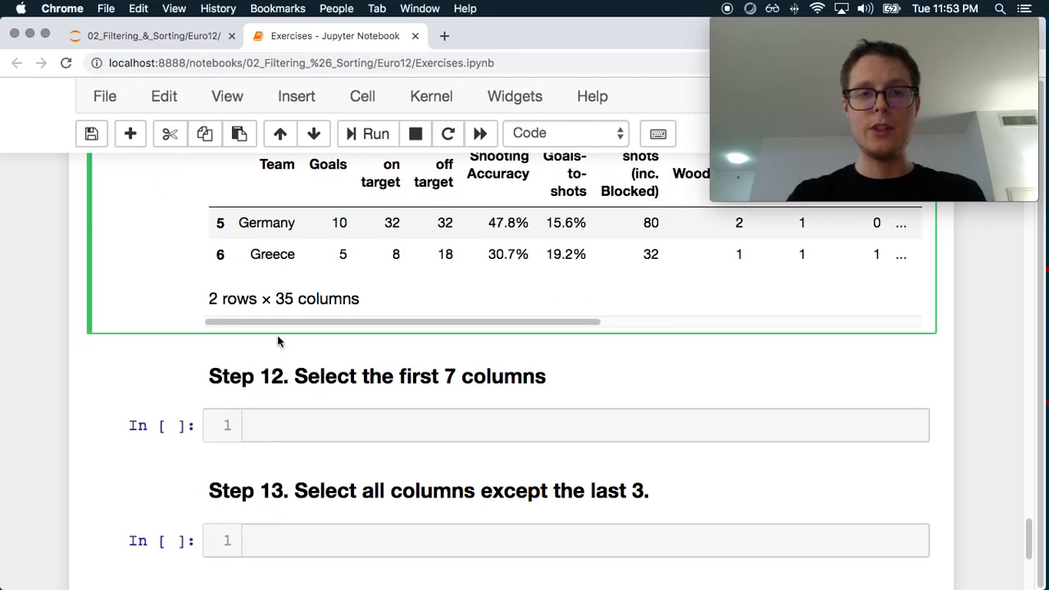
Write euro12.iloc[:, :7] in the Step 12 cell to select the first seven columns.
text(euro12.)
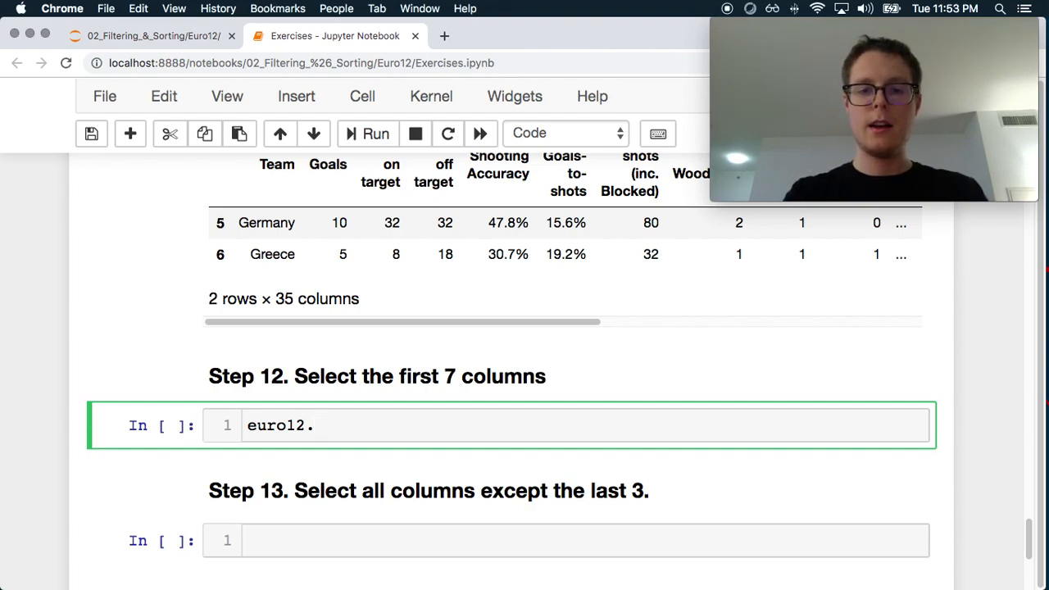
text(iloc)
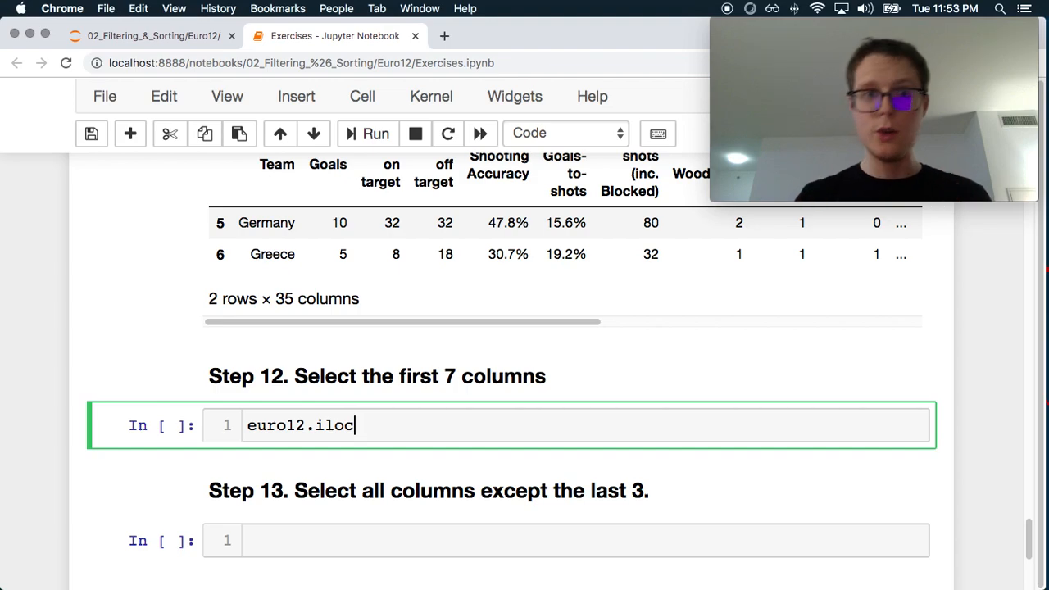
text([])
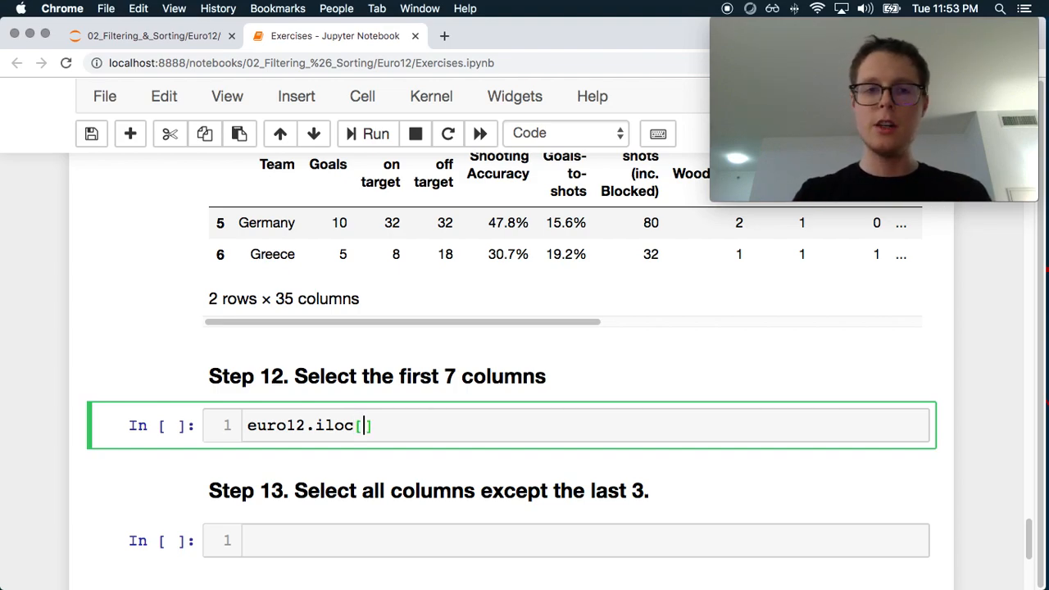
text(:,)
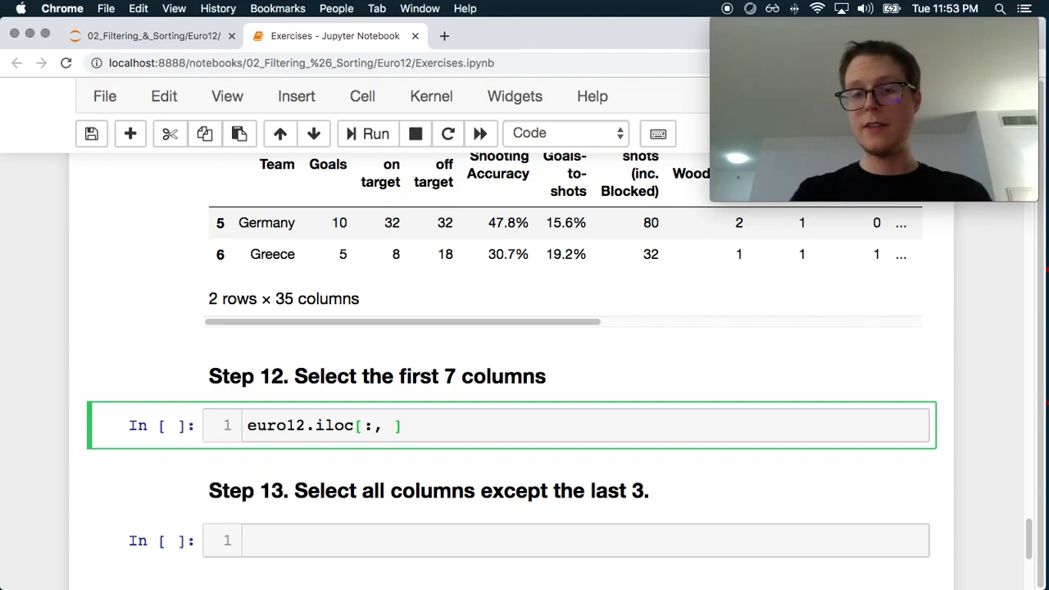
text(:7)
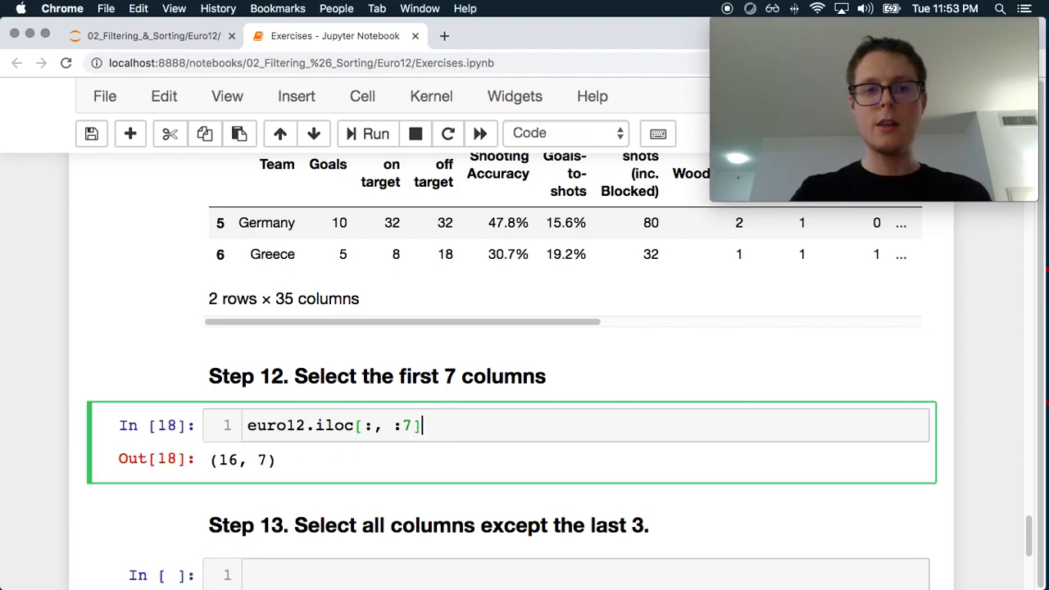
Run Step 12 and review the seven-column table for all 16 teams.
click(366, 133)
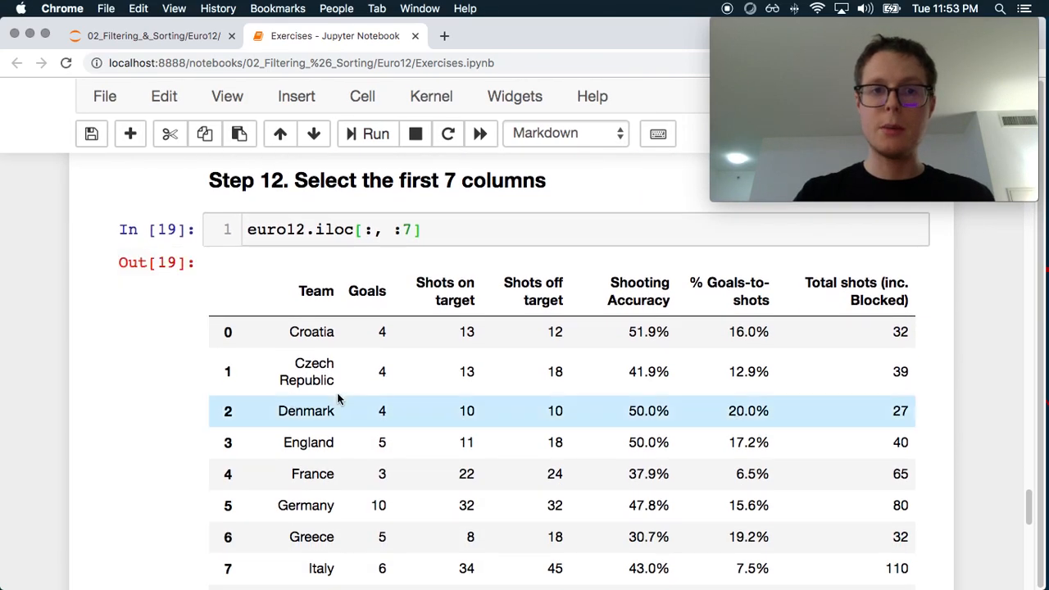
scroll(down, 3)
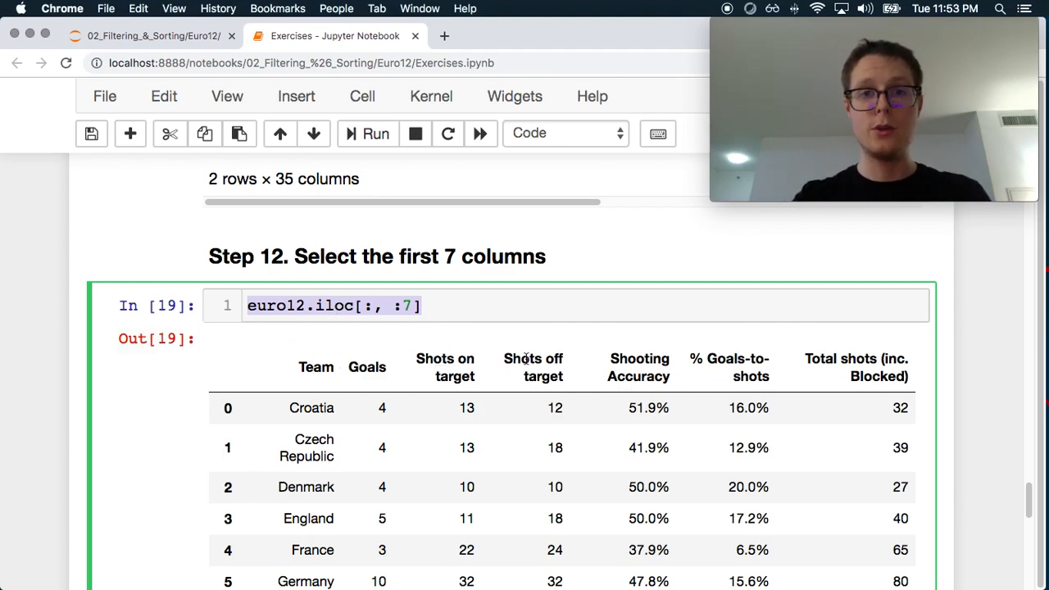
scroll(down, 3)
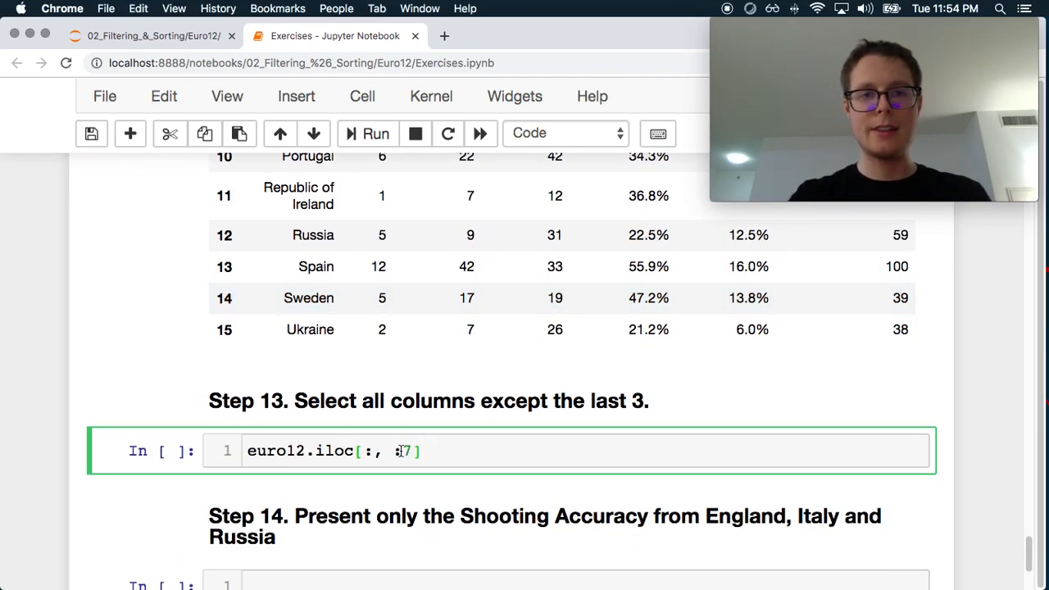
Change the Step 13 slice to euro12.iloc[:, :-3] and run it to drop the last three columns.
key(backspace)
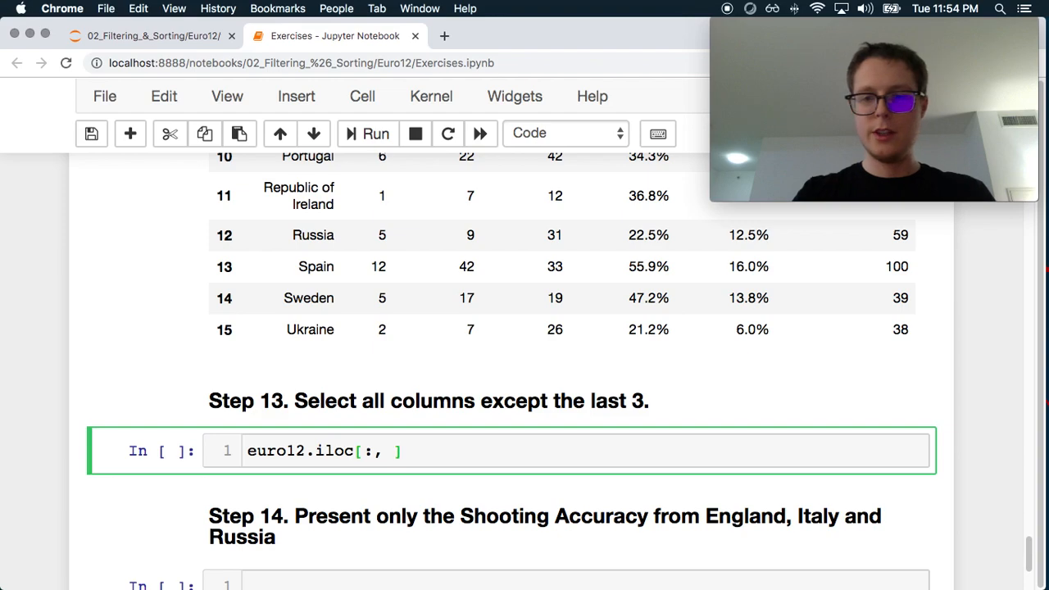
text(:3)
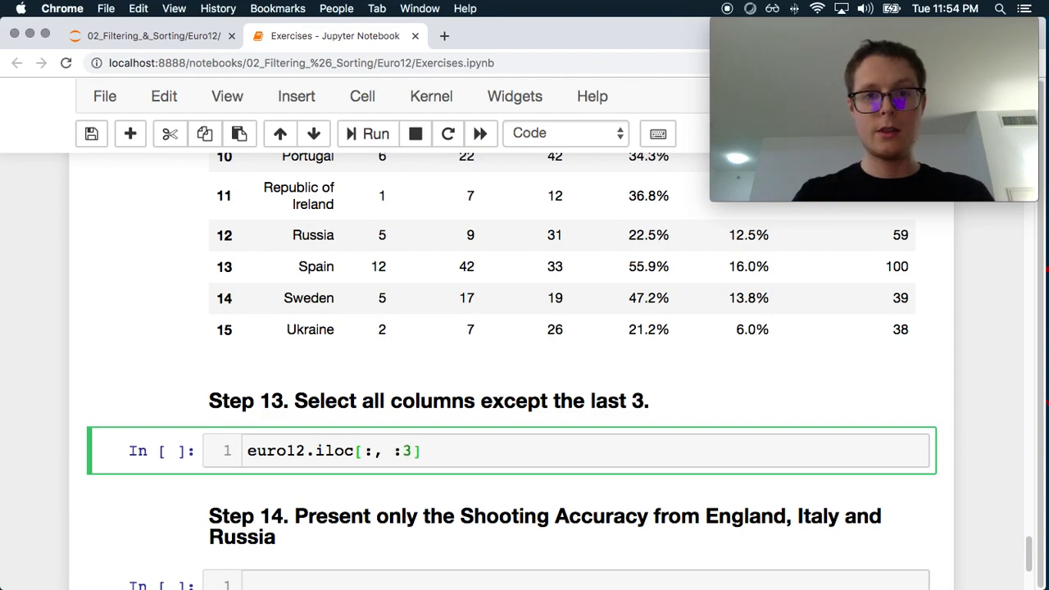
click(374, 132)
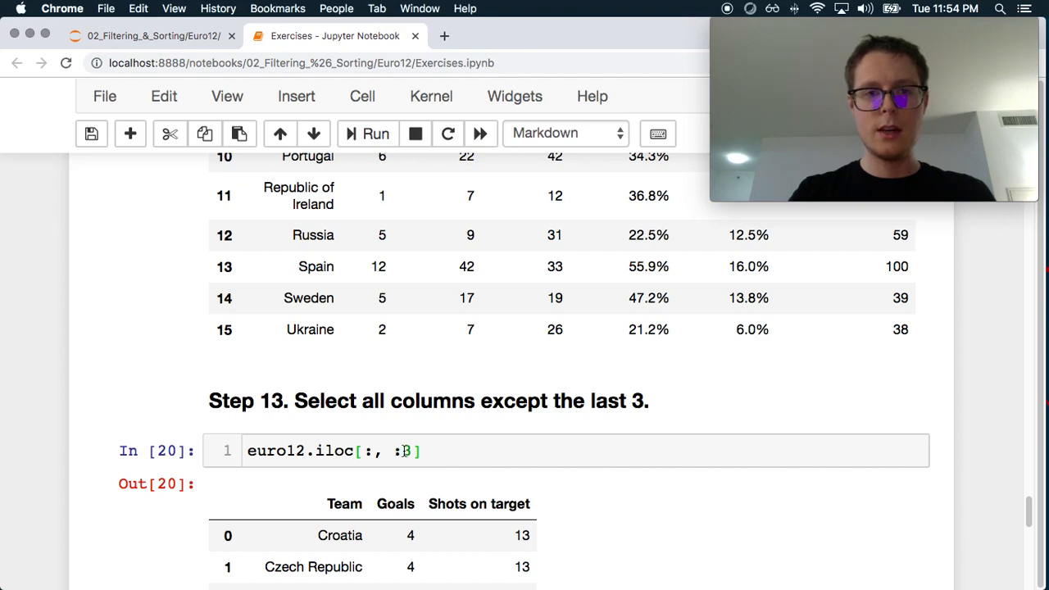
click(375, 133)
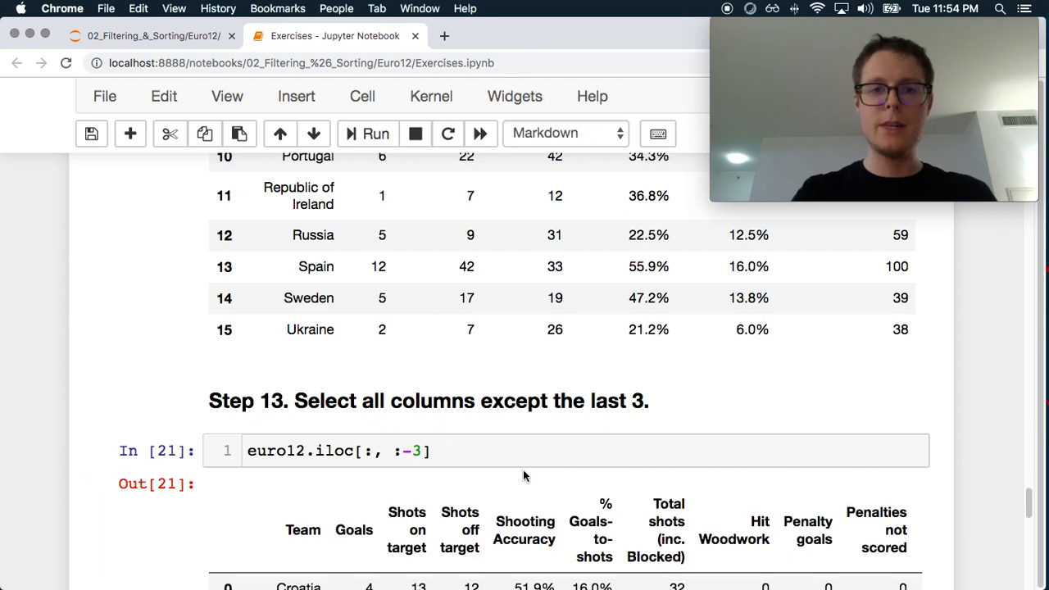
scroll(down, 3)
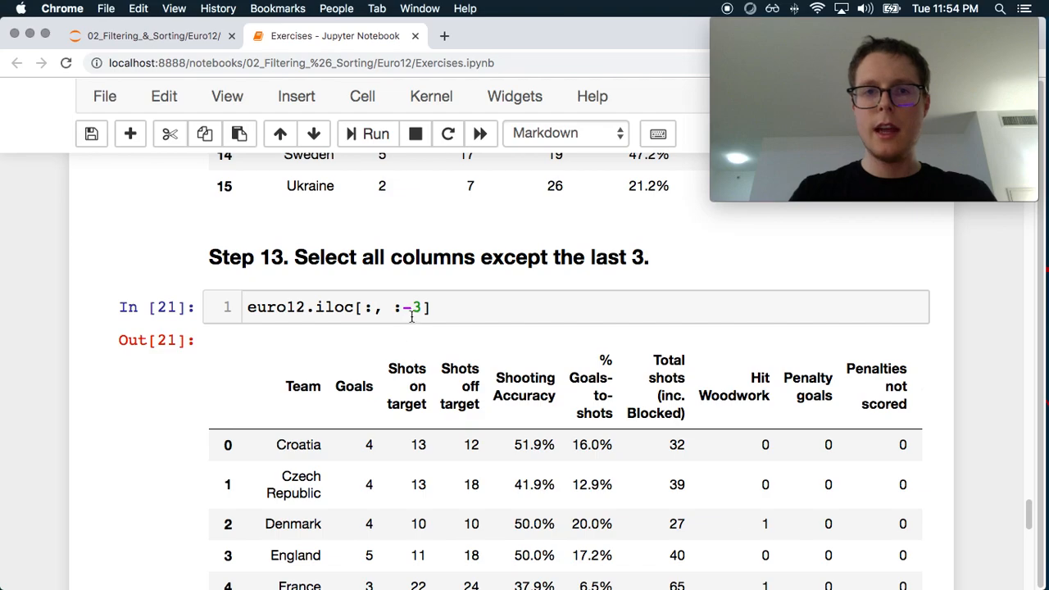
Check the result's .shape is (16, 32), then remove .shape and rerun Step 13.
text(.sh)
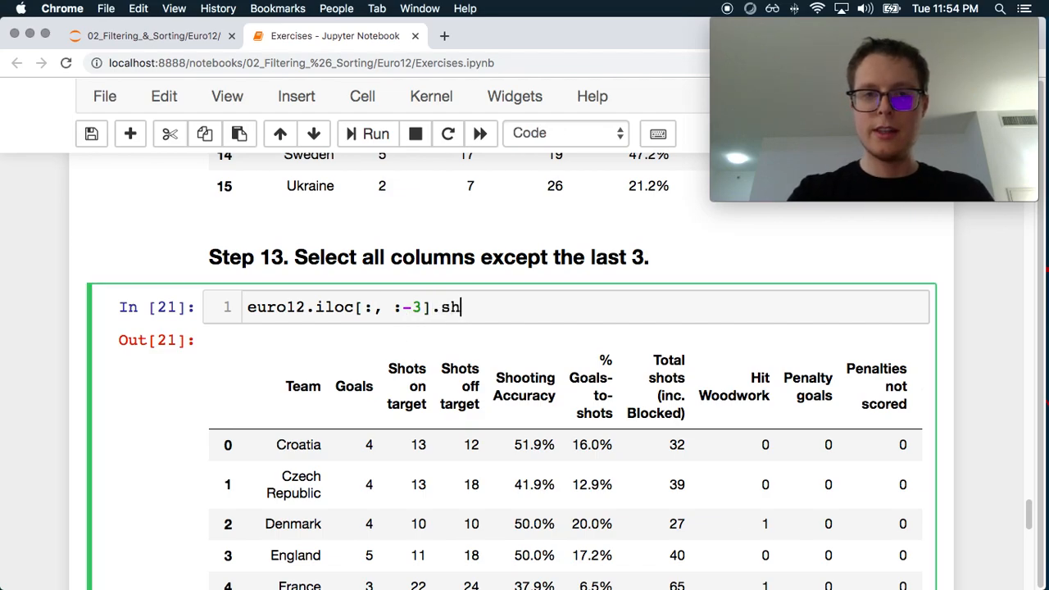
click(375, 133)
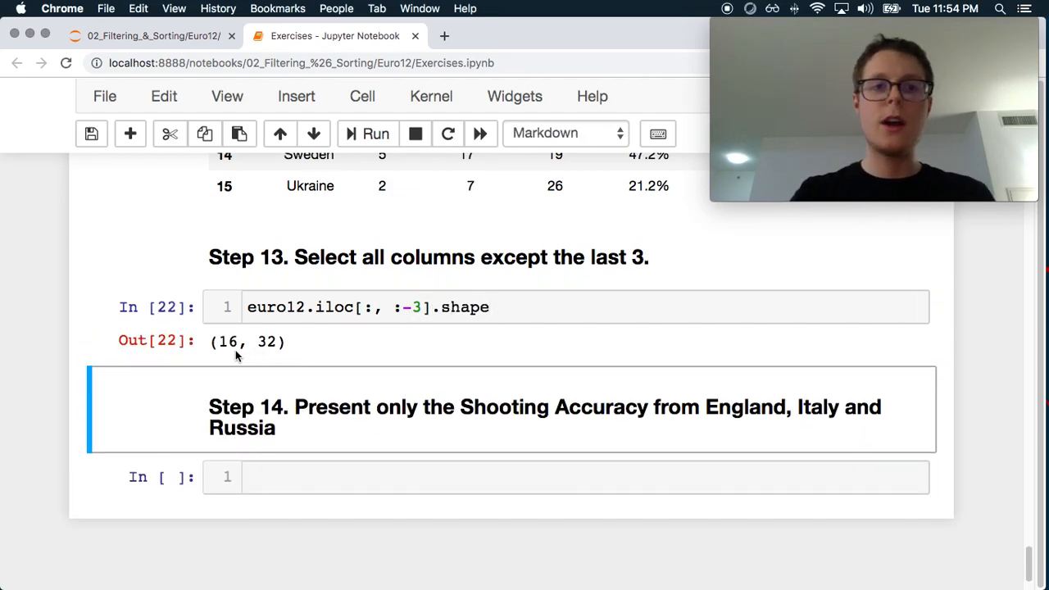
click(410, 307)
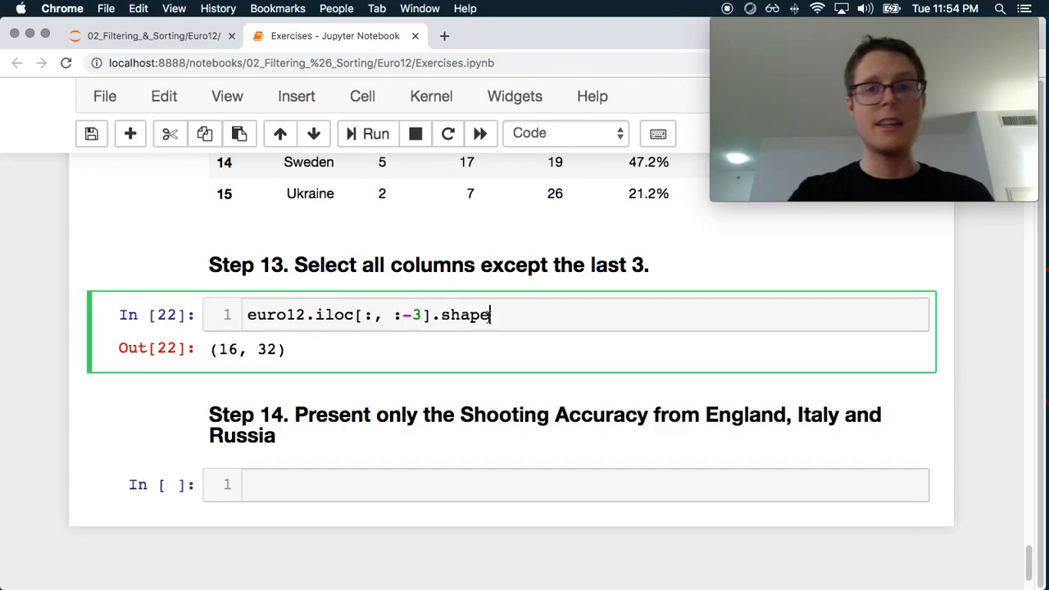
click(375, 133)
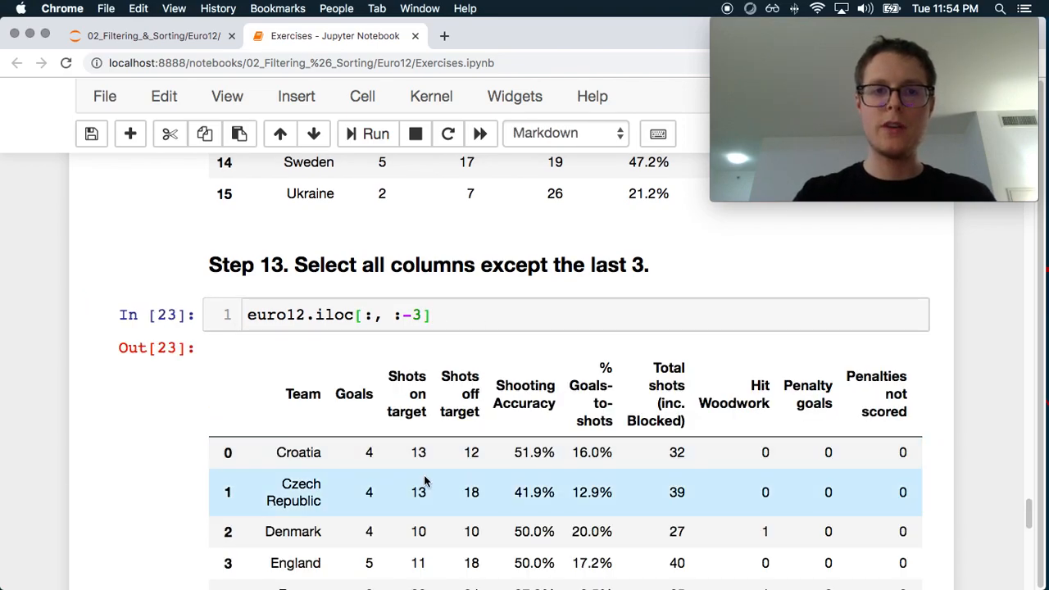
scroll(down, 3)
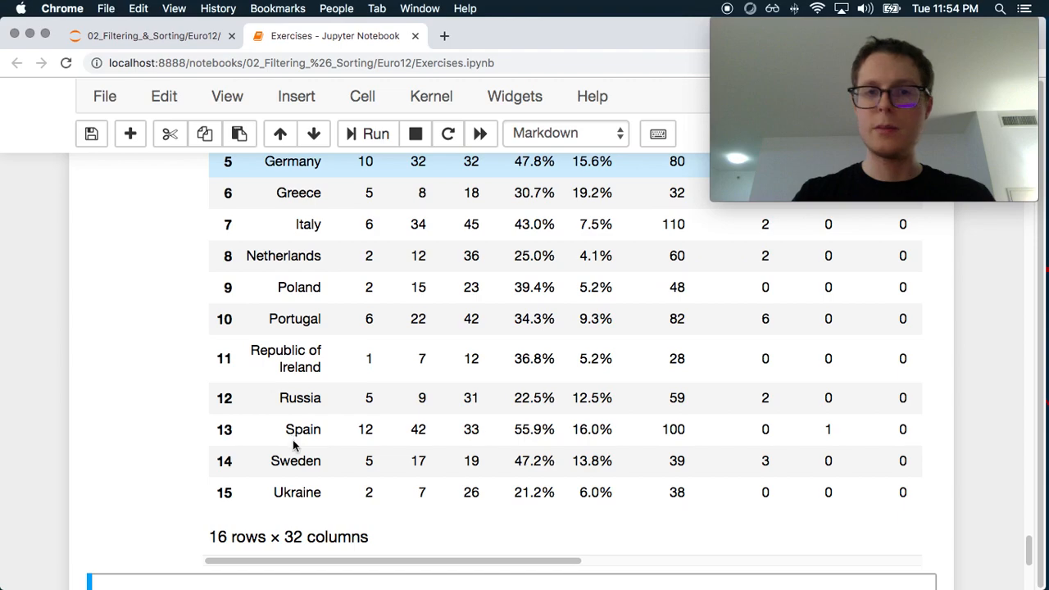
Scroll the notebook to the Step 14 markdown and its empty code cell.
scroll(down, 3)
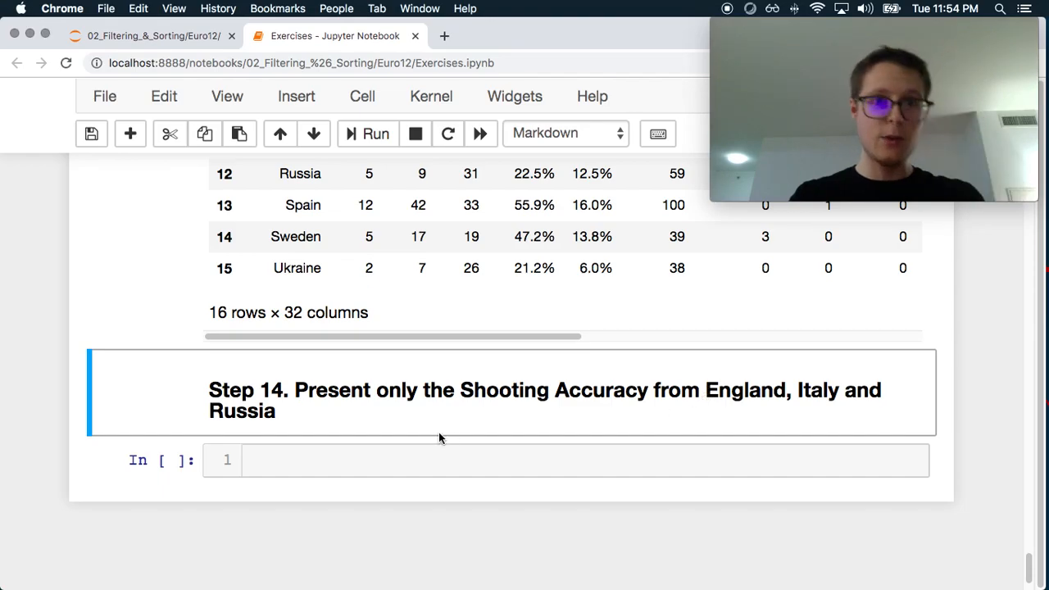
scroll(up, 3)
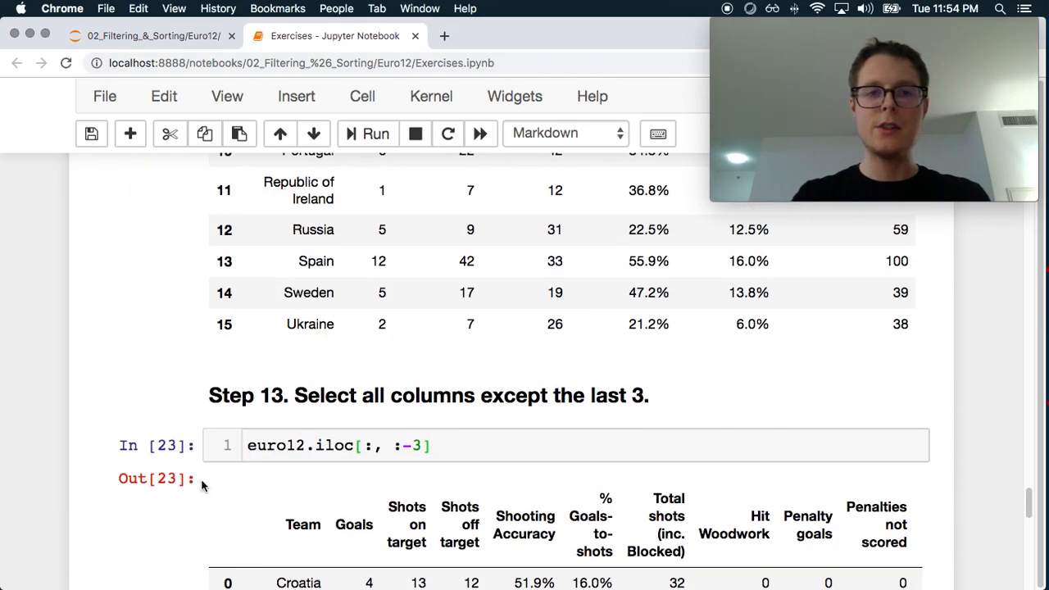
scroll(up, 3)
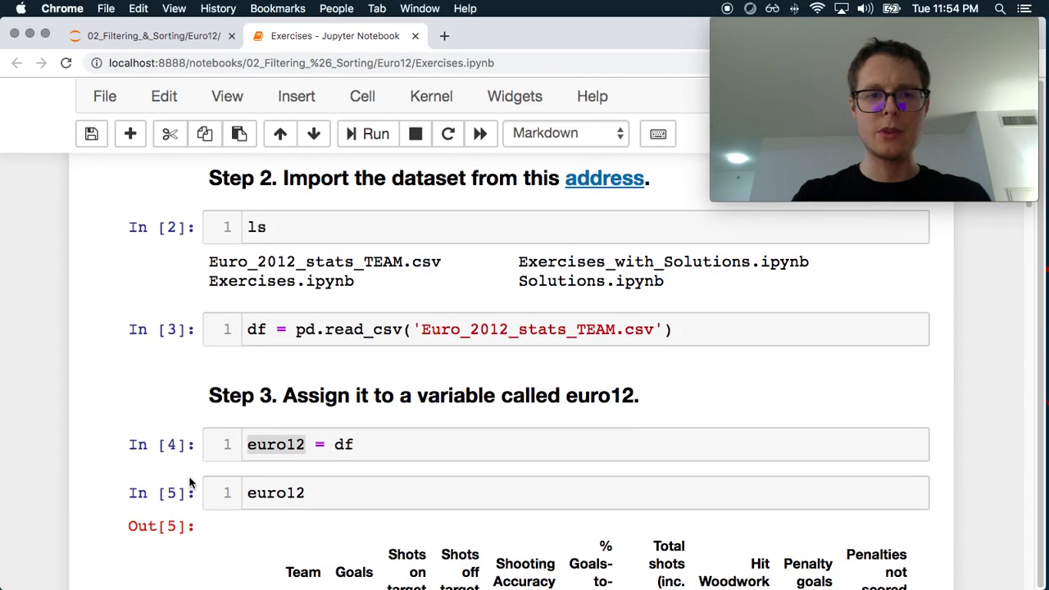
scroll(down, 3)
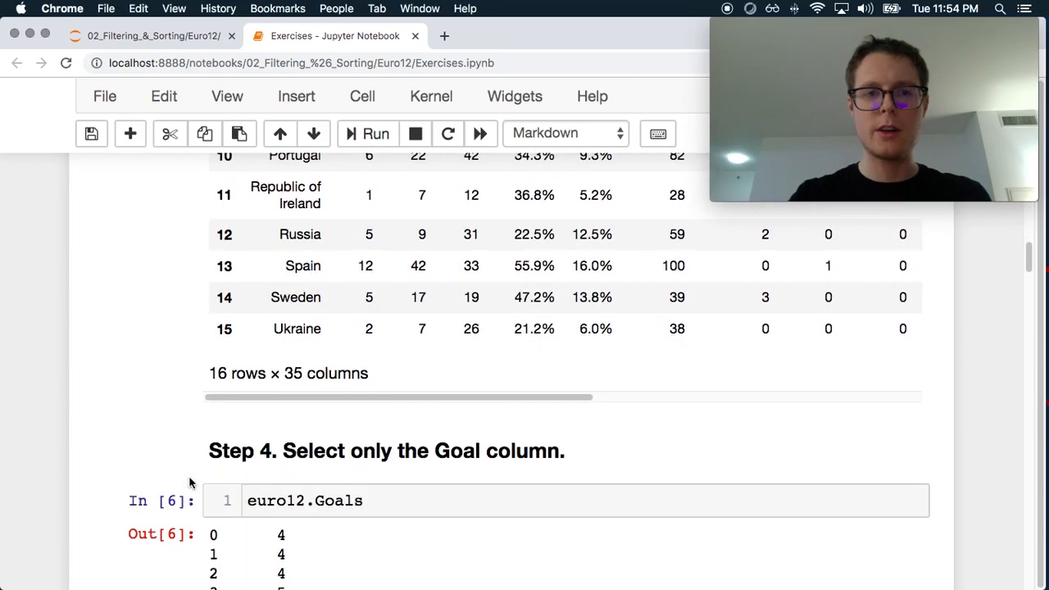
scroll(down, 3)
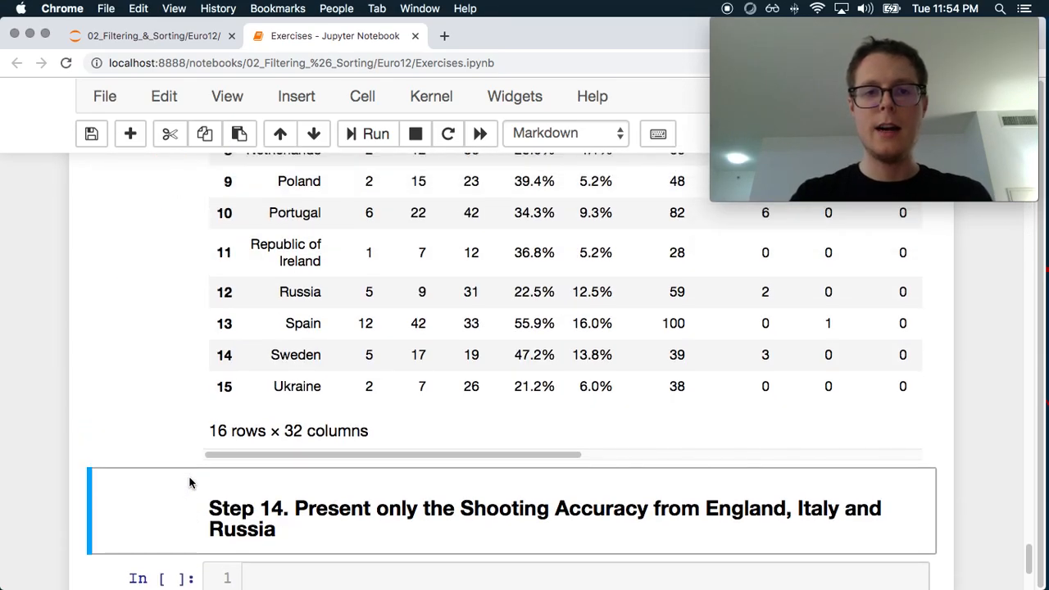
scroll(up, 3)
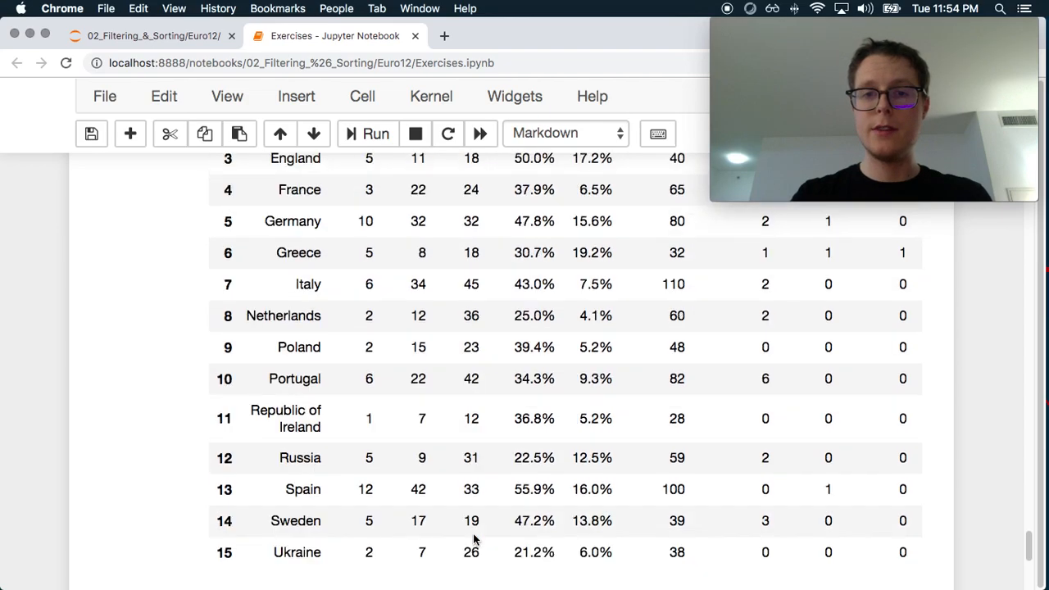
scroll(down, 3)
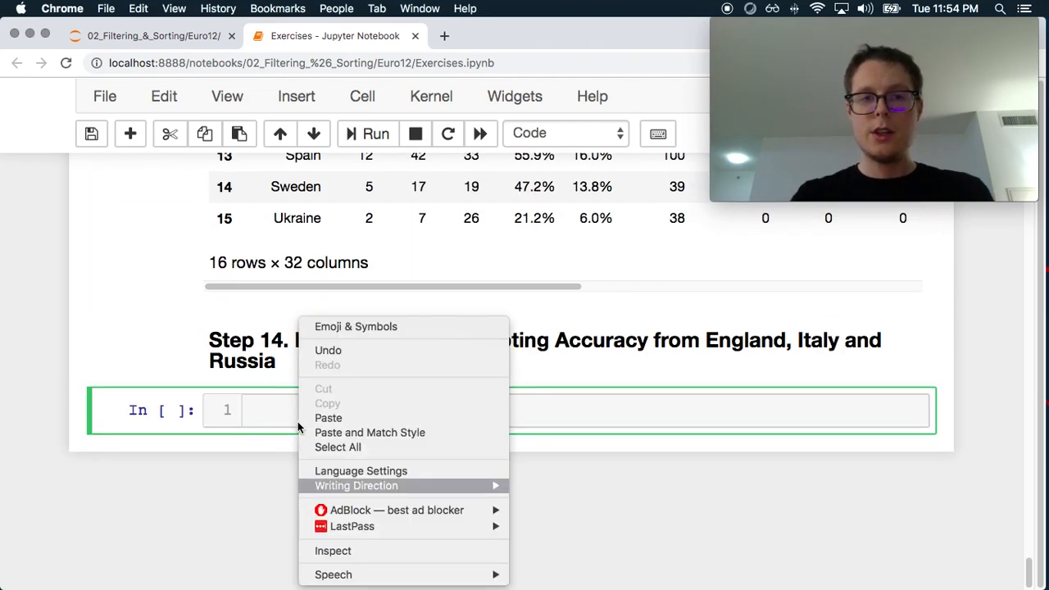
Run euro12.head() in the Step 14 cell to preview the rows and the Shooting Accuracy column.
click(328, 418)
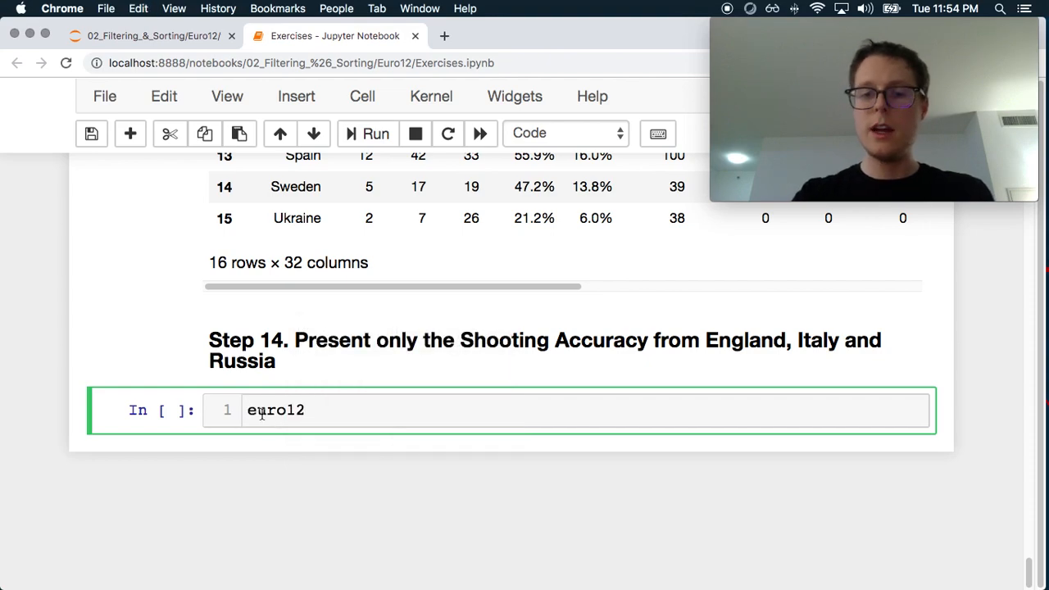
text(.)
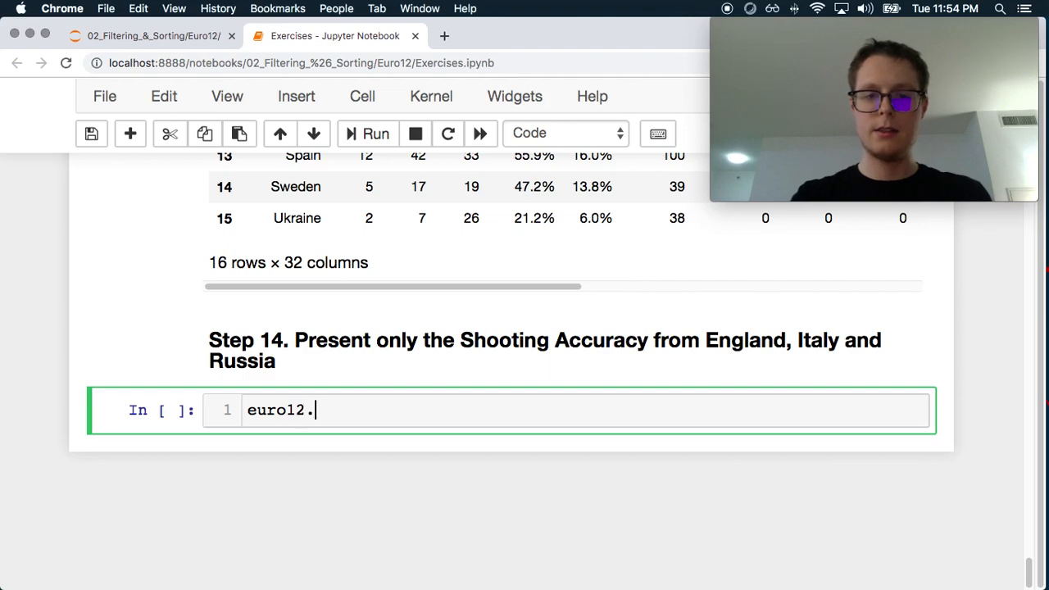
text(head()
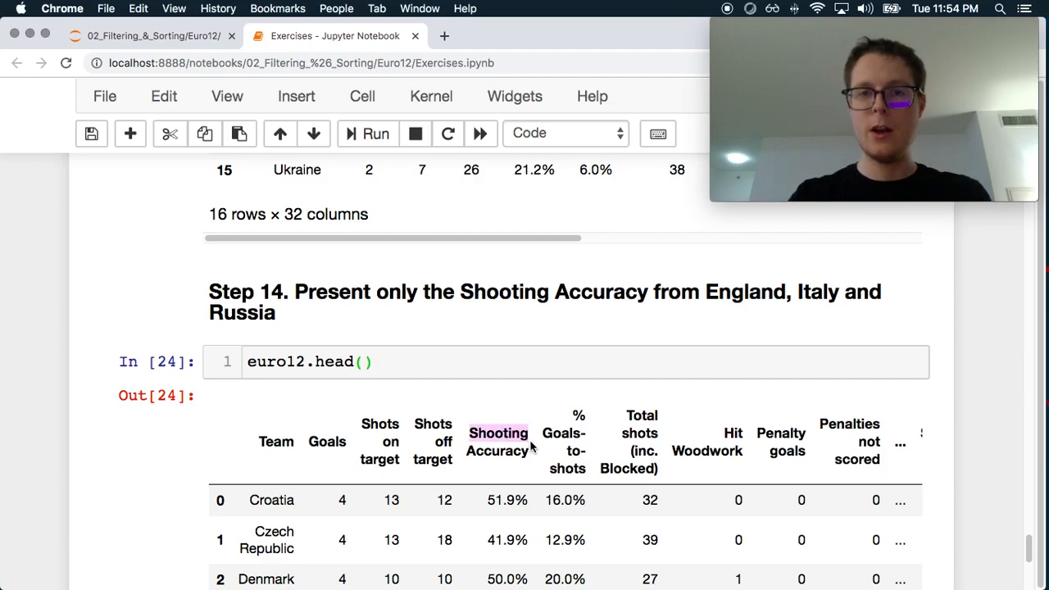
click(328, 362)
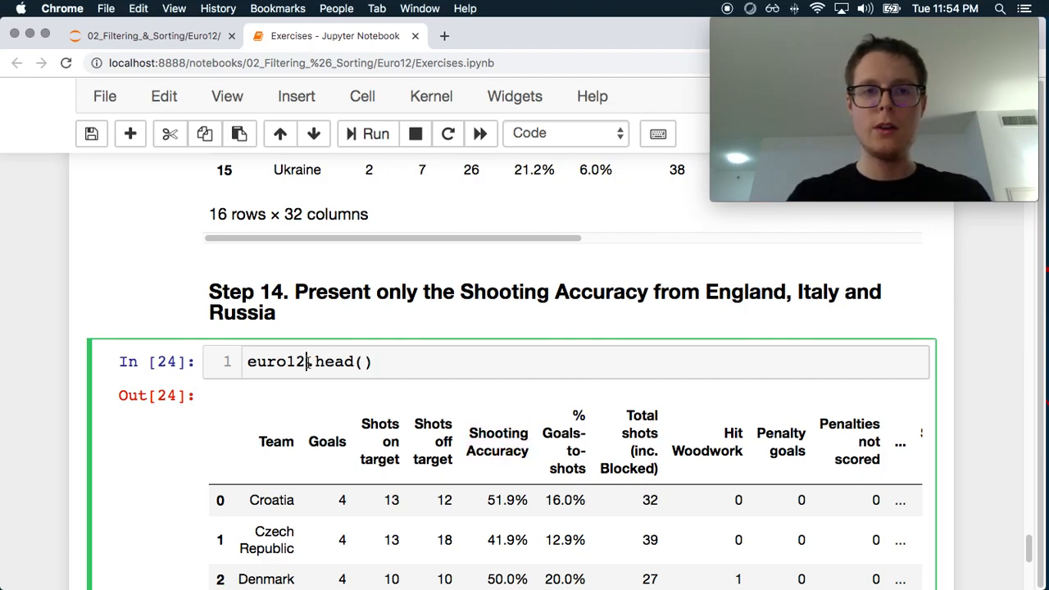
Replace head() with euro12.set_index('Team', inplace=True), choosing set_index from autocomplete.
text(.lo)
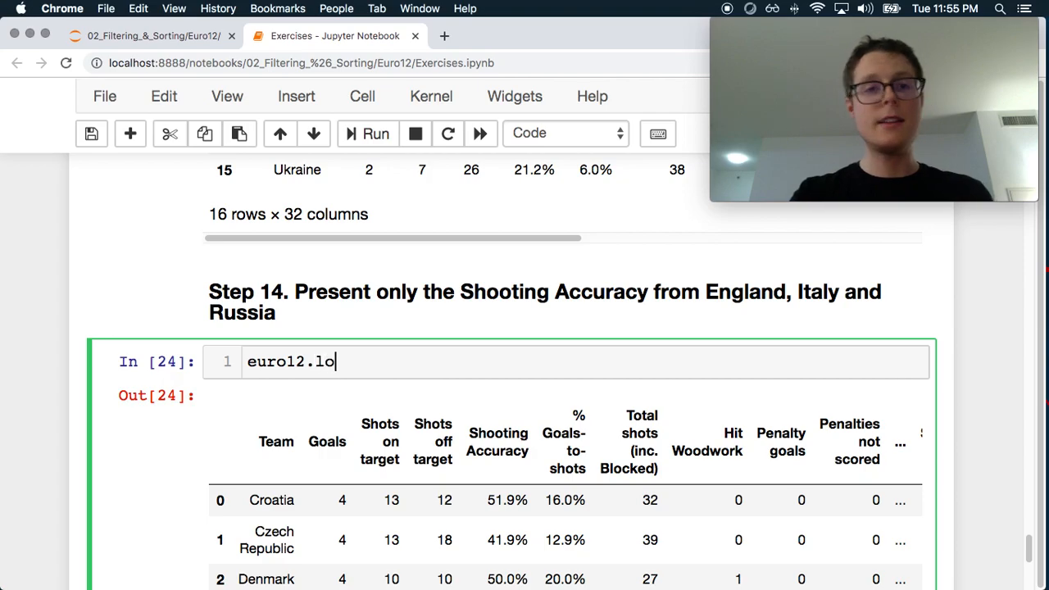
text(c[])
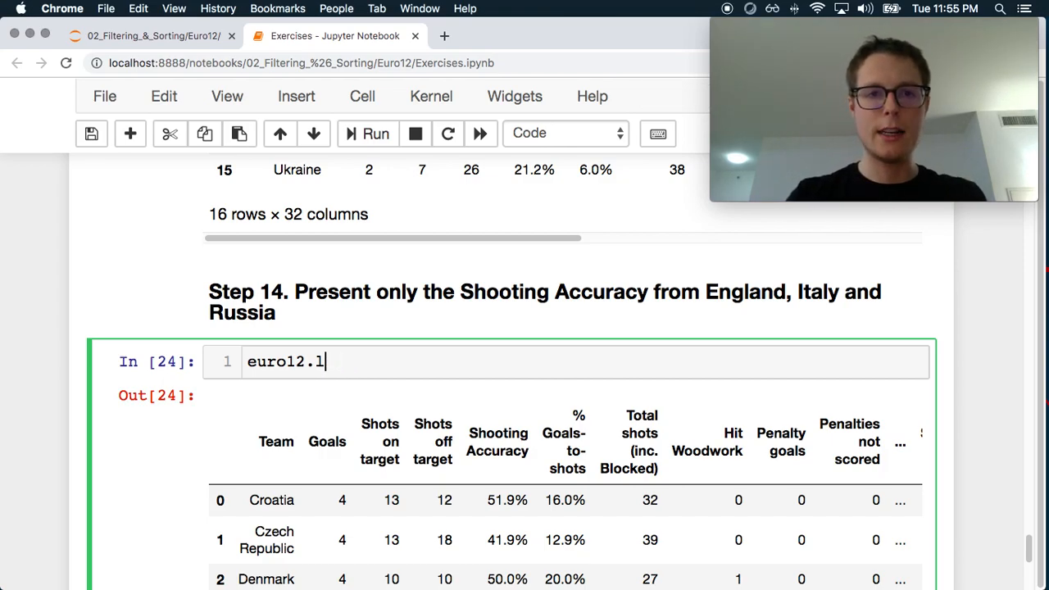
text(s)
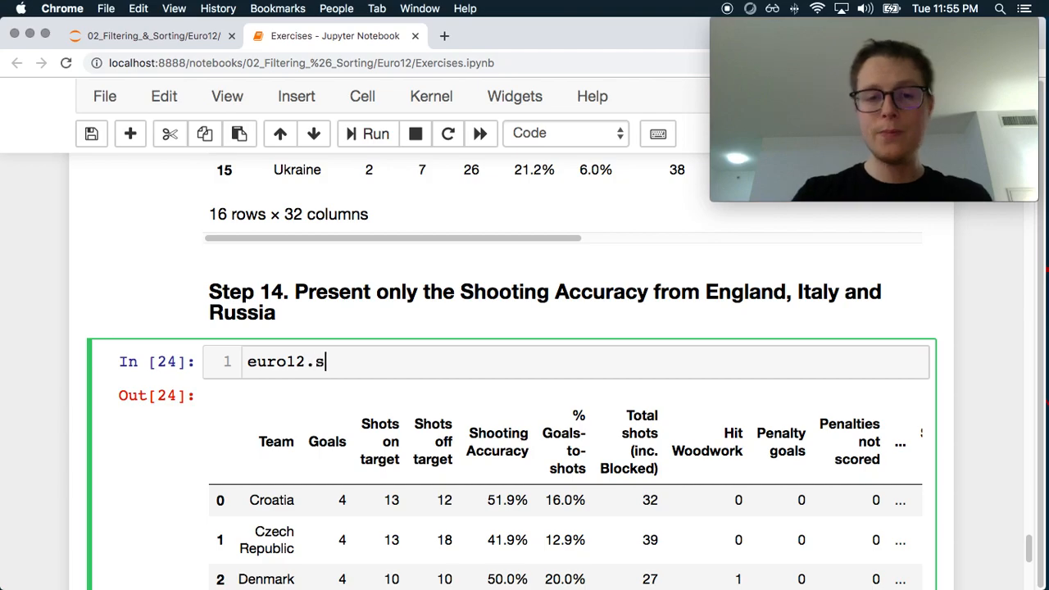
text(e)
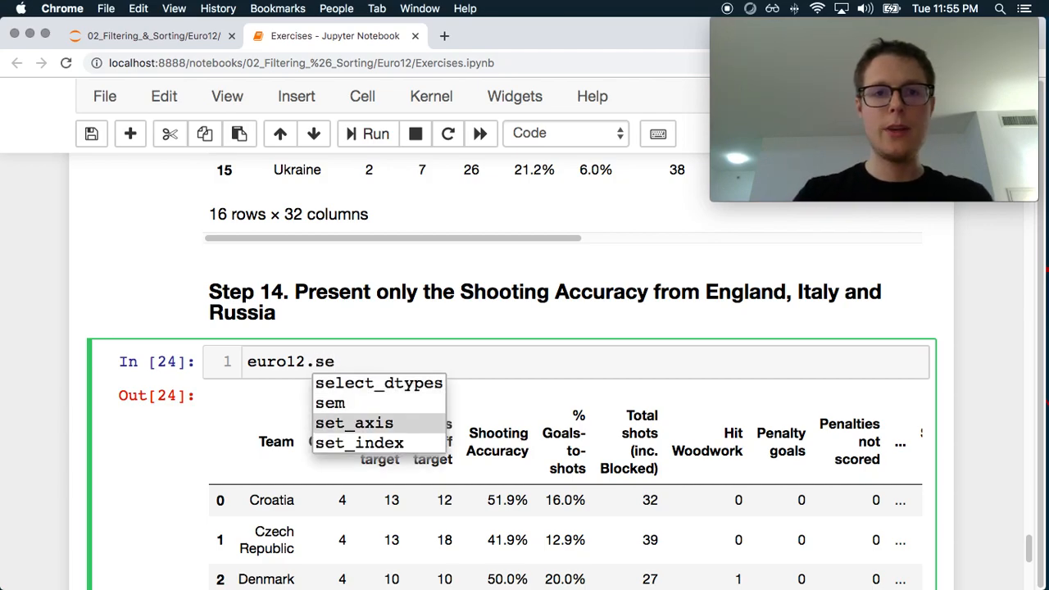
click(357, 442)
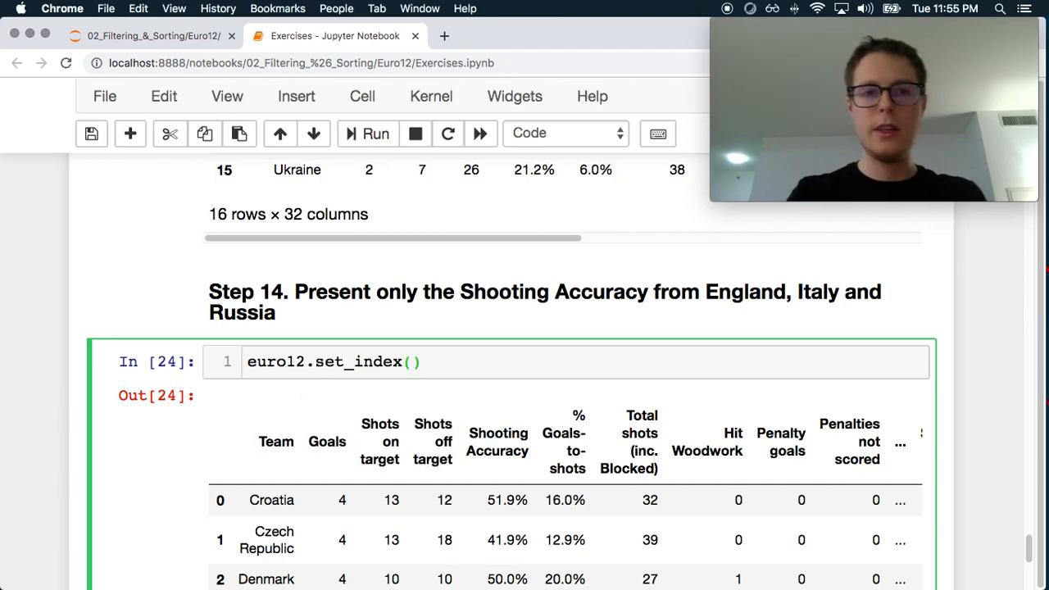
text('Team',)
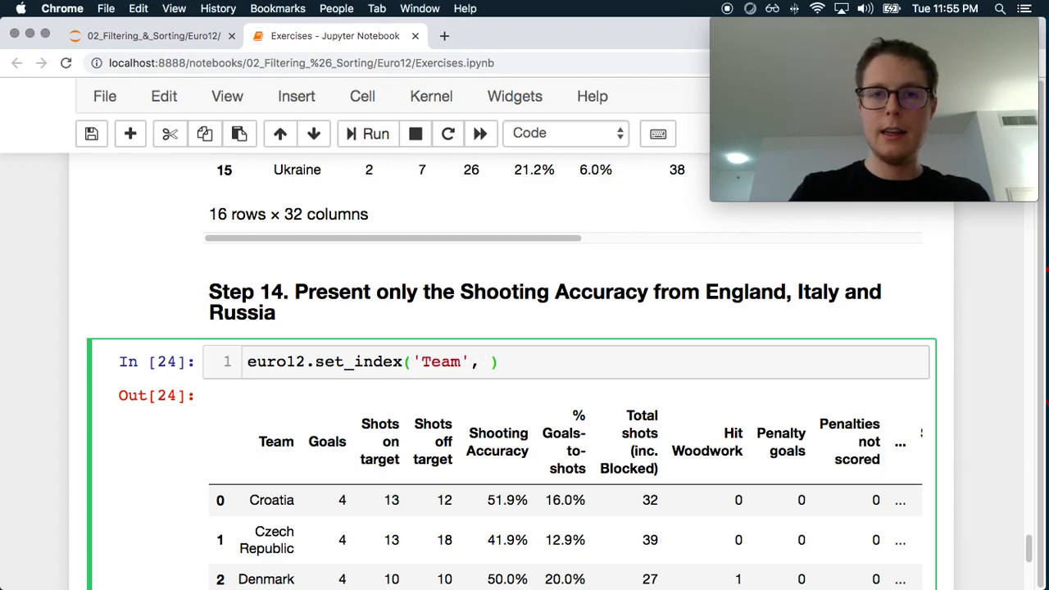
text(inplace=Tru)
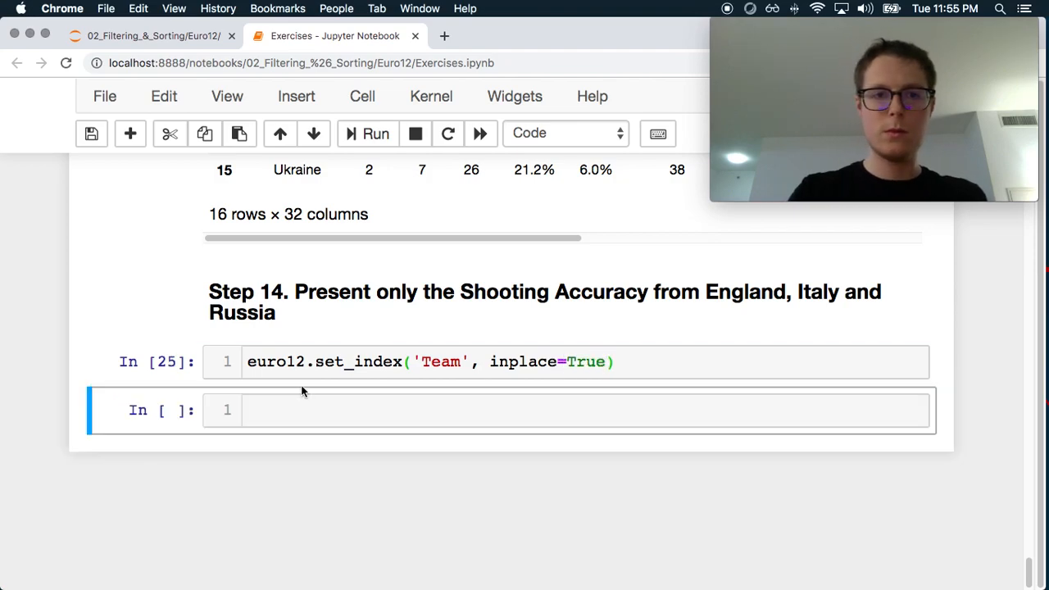
Start euro12.loc in the new cell to display the Team-indexed table.
text(euro12)
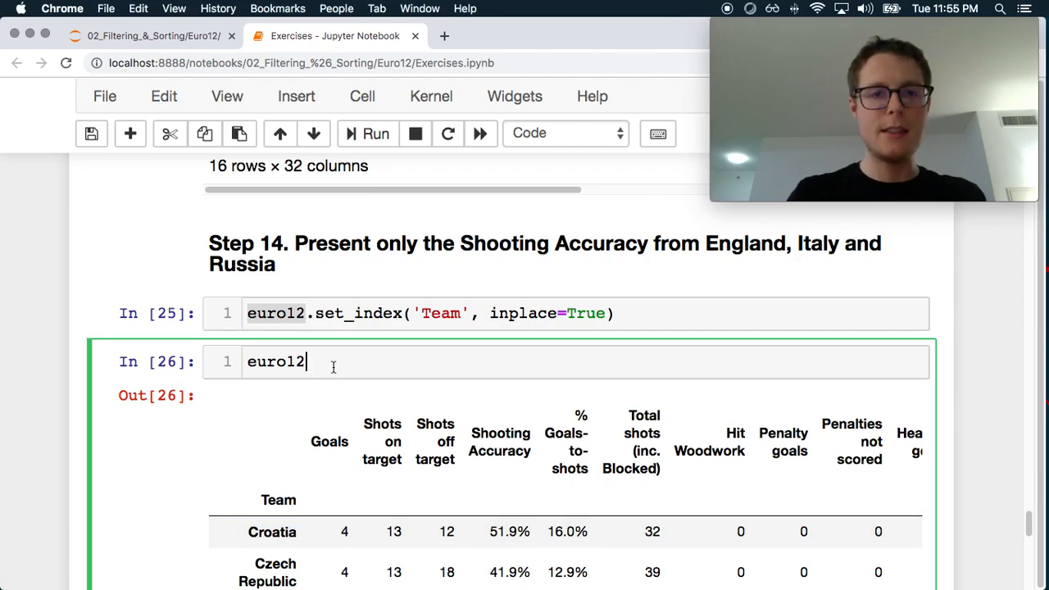
text(.loc)
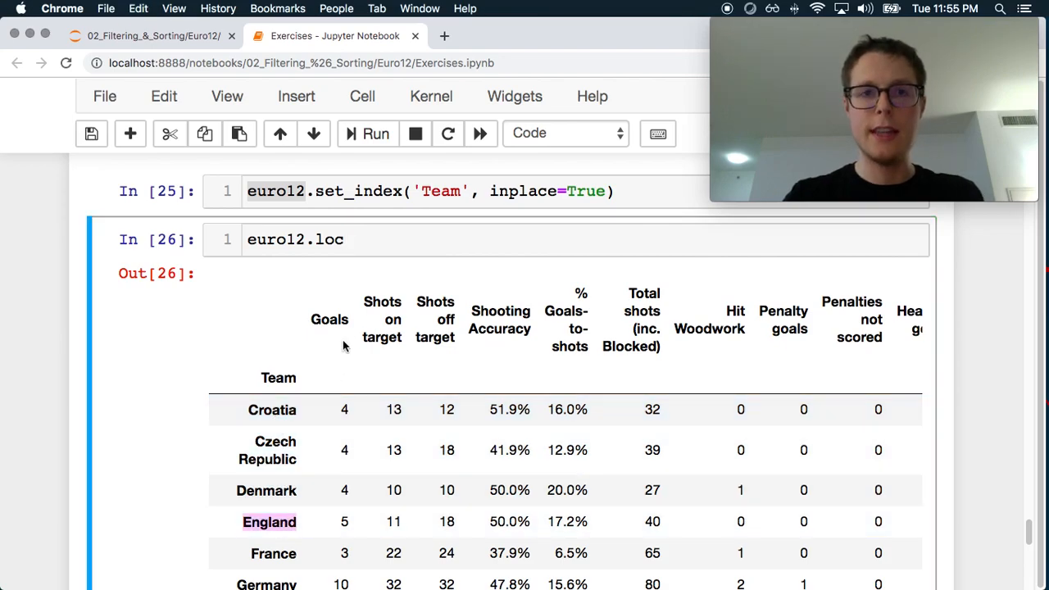
Enter euro12.loc[['England', 'Italy', 'Russia'], ] with the cursor left at the column slot.
text([England)
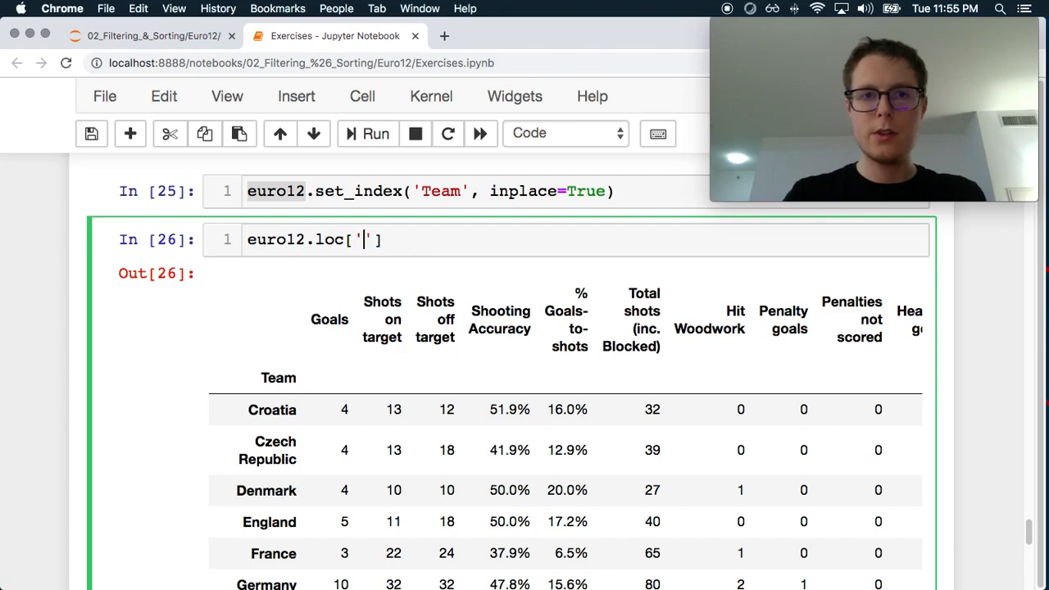
text(England',)
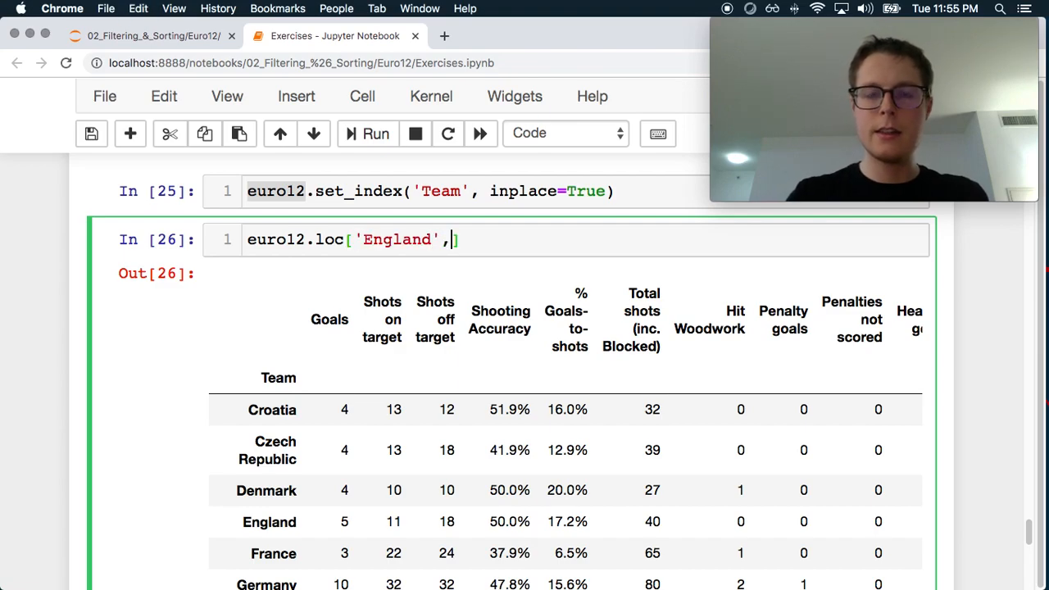
scroll(down, 3)
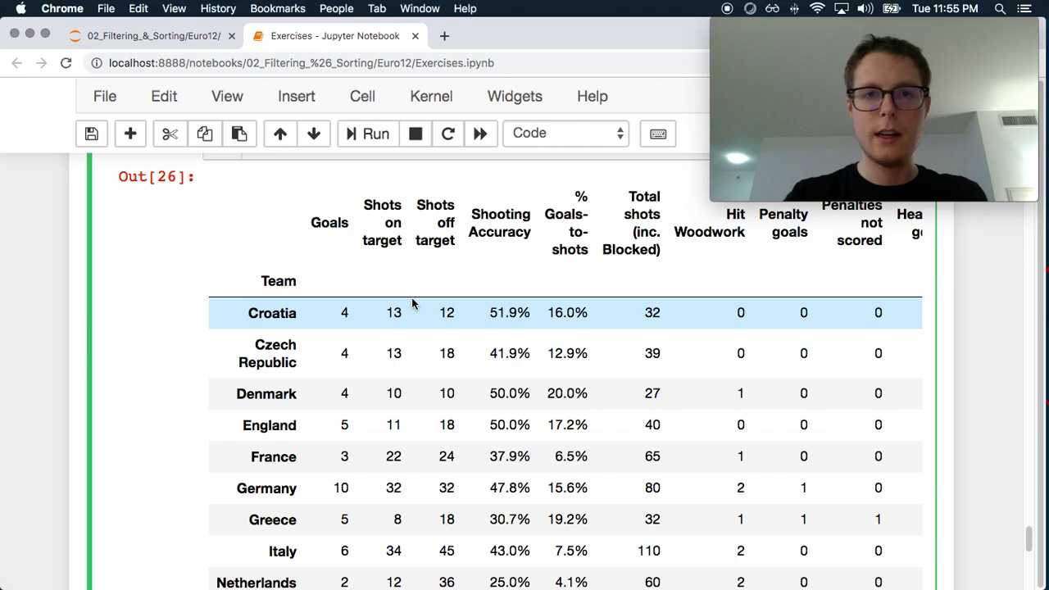
scroll(down, 3)
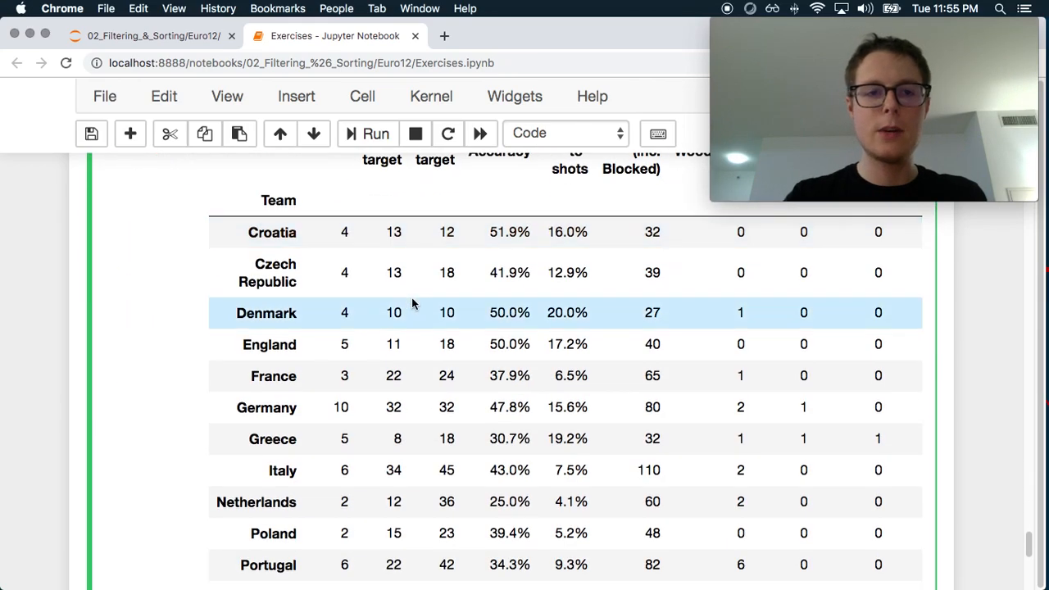
scroll(up, 3)
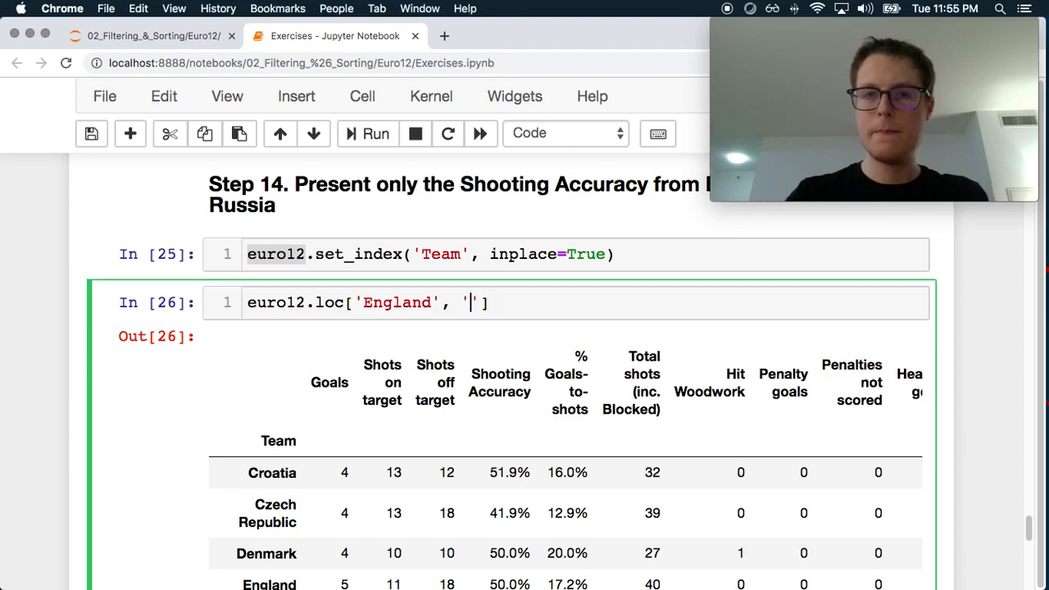
scroll(down, 3)
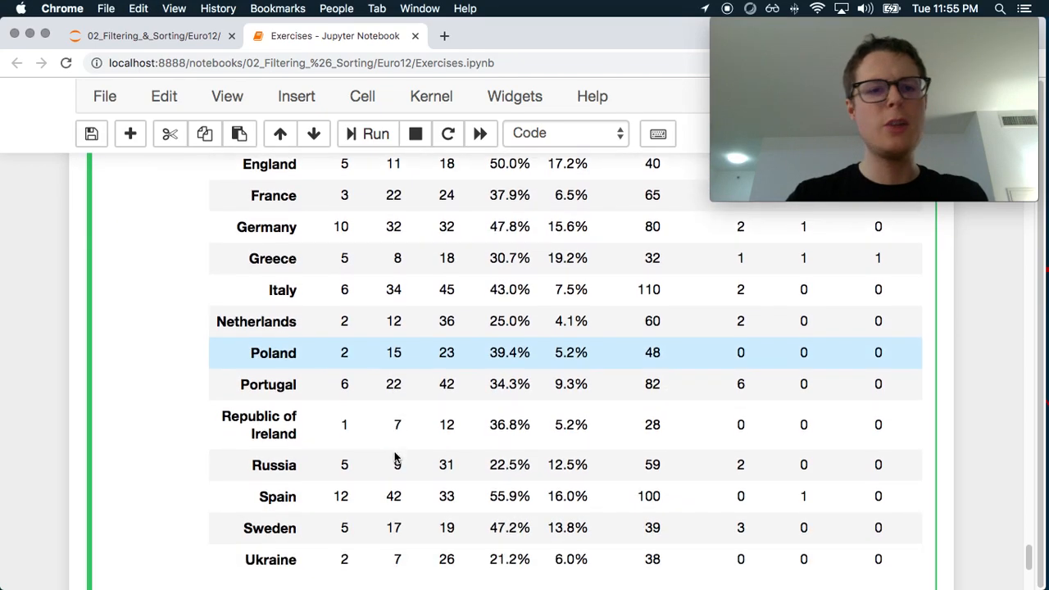
scroll(down, 3)
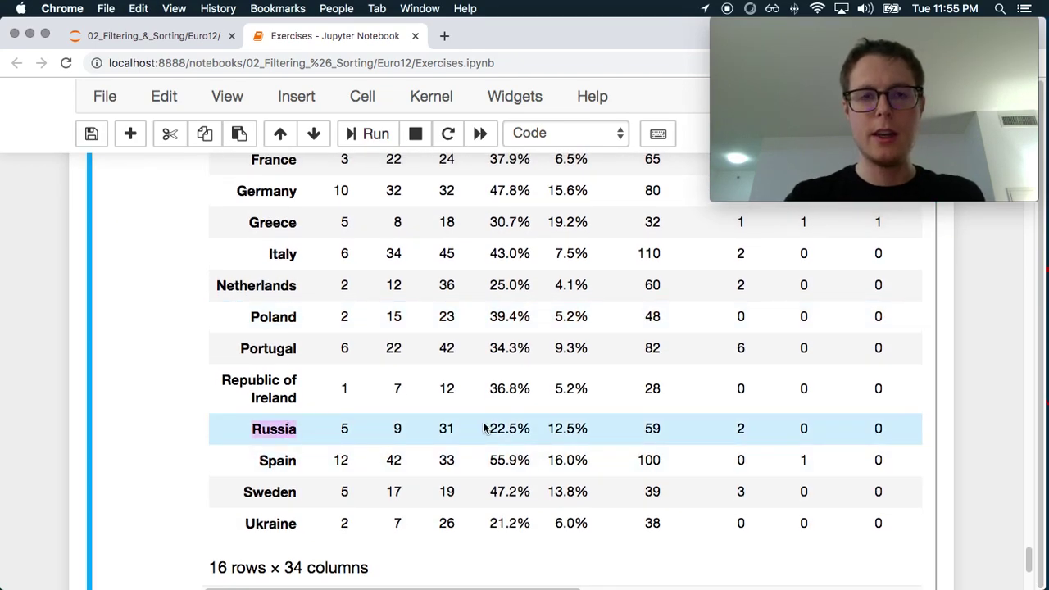
scroll(down, 3)
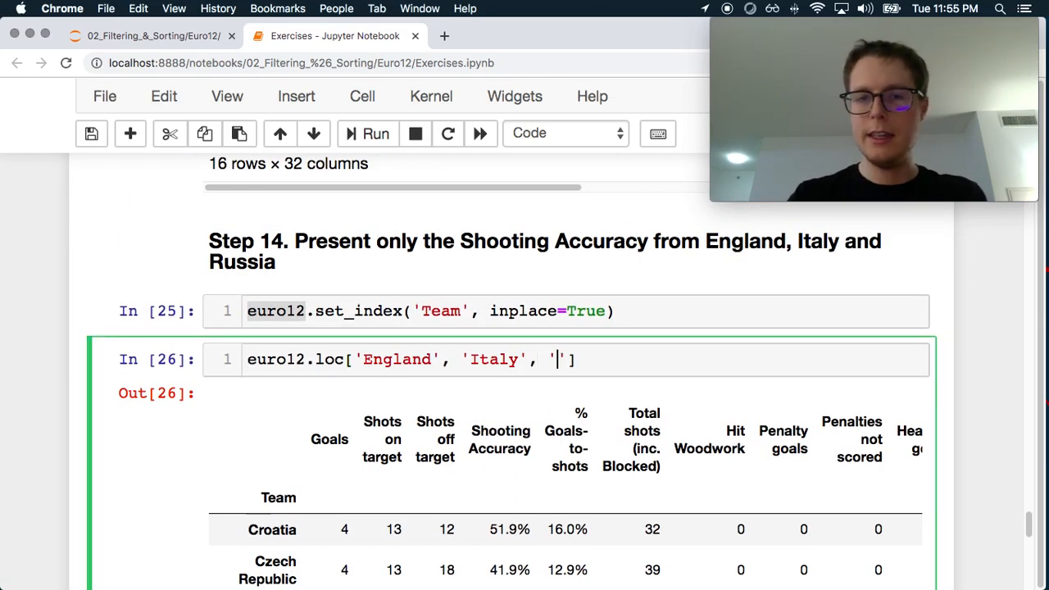
text(Russia)
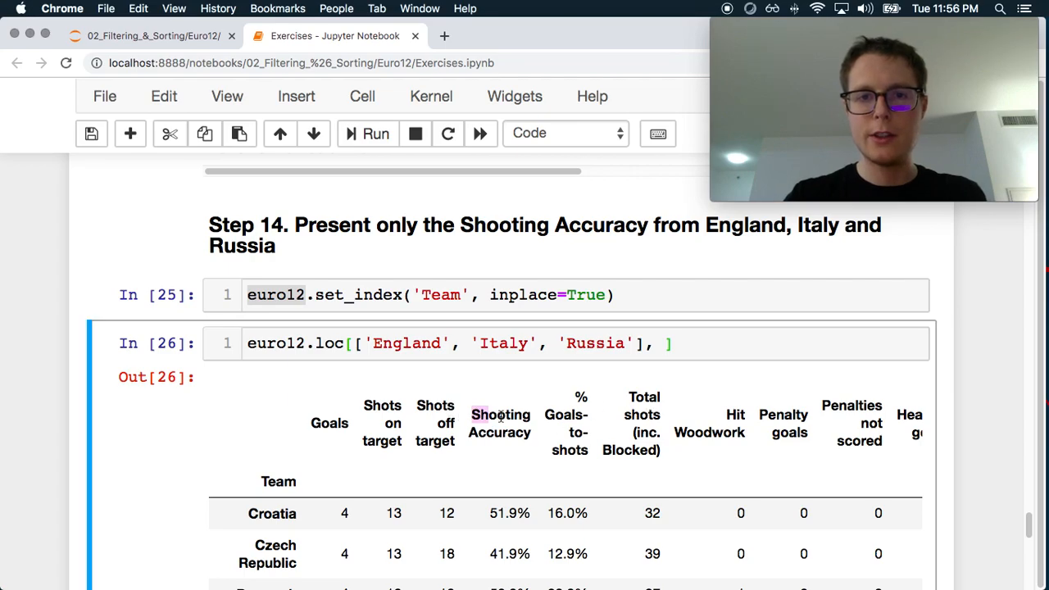
click(664, 343)
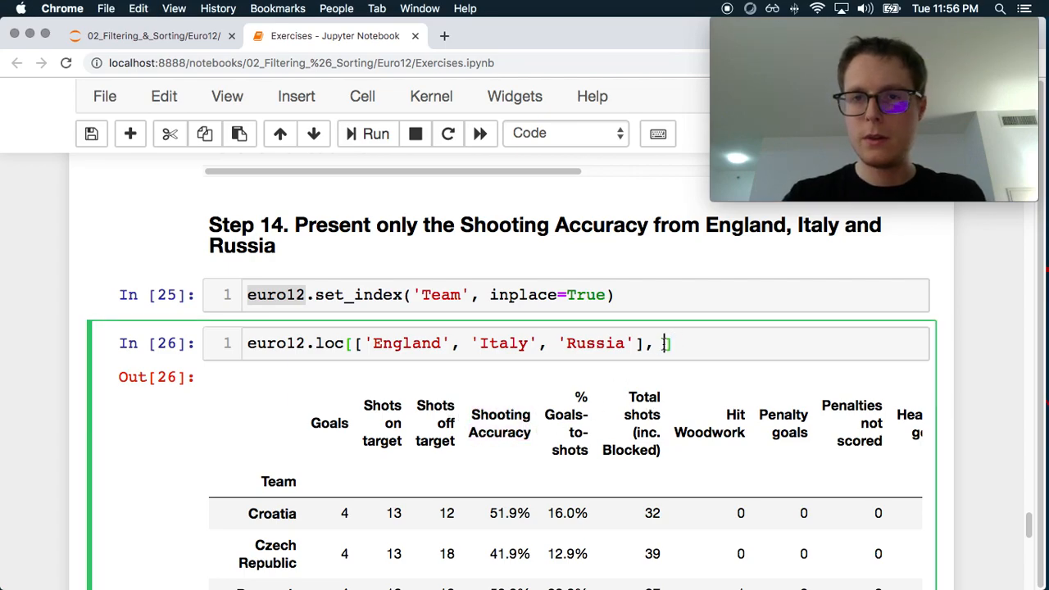
click(375, 134)
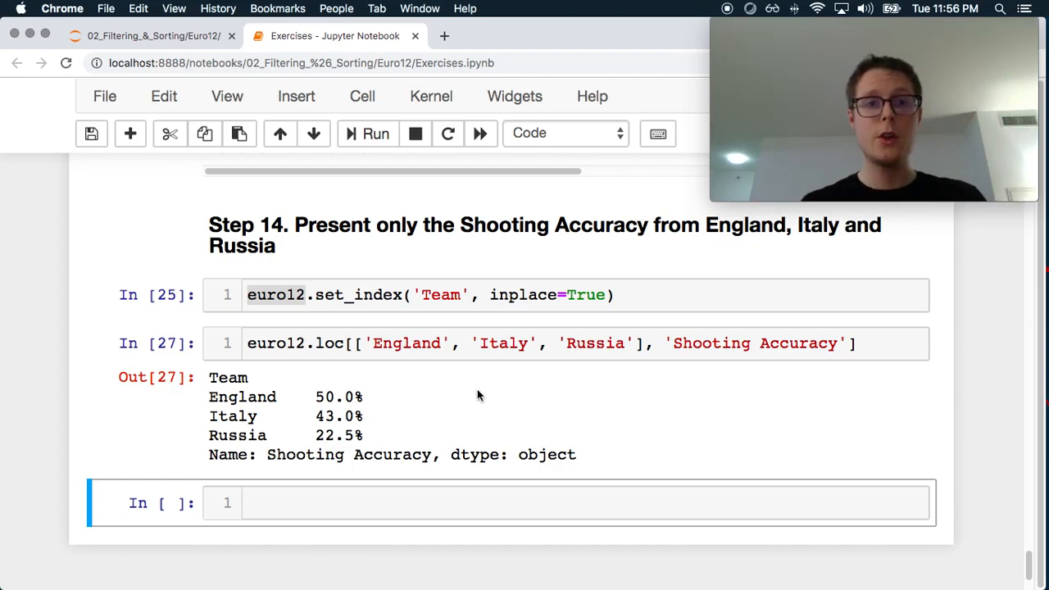
mouse_move(659, 382)
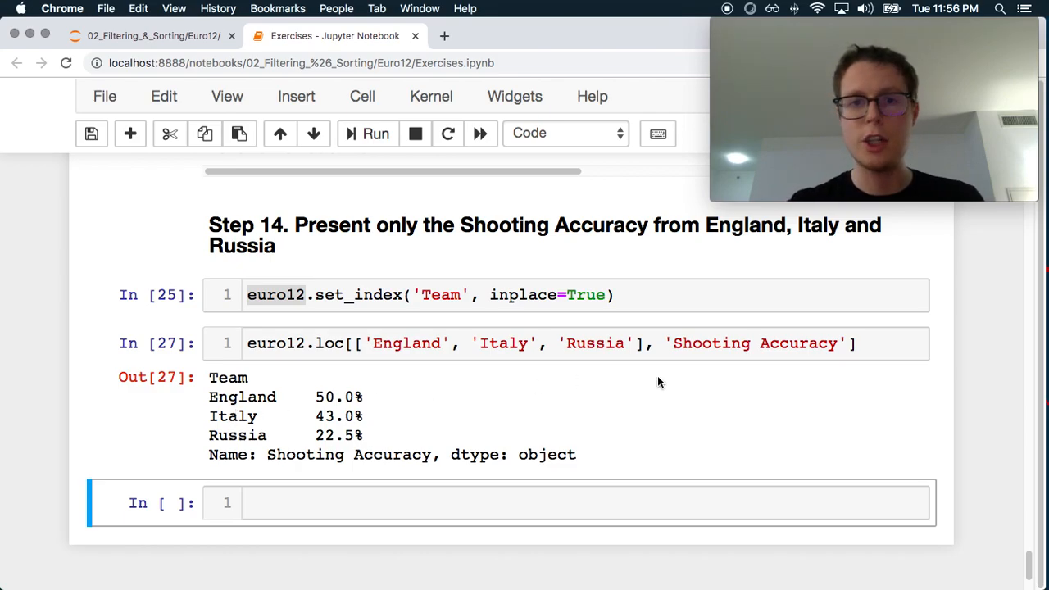
mouse_move(321, 346)
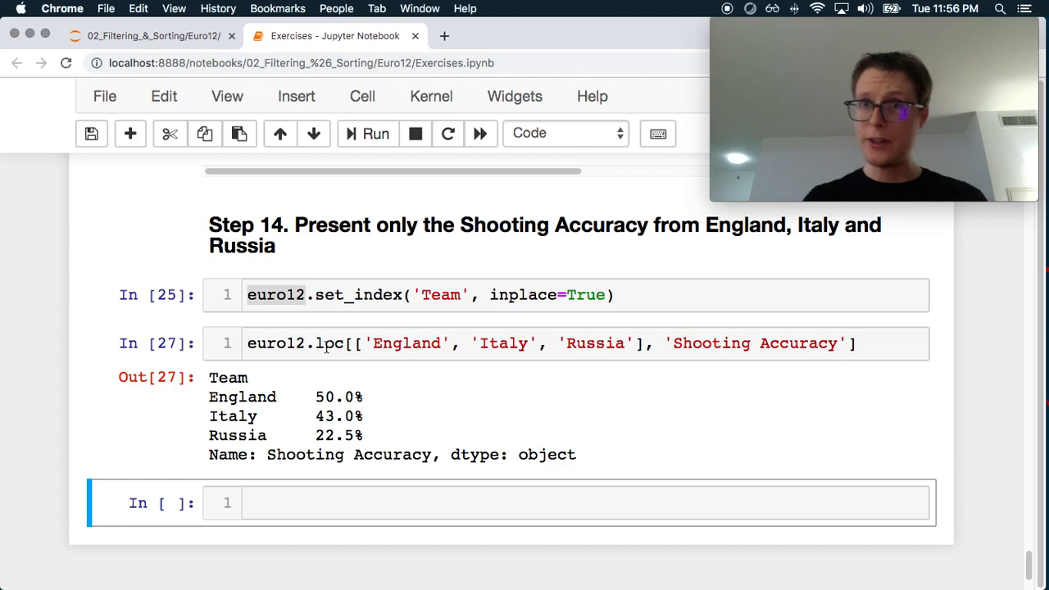
Open Exercises_with_Solutions.ipynb from the Euro12 folder and skim its first solved steps.
click(153, 36)
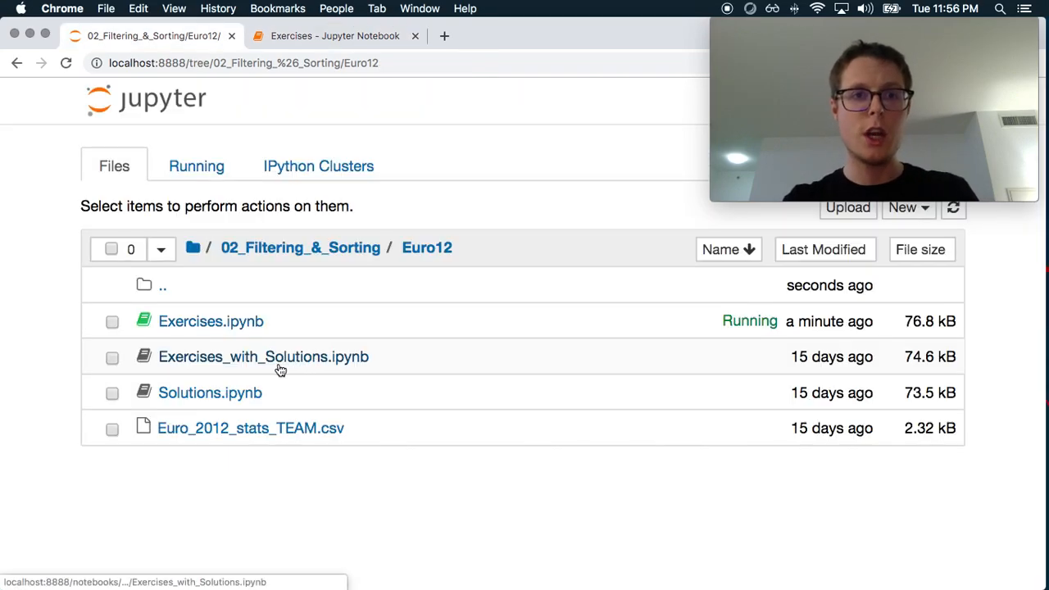
click(263, 358)
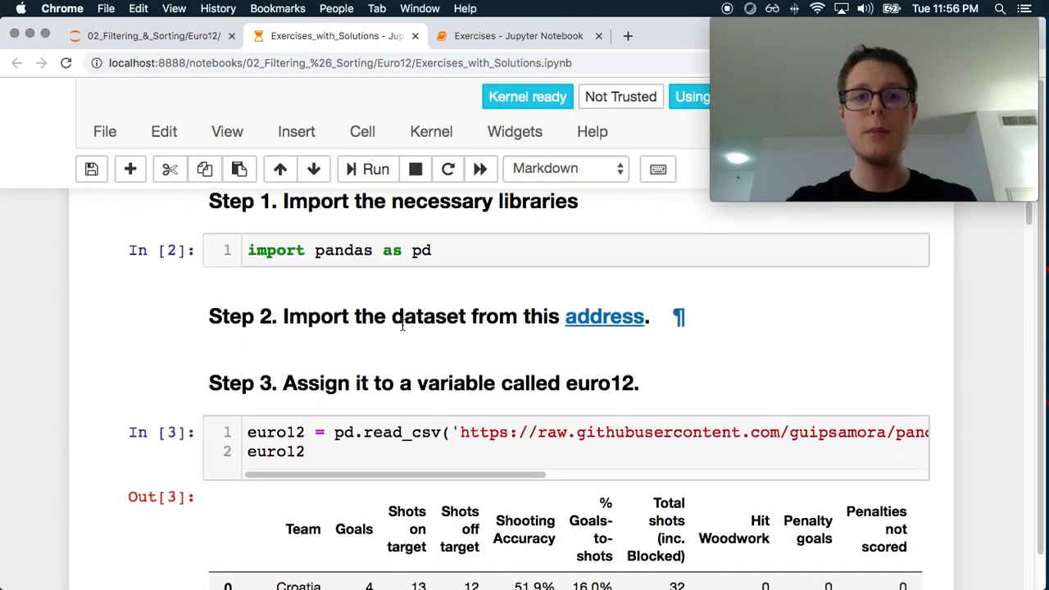
scroll(down, 3)
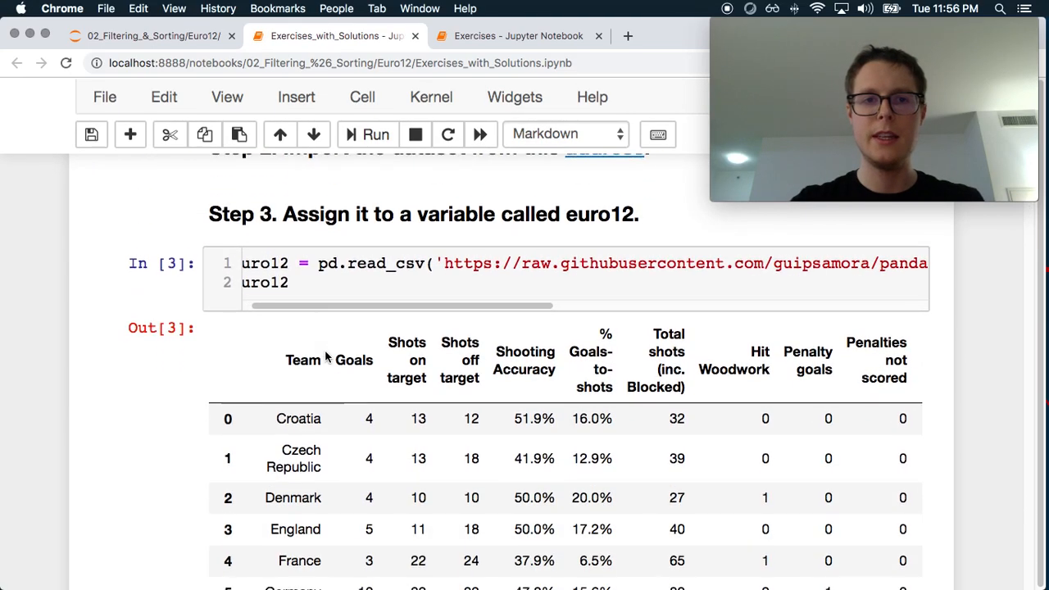
scroll(down, 3)
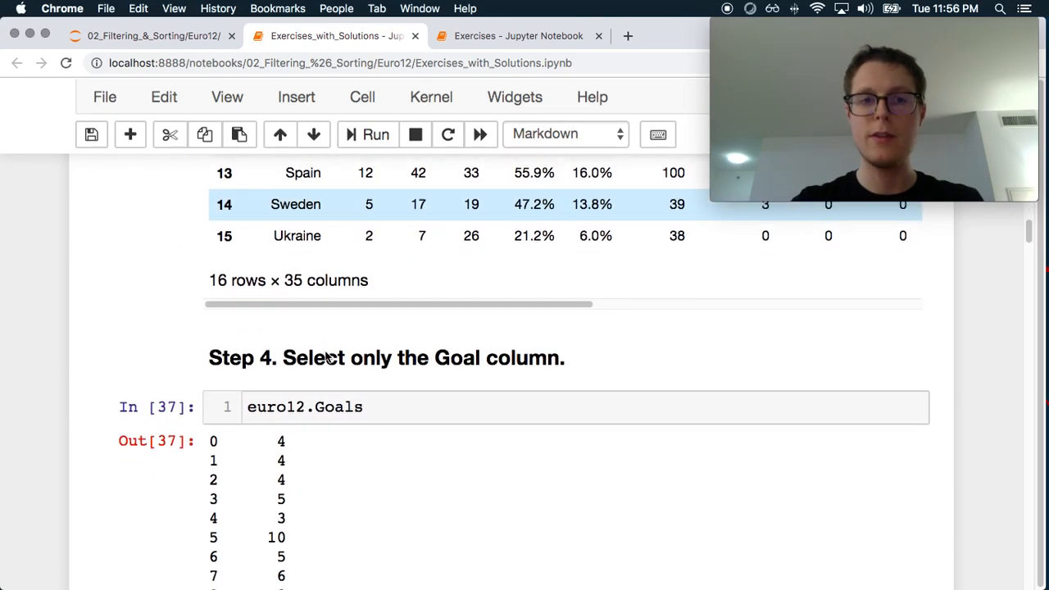
scroll(down, 3)
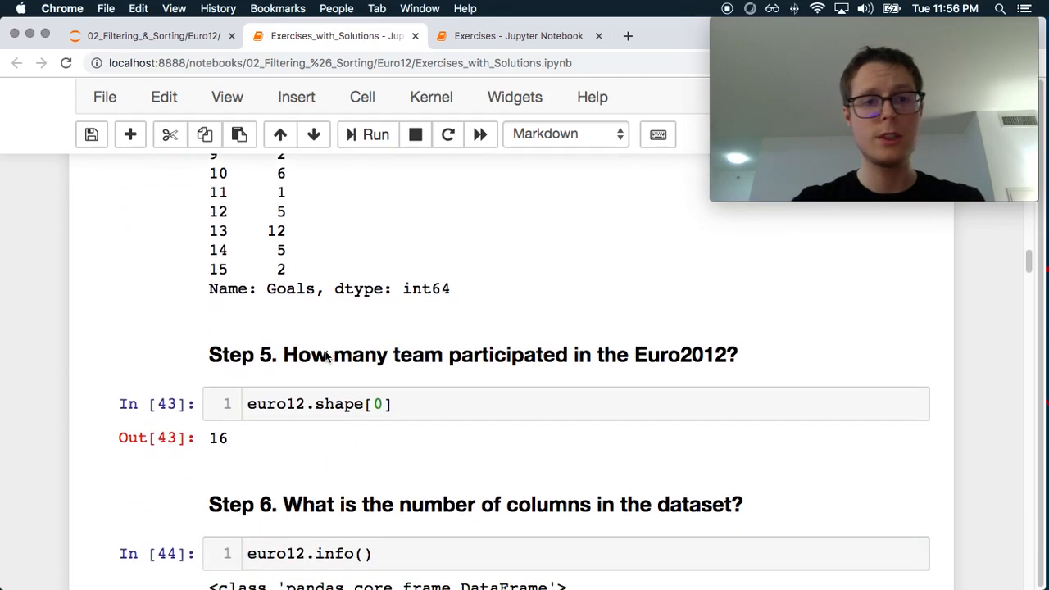
scroll(down, 3)
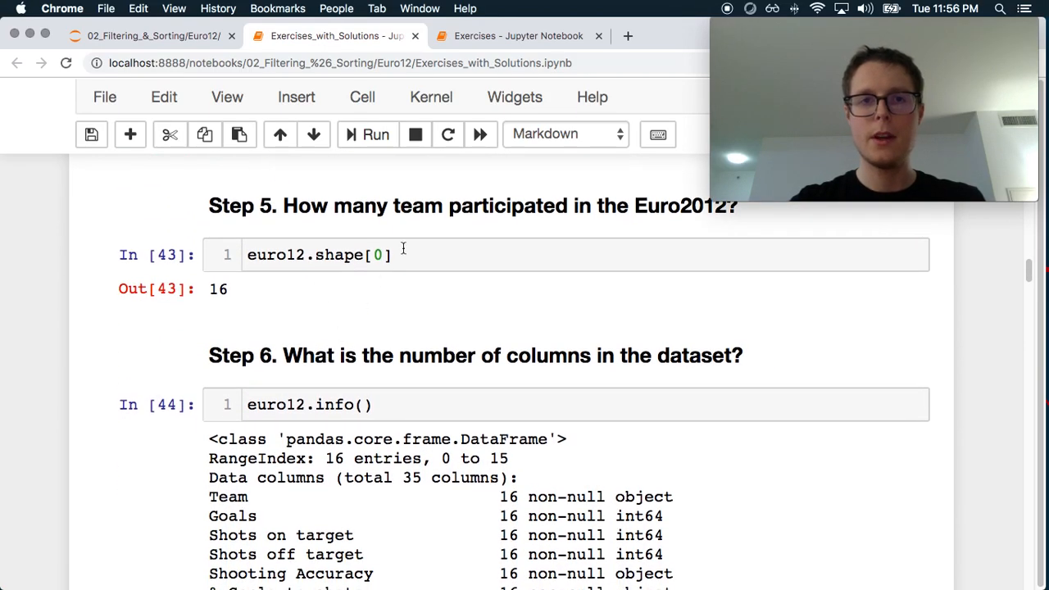
scroll(down, 3)
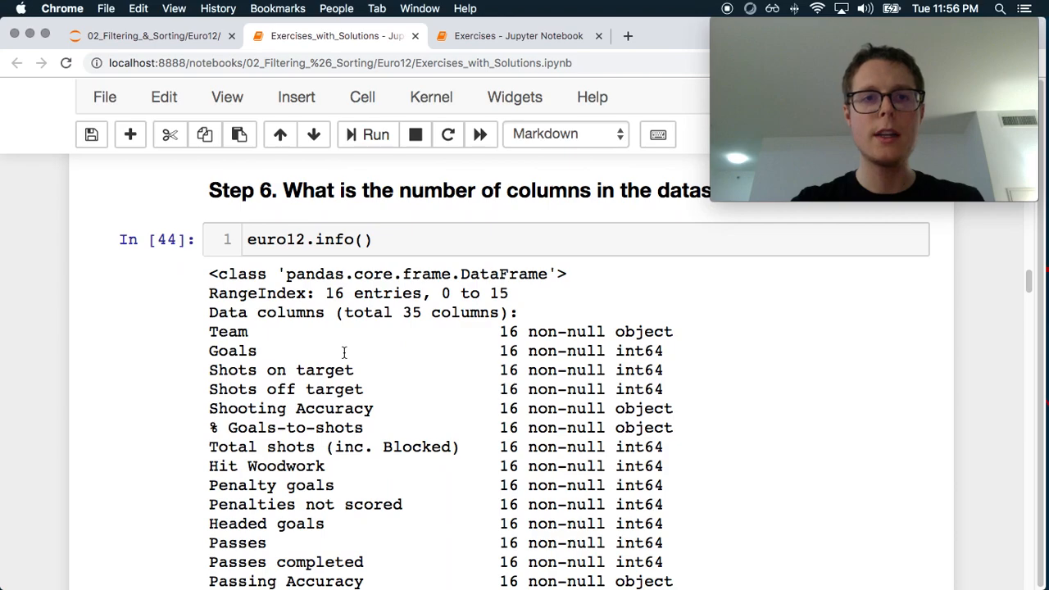
Read the solutions down to Step 9, where the mean Yellow Cards rounds to 7.0.
scroll(down, 3)
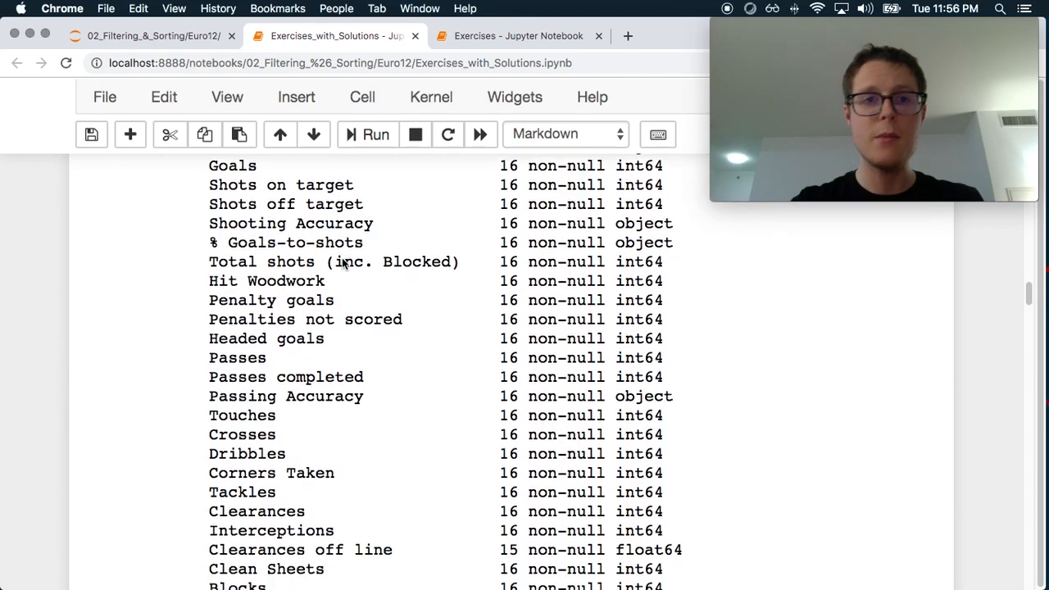
scroll(down, 3)
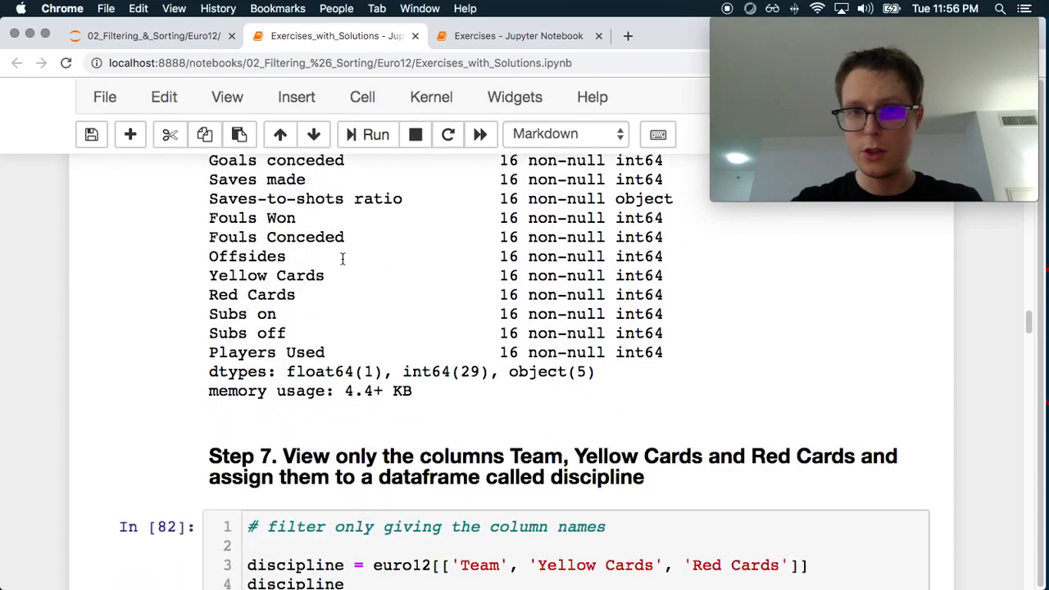
scroll(down, 3)
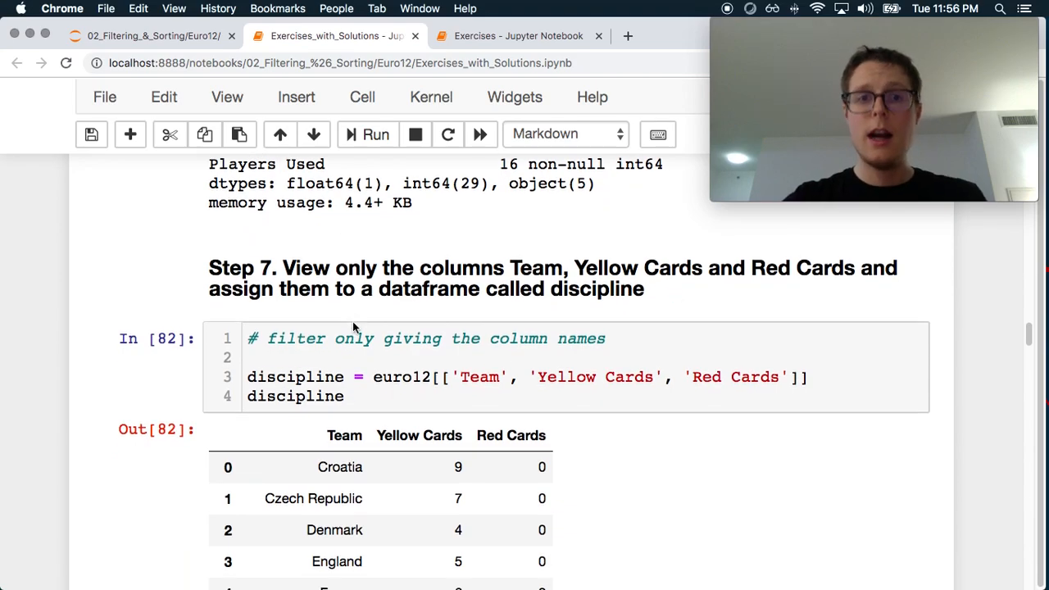
scroll(down, 3)
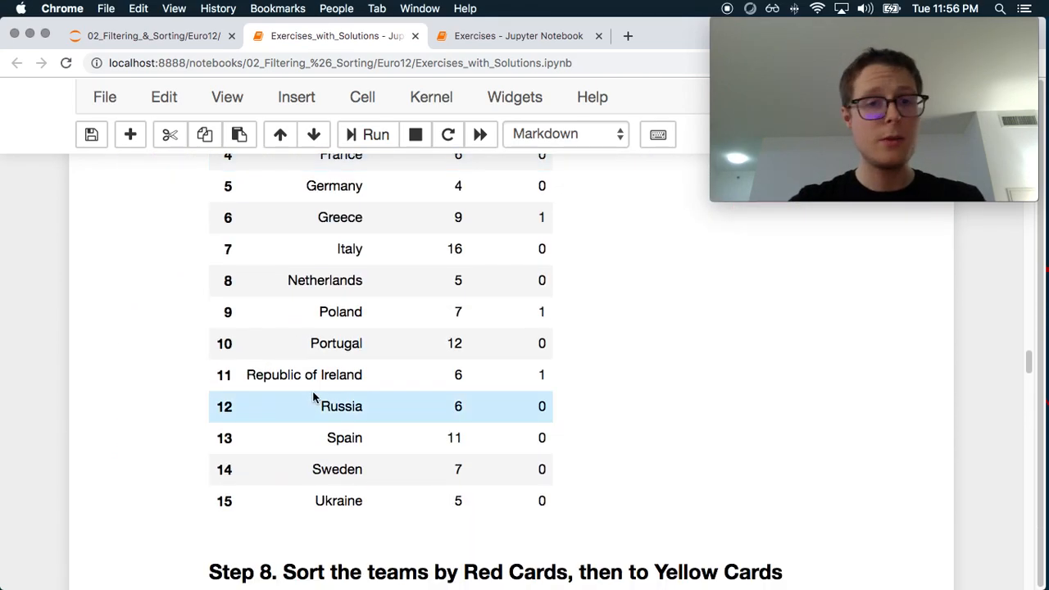
scroll(down, 3)
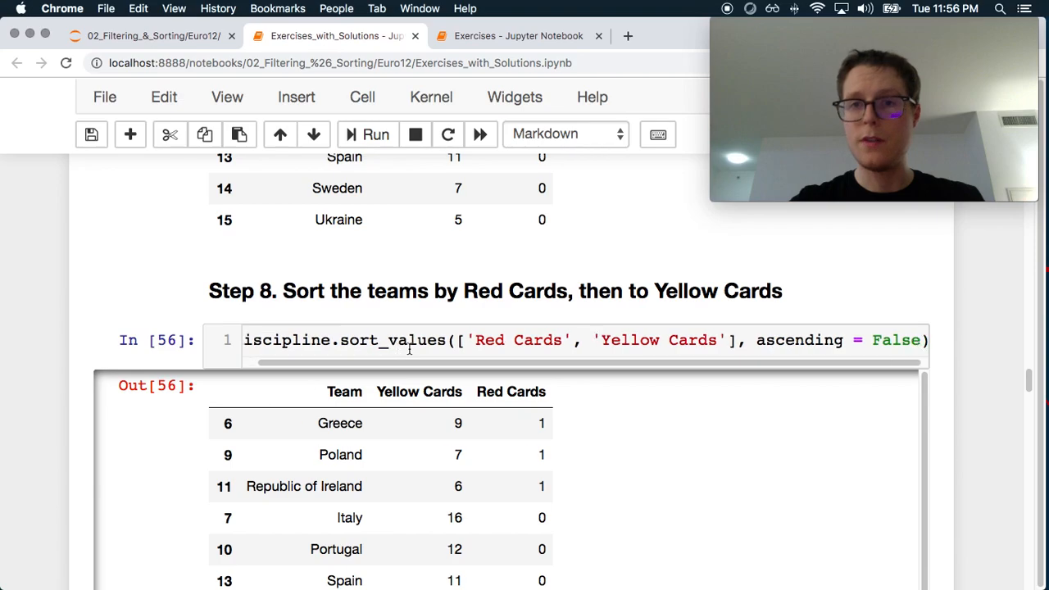
scroll(down, 3)
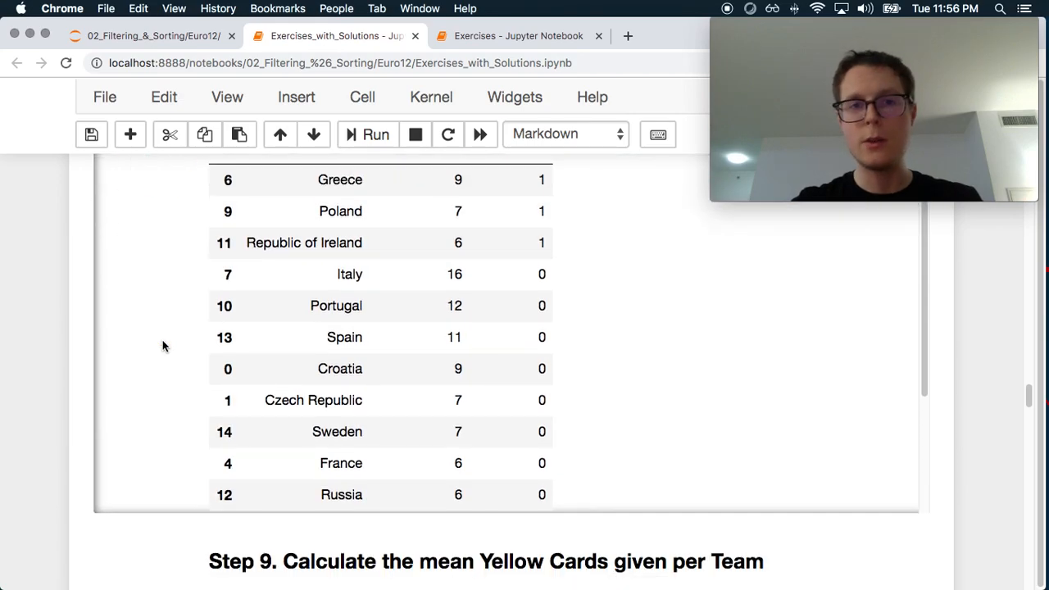
scroll(down, 3)
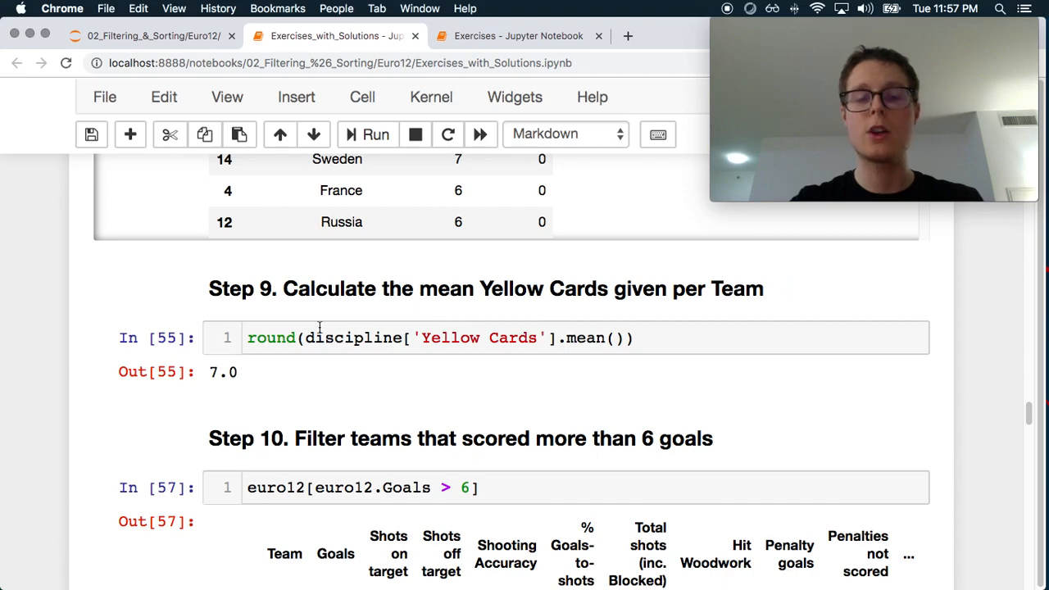
Scroll from Step 9 past Steps 10–13 to the isin-based loc answer for Step 14.
click(401, 345)
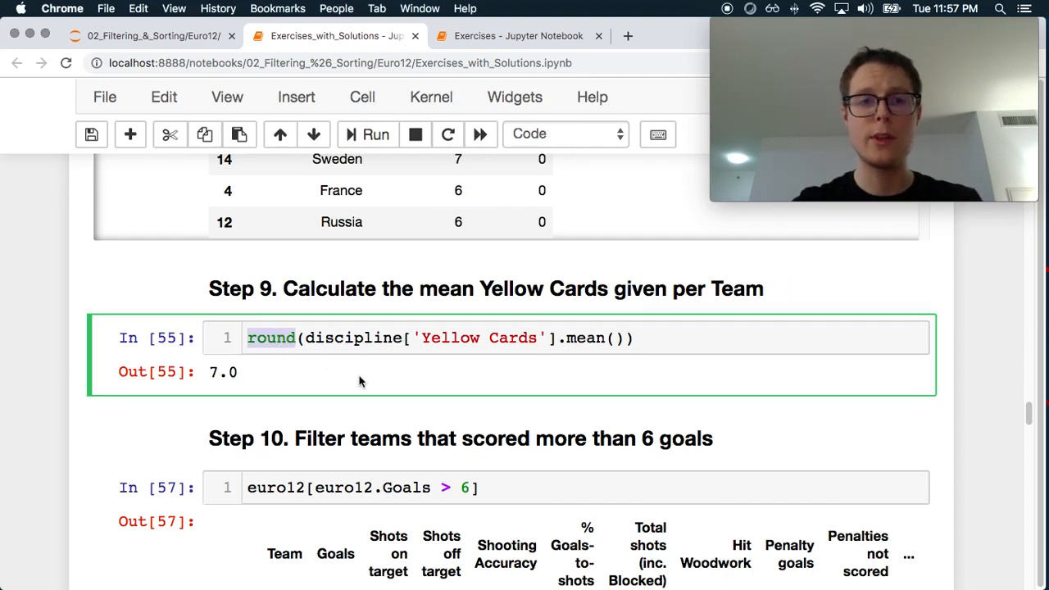
scroll(down, 3)
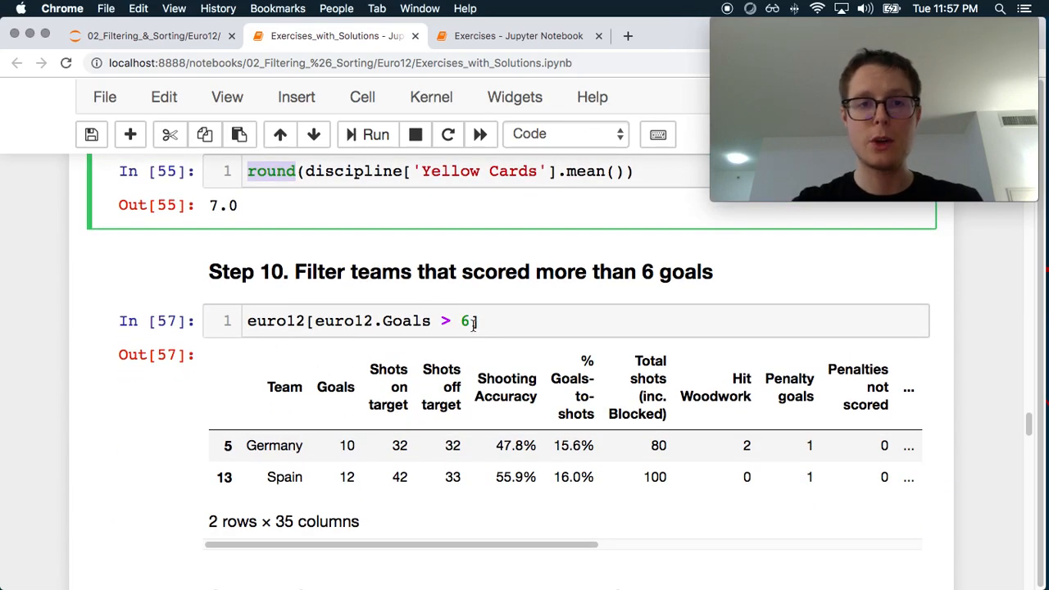
scroll(down, 3)
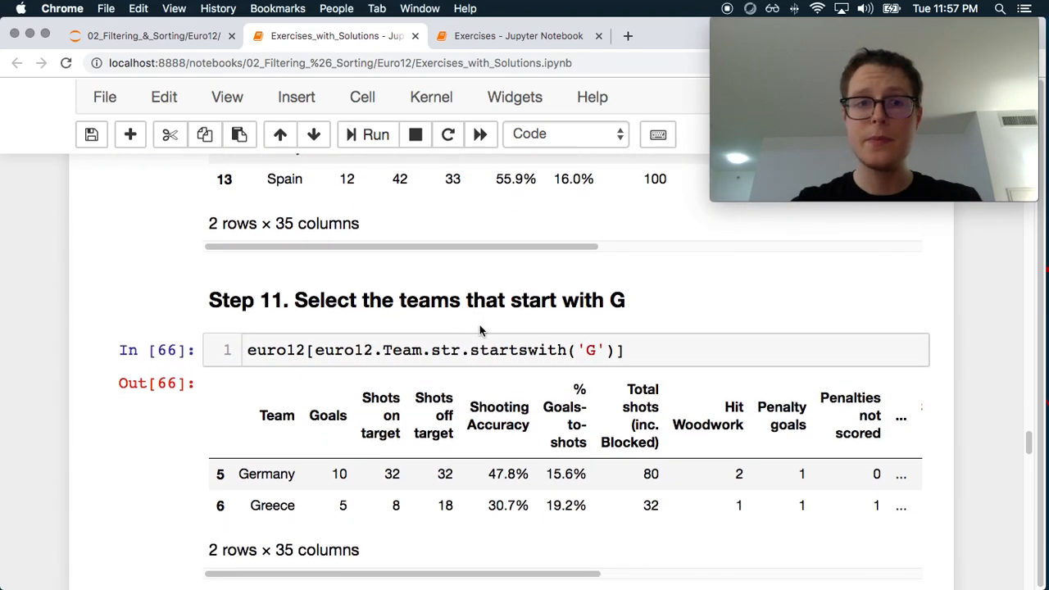
scroll(down, 3)
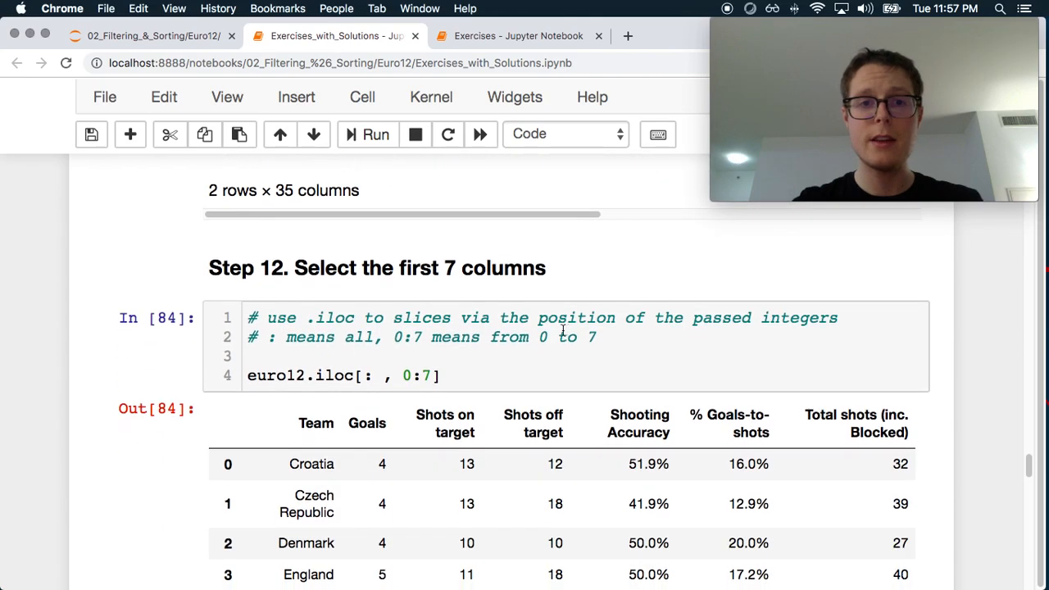
scroll(down, 3)
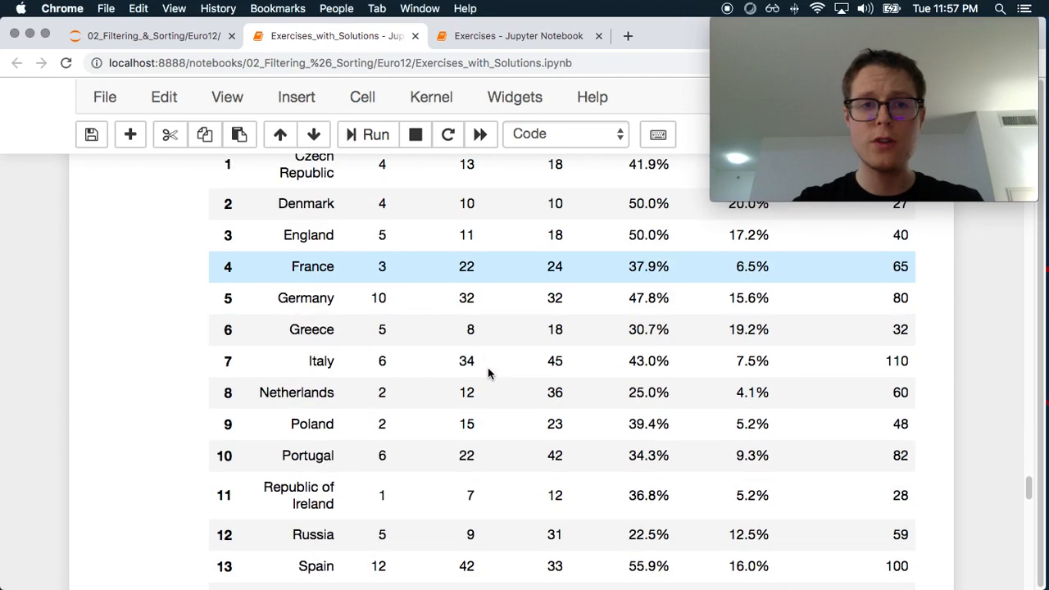
scroll(down, 3)
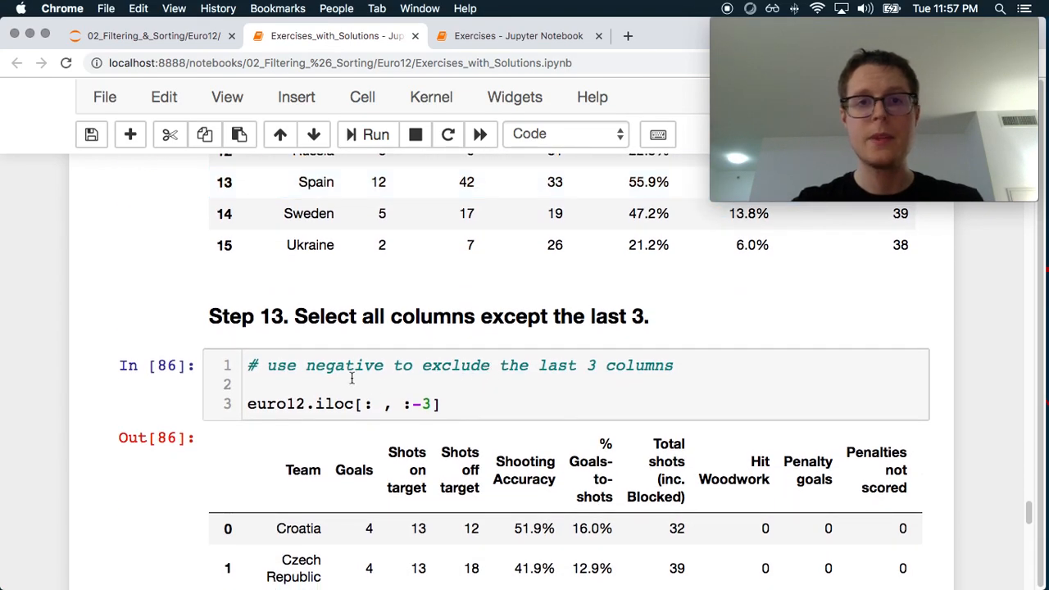
scroll(down, 3)
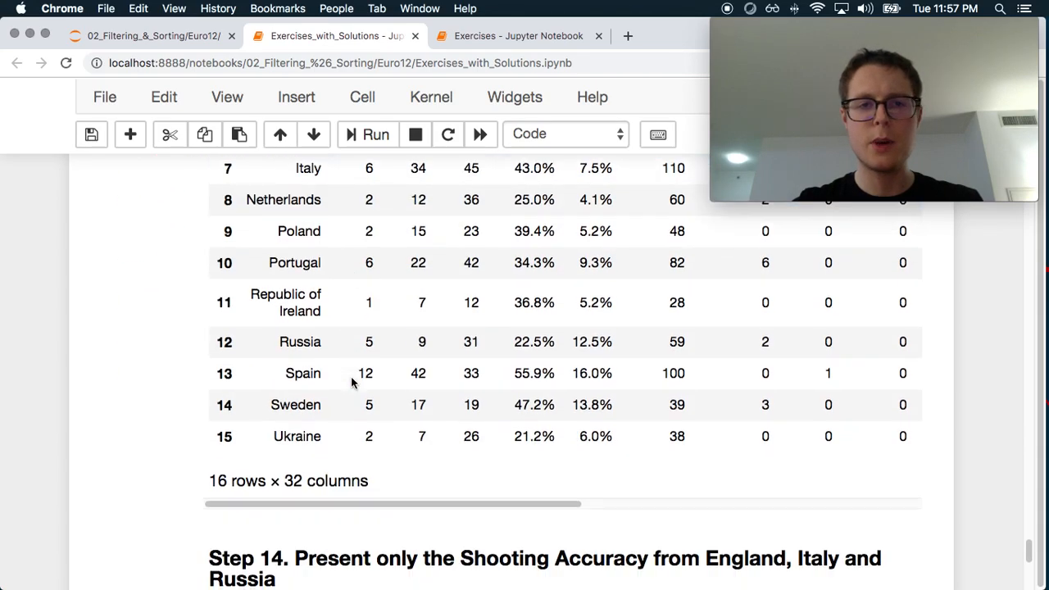
scroll(down, 3)
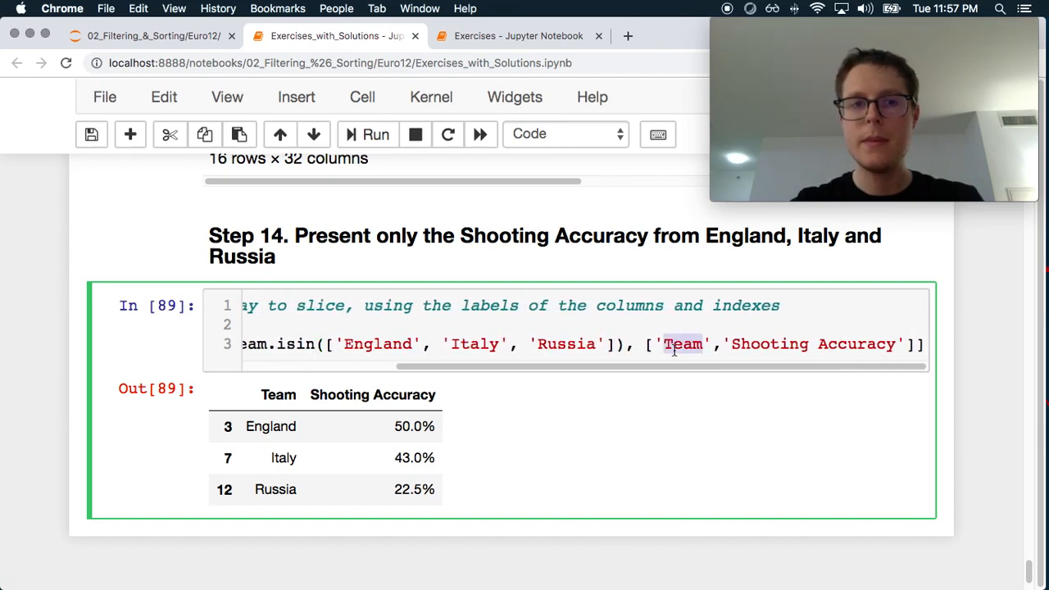
scroll(left, 3)
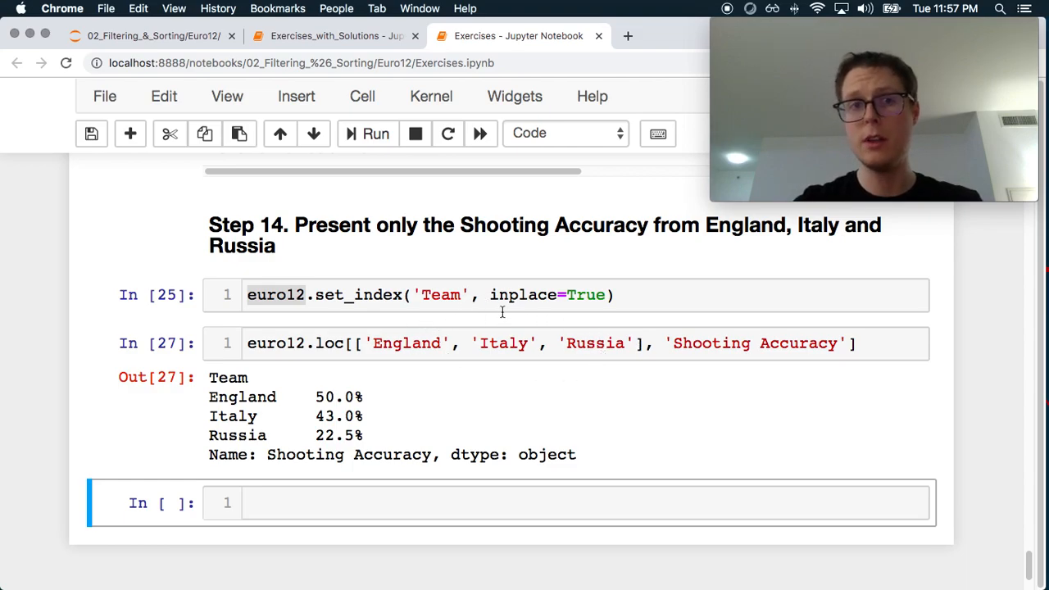
click(331, 36)
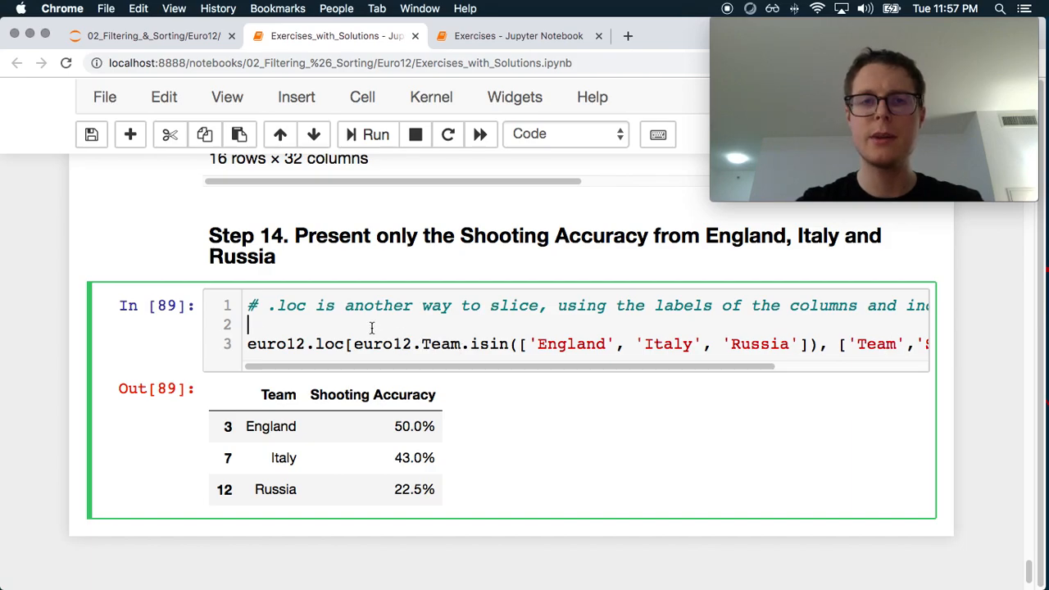
scroll(right, 3)
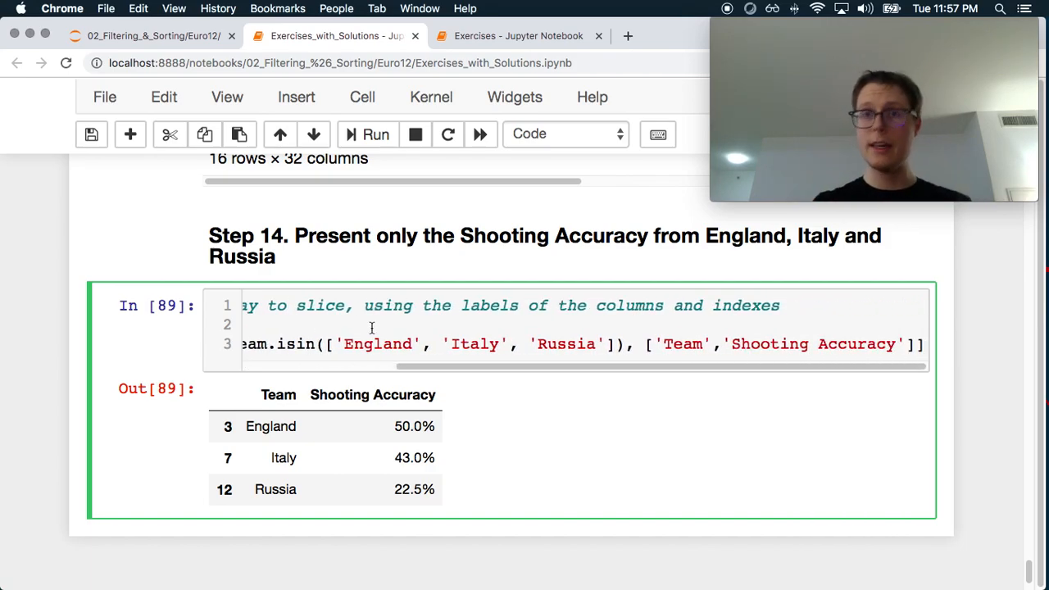